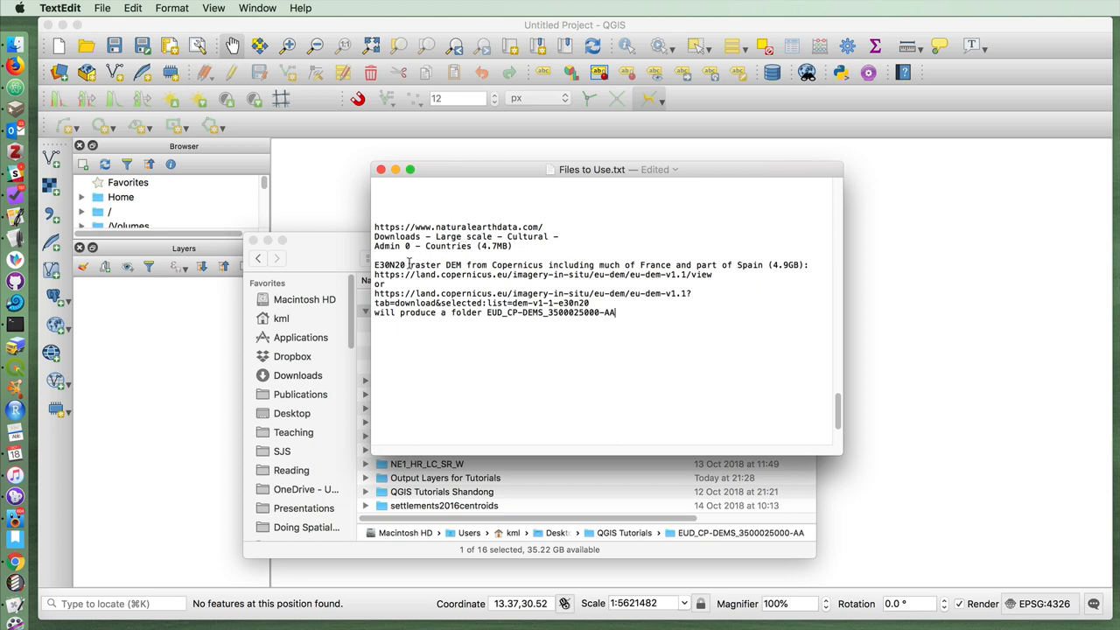
Select the E30N20 Copernicus DEM tile name in the notes, then bring up its Finder folder
{"action": "double_click", "coordinate": [387, 264]}
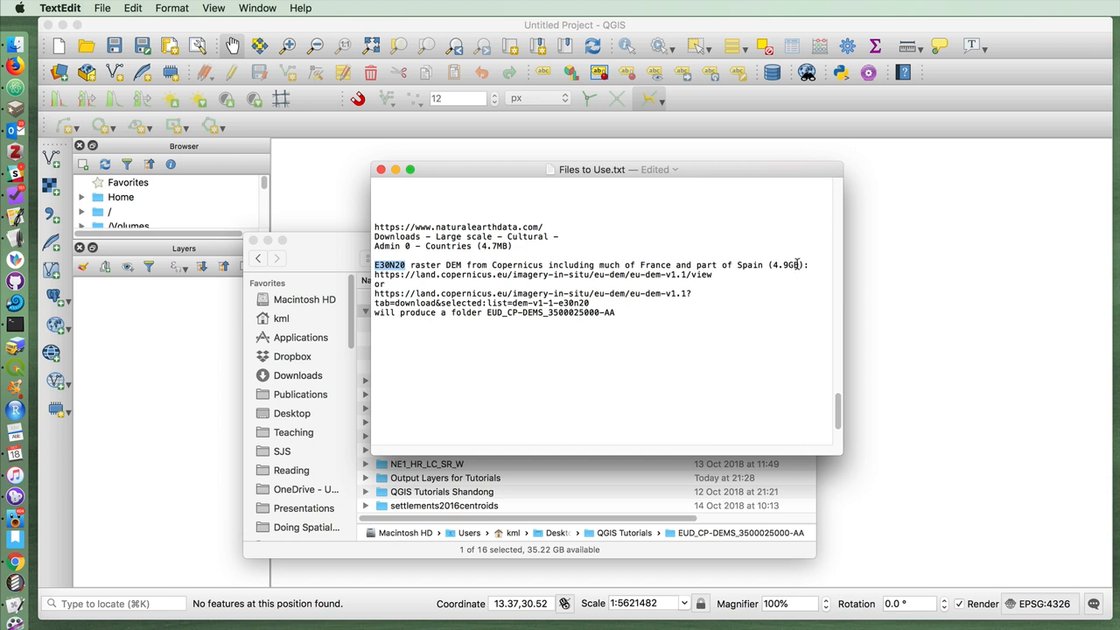
{"action": "mouse_move", "coordinate": [592, 268]}
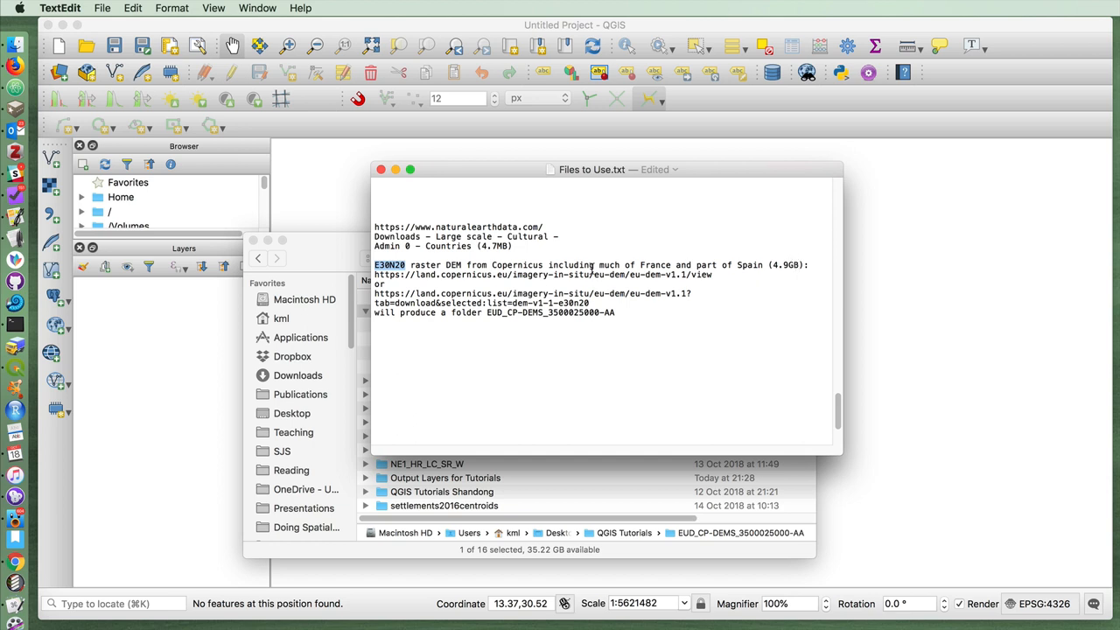
{"action": "double_click", "coordinate": [550, 313]}
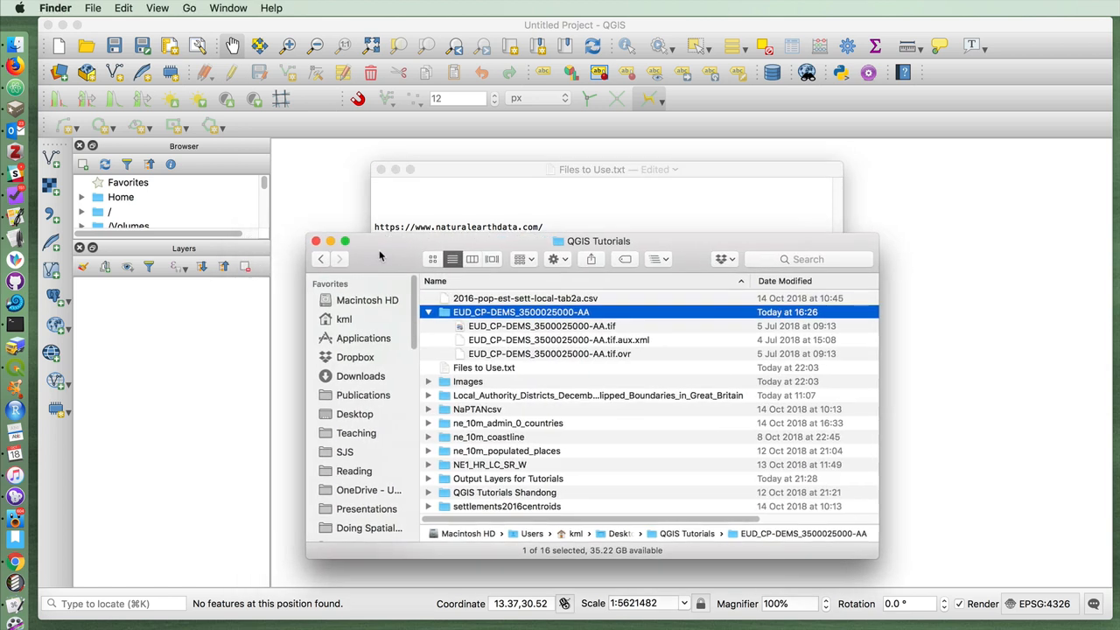
{"action": "left_click", "coordinate": [542, 325]}
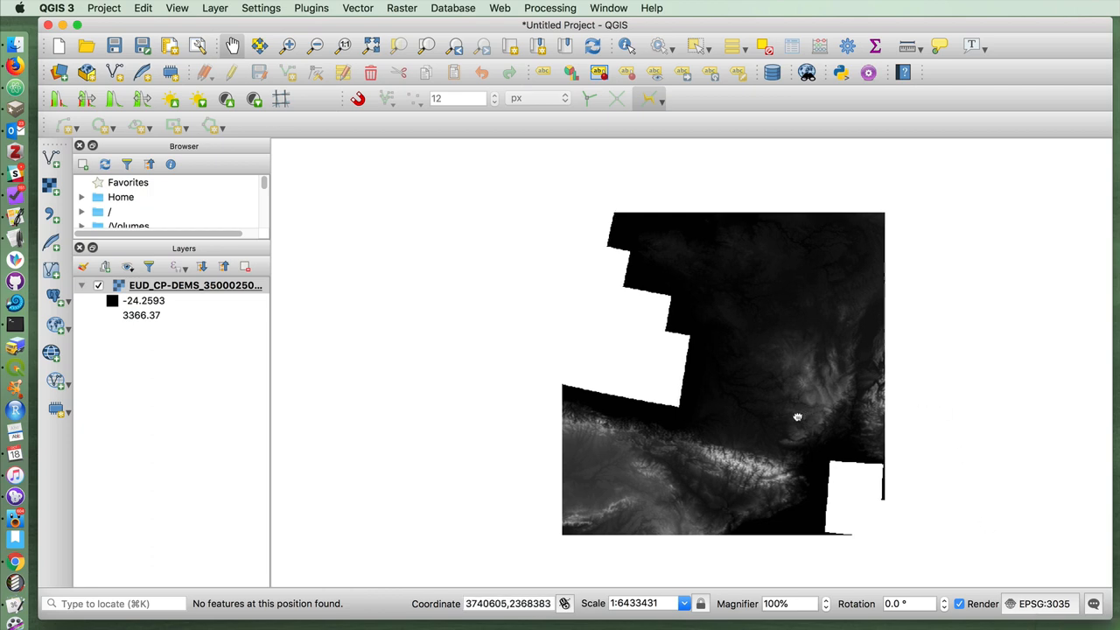
{"action": "left_click_drag", "start_coordinate": [797, 417], "coordinate": [803, 299]}
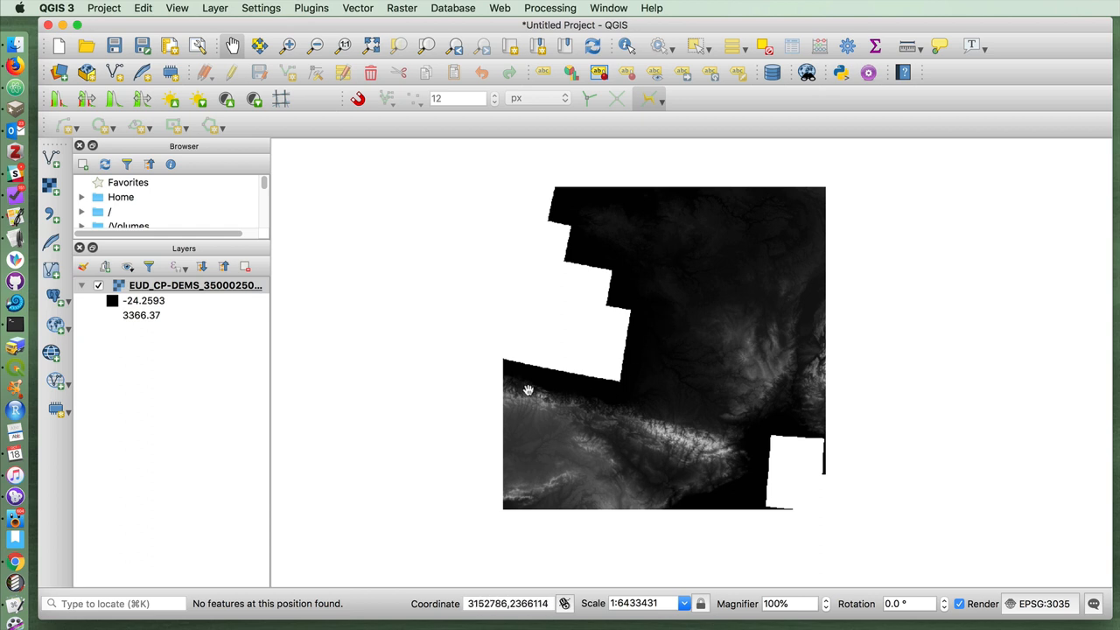
{"action": "mouse_move", "coordinate": [786, 264]}
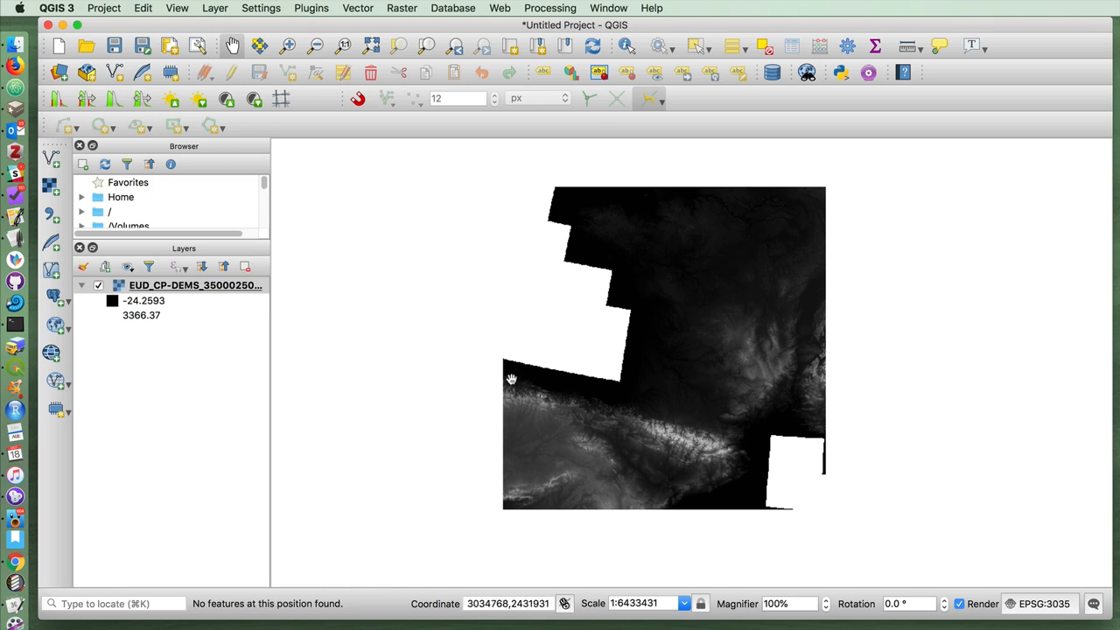
{"action": "mouse_move", "coordinate": [707, 455]}
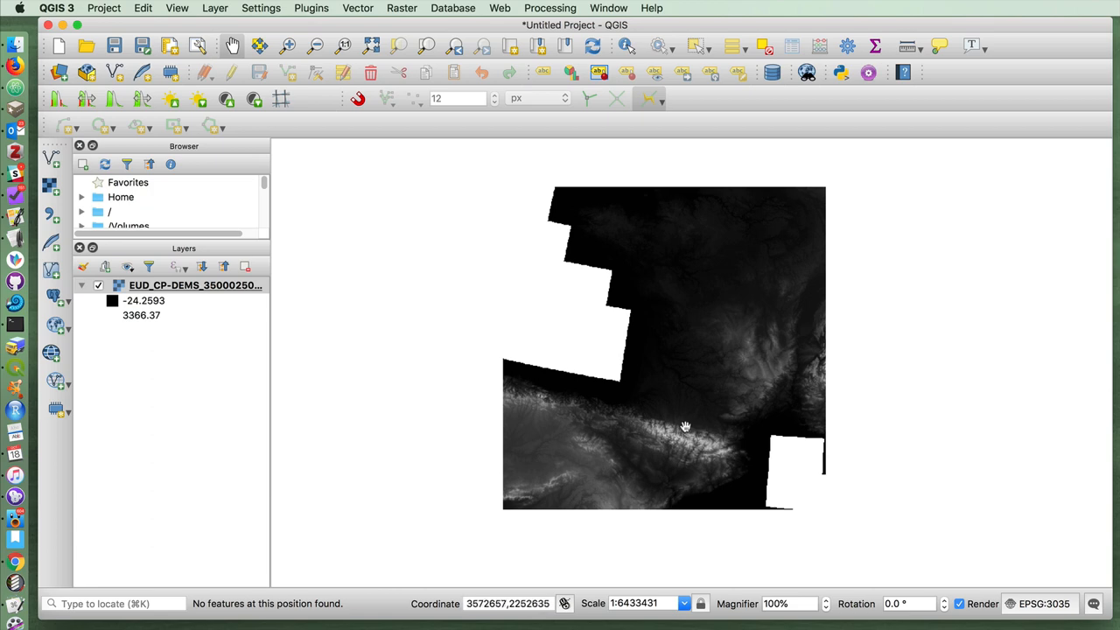
{"action": "mouse_move", "coordinate": [691, 412]}
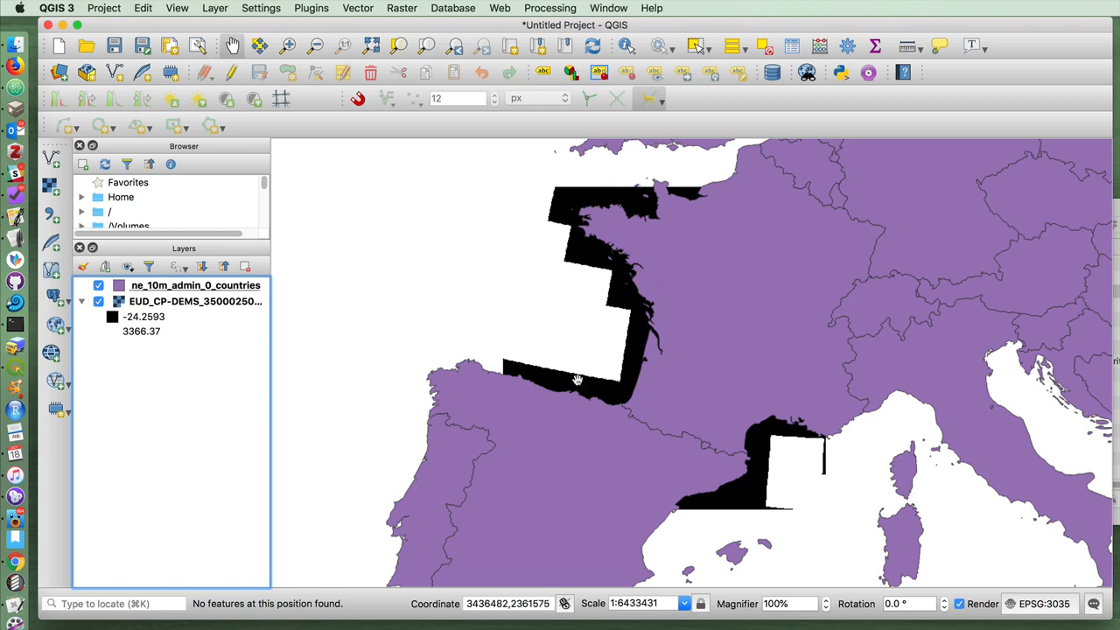
Filter the countries layer to "ADMIN" = 'Andorra', testing the single match before applying
{"action": "right_click", "coordinate": [194, 285]}
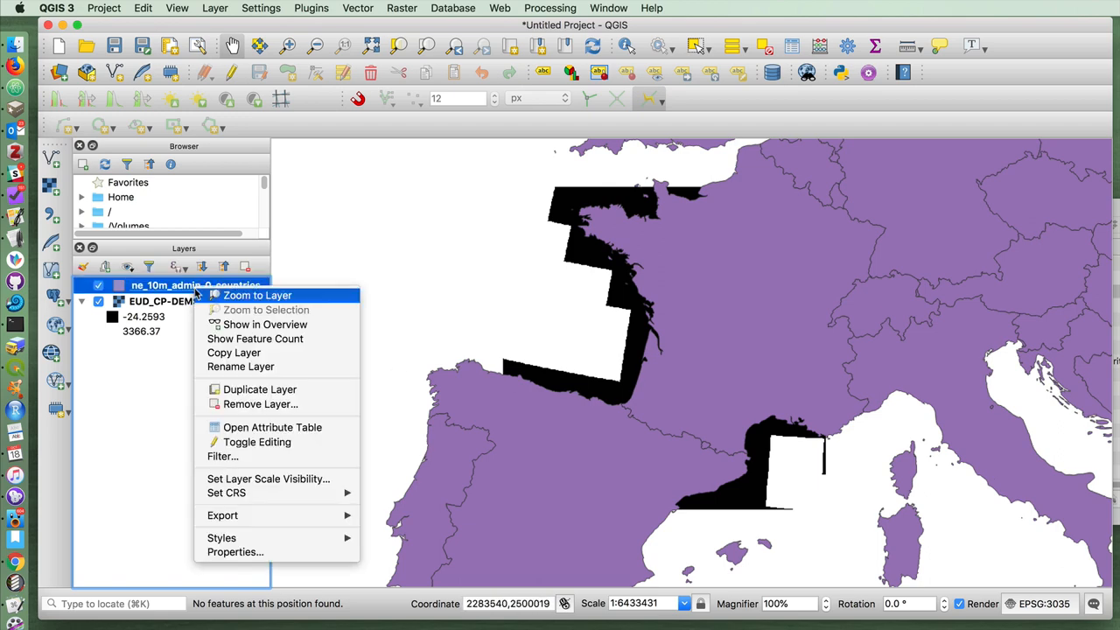
{"action": "mouse_move", "coordinate": [257, 456]}
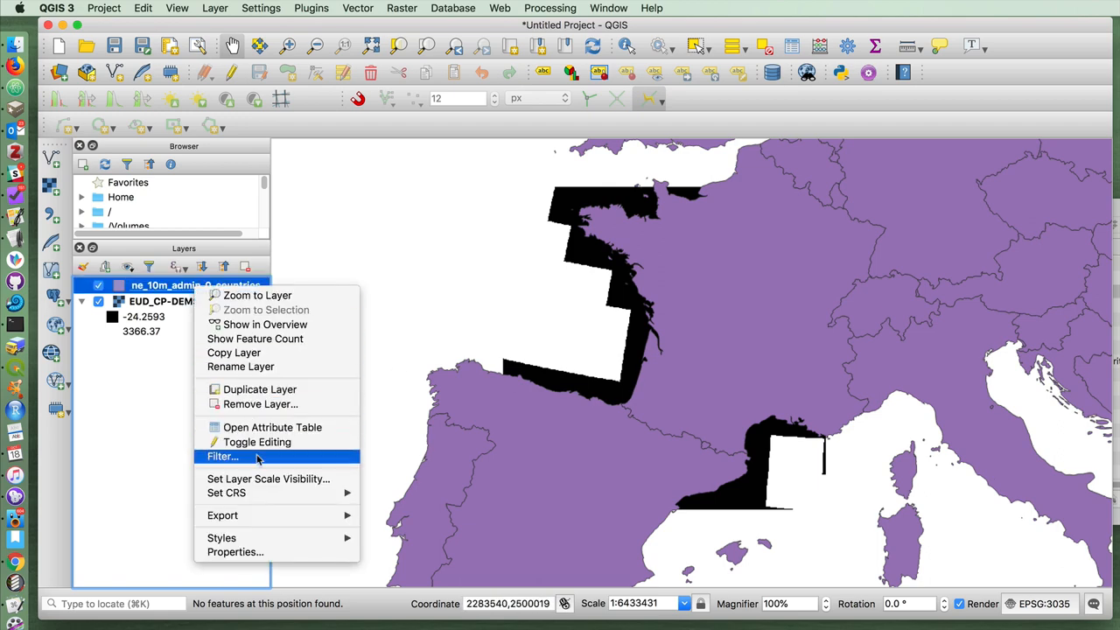
{"action": "left_click", "coordinate": [221, 456]}
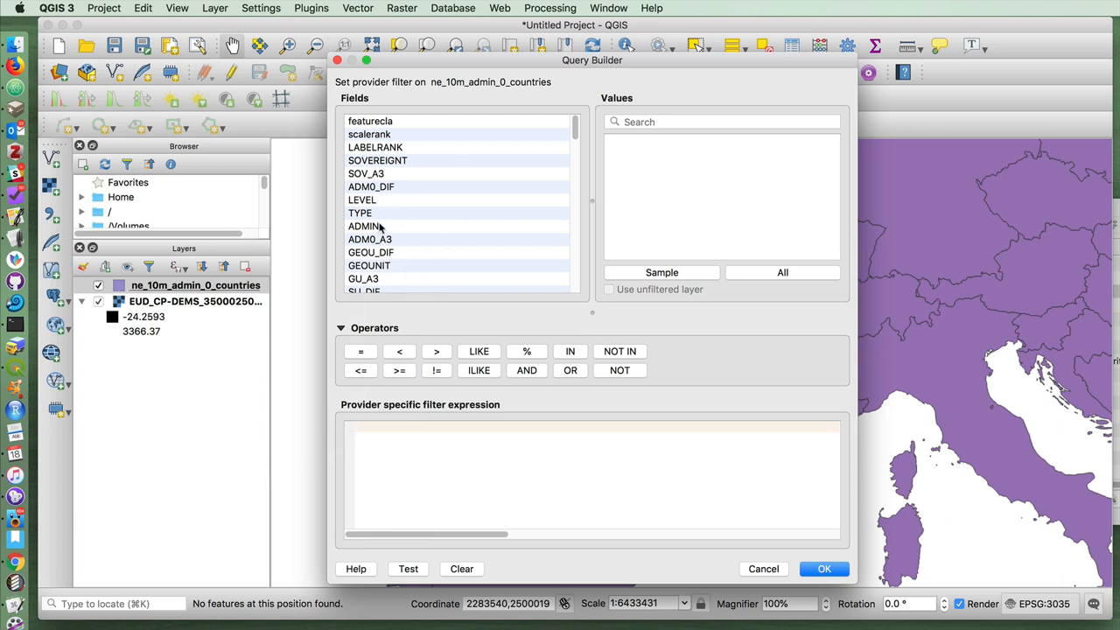
{"action": "left_click", "coordinate": [363, 226]}
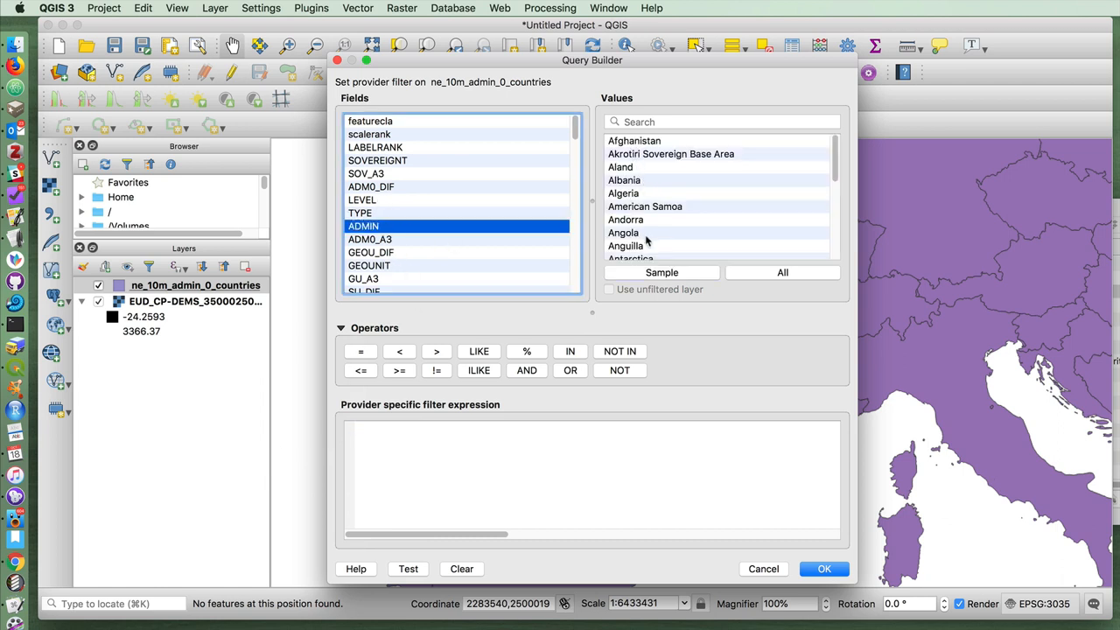
{"action": "double_click", "coordinate": [363, 225]}
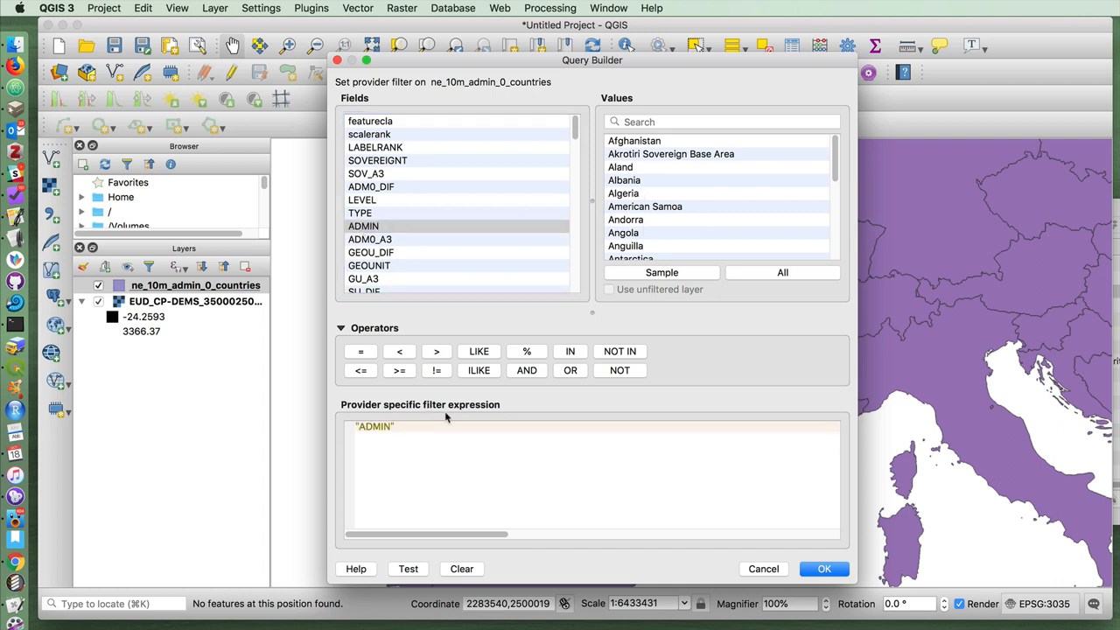
{"action": "mouse_move", "coordinate": [464, 418]}
{"action": "type", "text": " = 'An"}
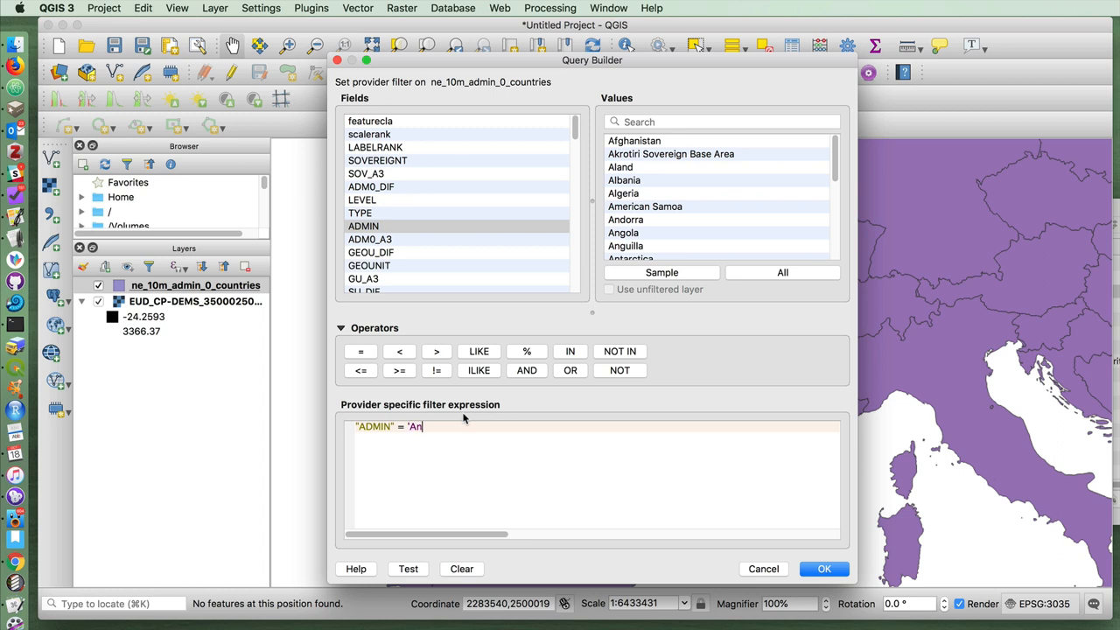
{"action": "type", "text": "dorra'"}
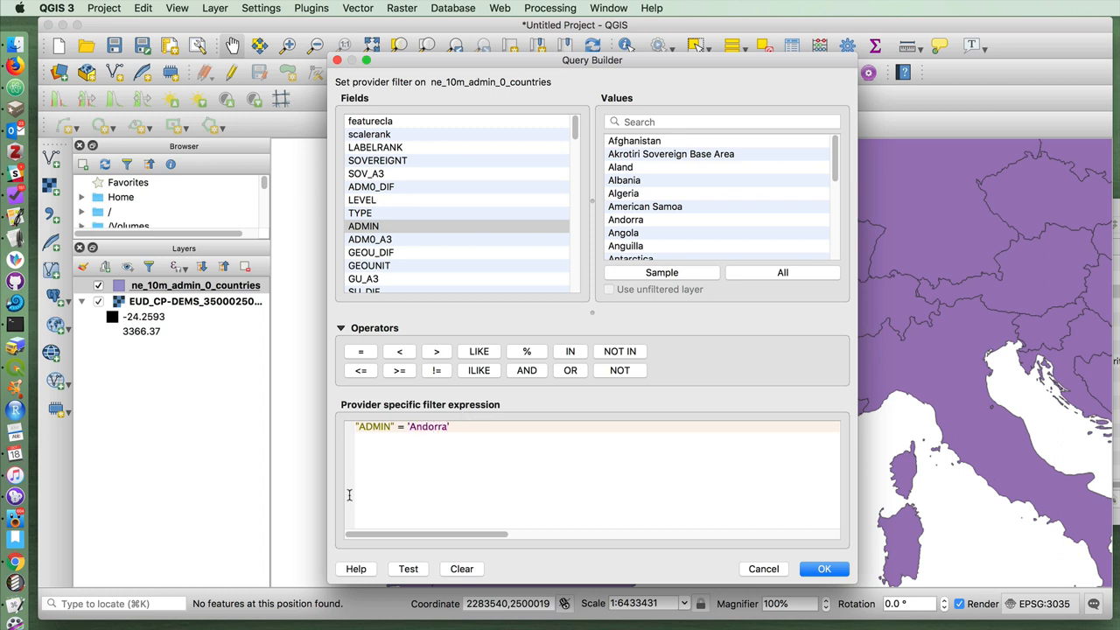
{"action": "left_click", "coordinate": [407, 569]}
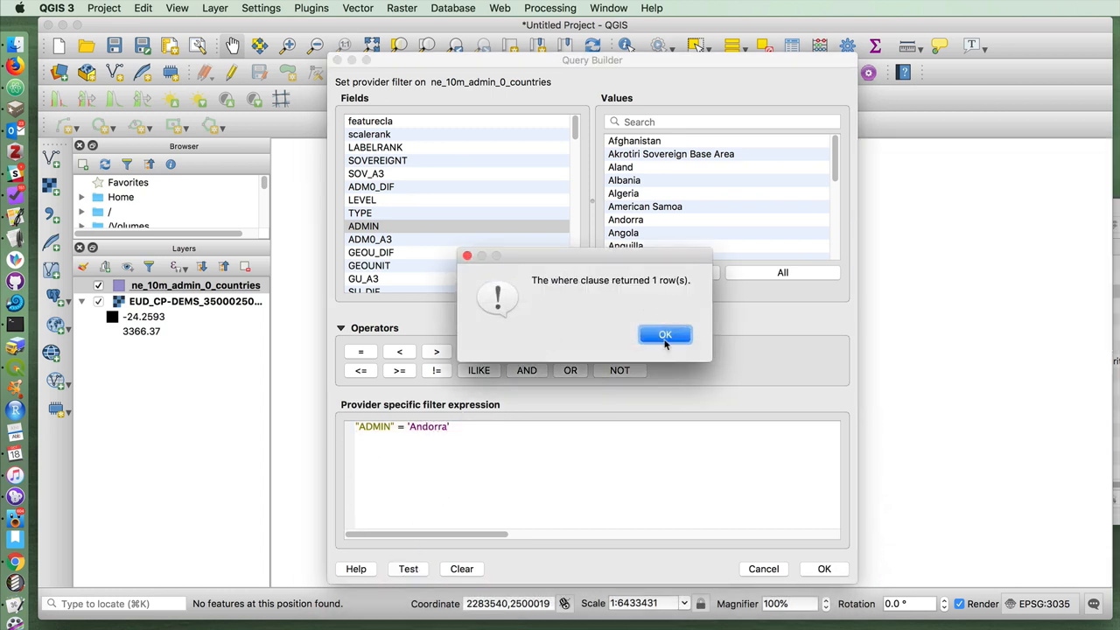
{"action": "left_click", "coordinate": [665, 334]}
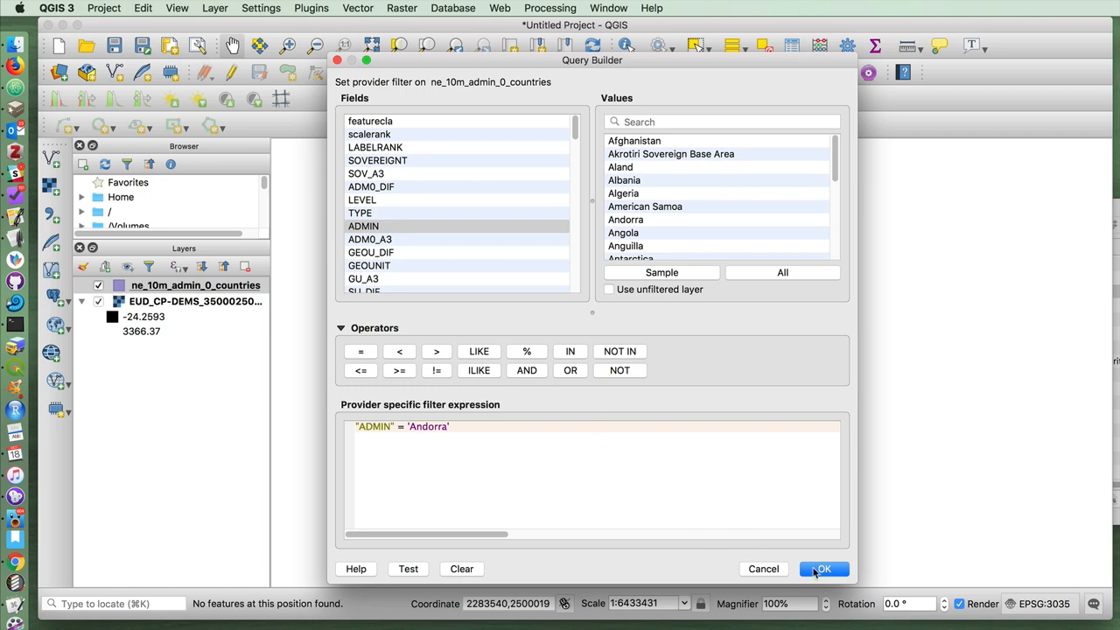
{"action": "left_click", "coordinate": [822, 569]}
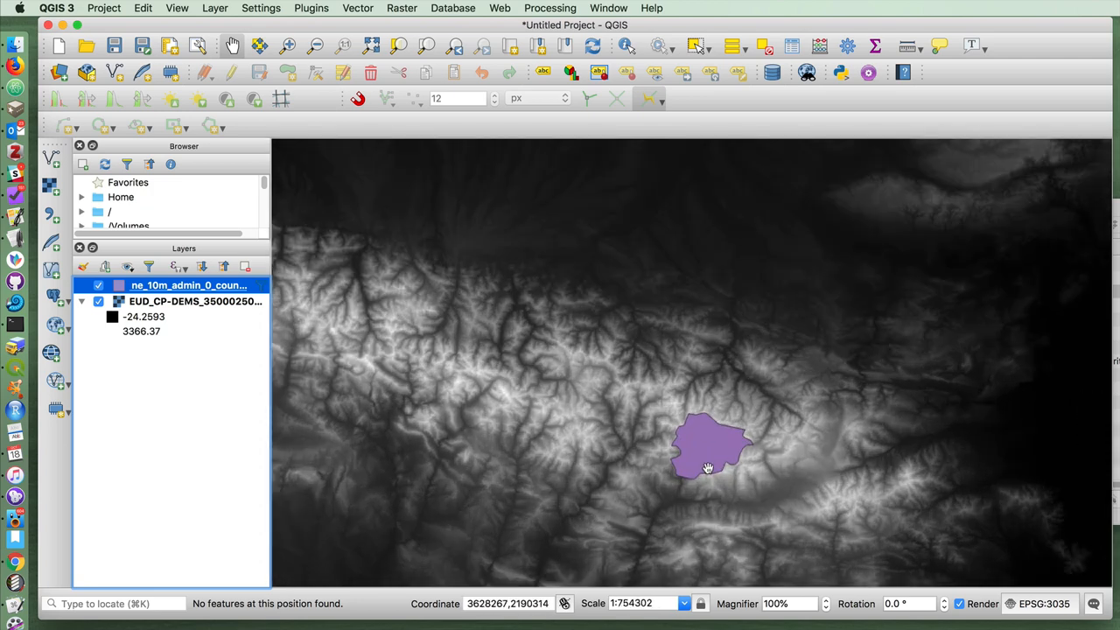
Give the Andorra polygon a transparent fill and a 0.86 mm simple-fill outline
{"action": "right_click", "coordinate": [188, 285]}
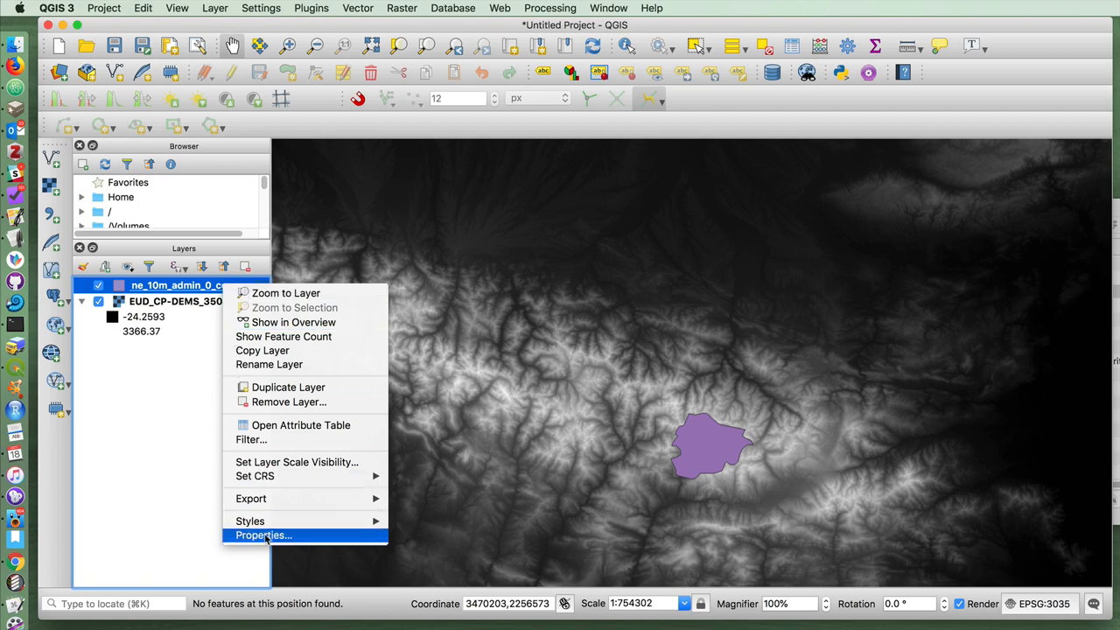
{"action": "left_click", "coordinate": [262, 535]}
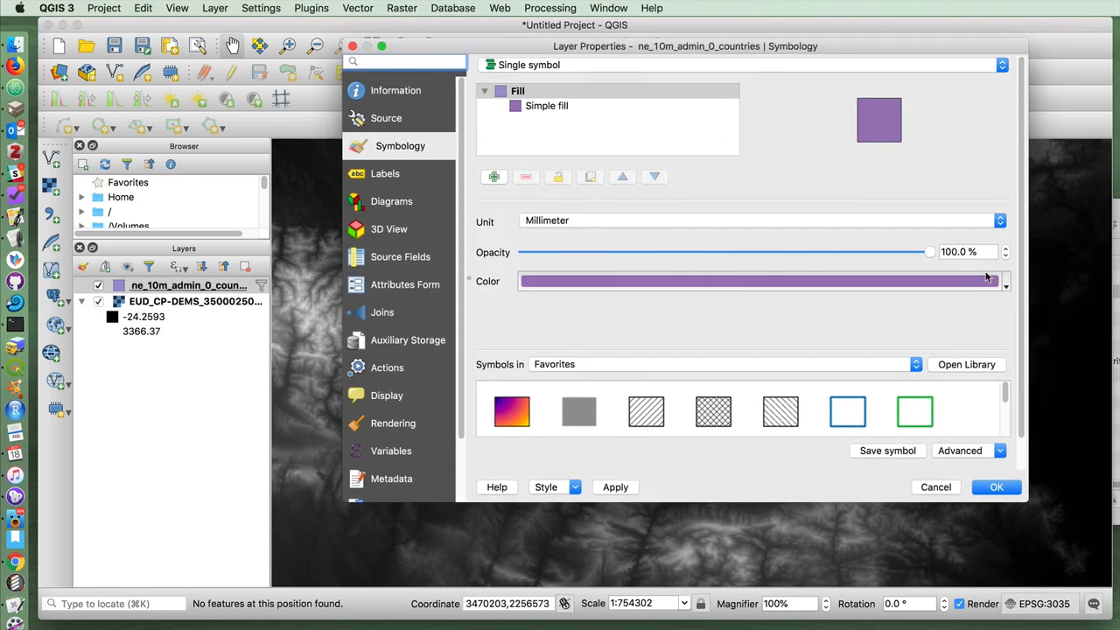
{"action": "left_click", "coordinate": [1005, 281]}
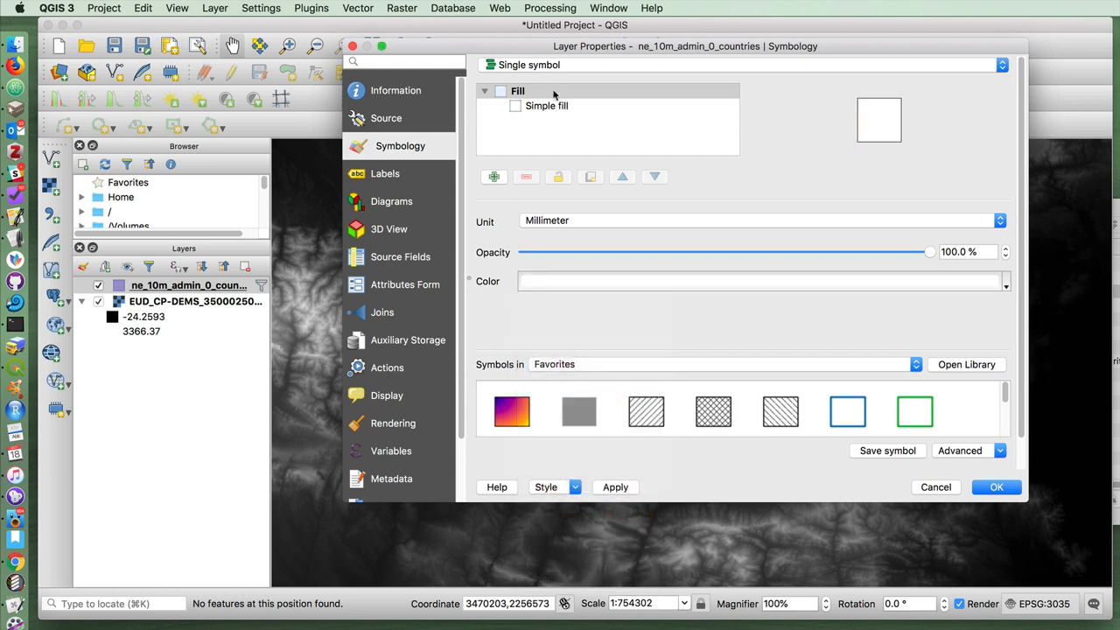
{"action": "left_click", "coordinate": [546, 105]}
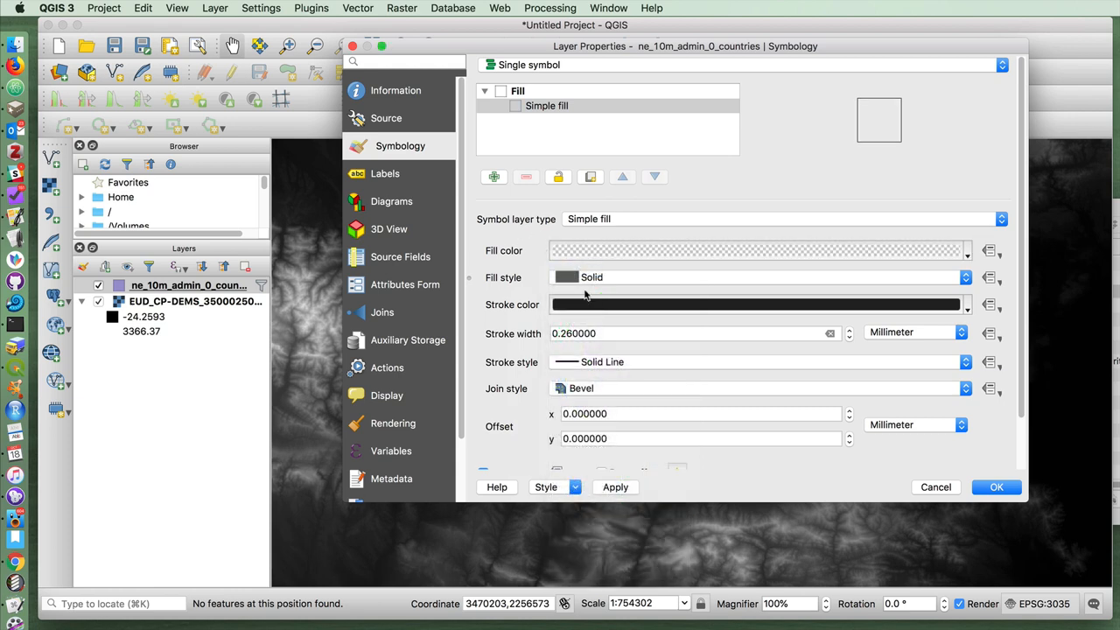
{"action": "type", "text": "0.860000"}
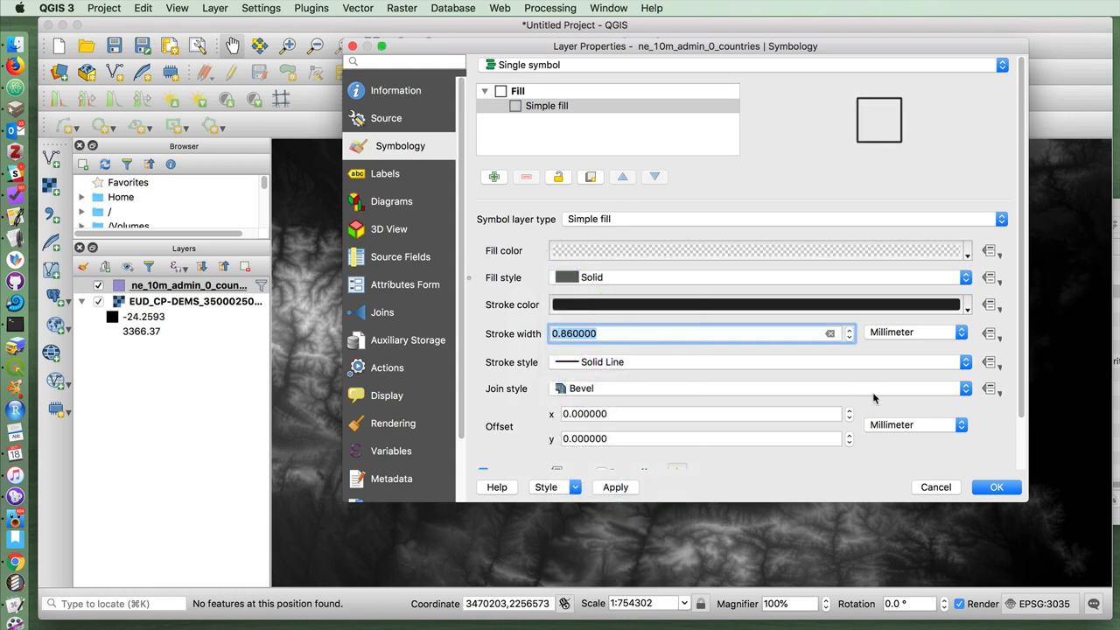
{"action": "left_click", "coordinate": [996, 486]}
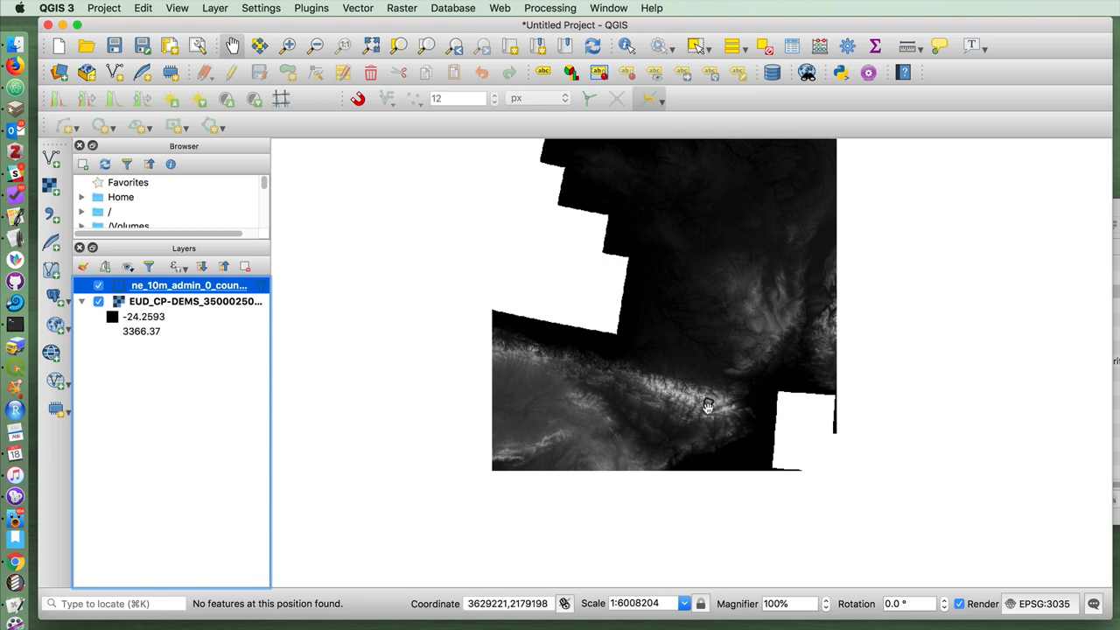
{"action": "mouse_move", "coordinate": [704, 405]}
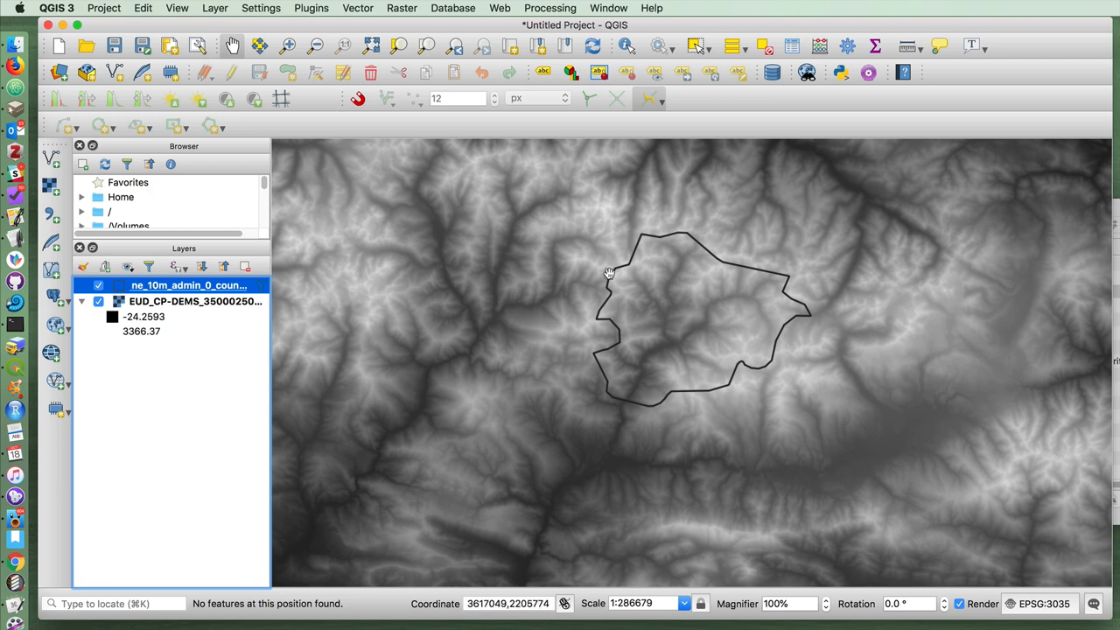
{"action": "mouse_move", "coordinate": [615, 311]}
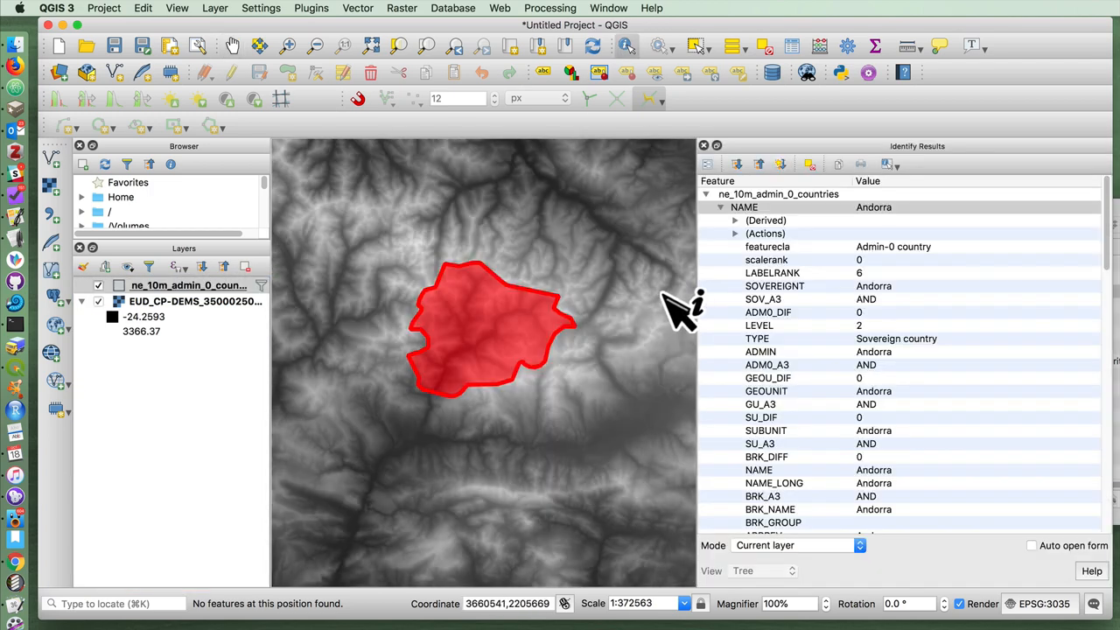
Identify DEM Band 1 elevations at five points in and near Andorra, e.g. 2057.84
{"action": "left_click", "coordinate": [194, 301]}
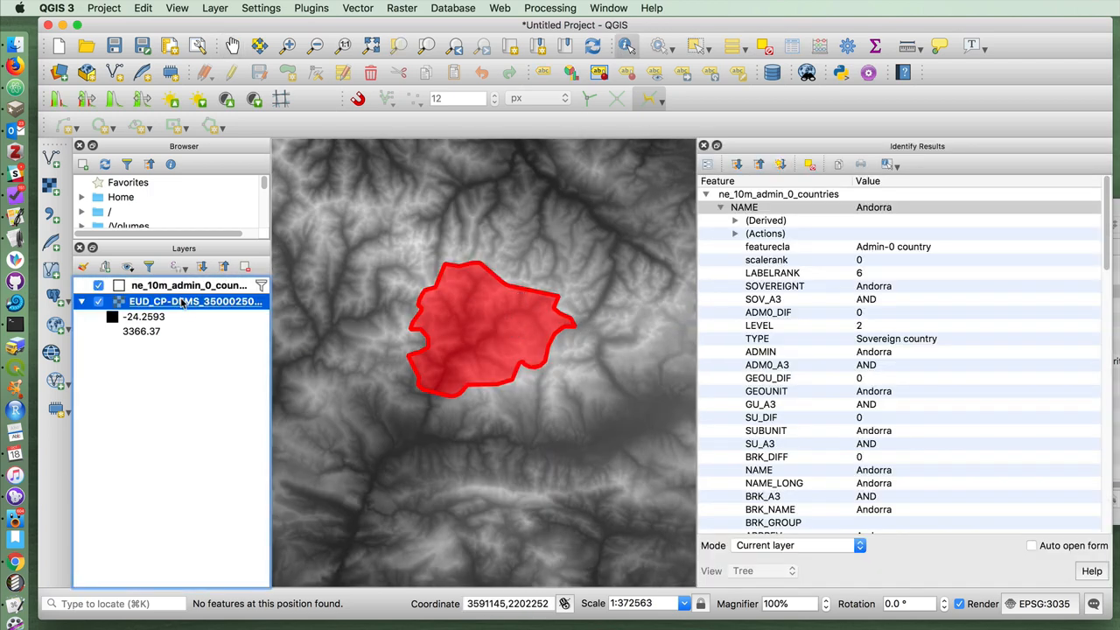
{"action": "left_click", "coordinate": [477, 336]}
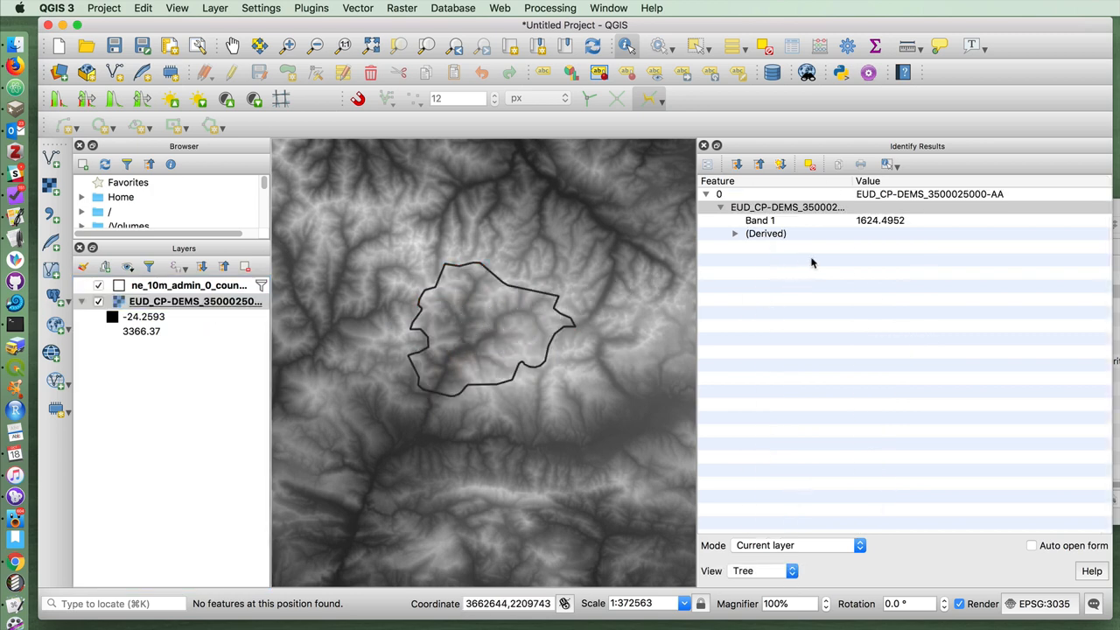
{"action": "left_click", "coordinate": [521, 337]}
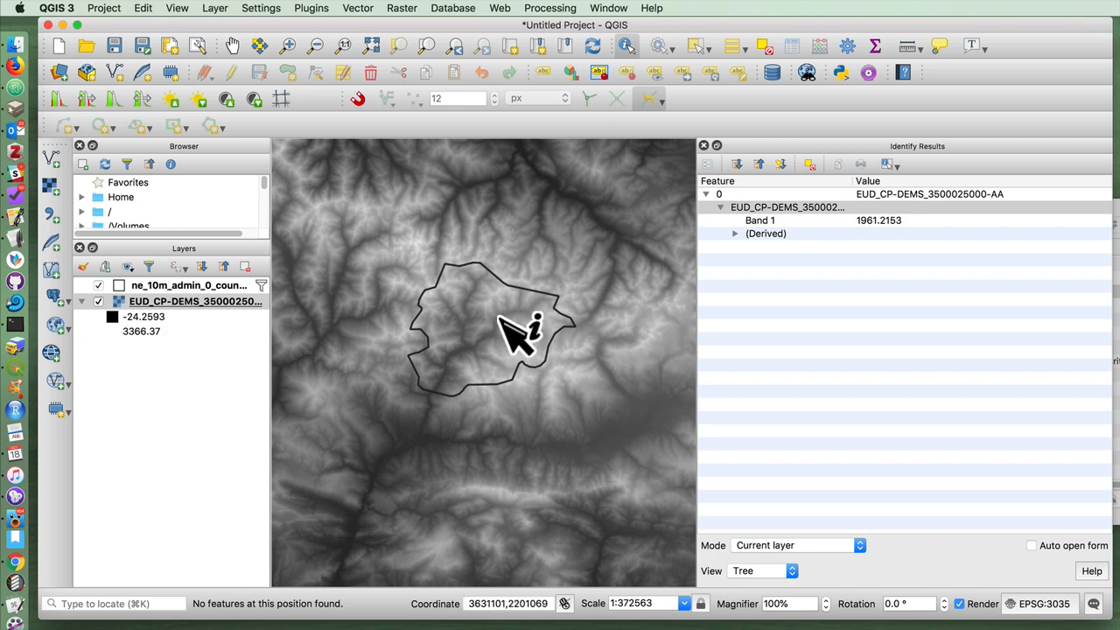
{"action": "left_click", "coordinate": [481, 367]}
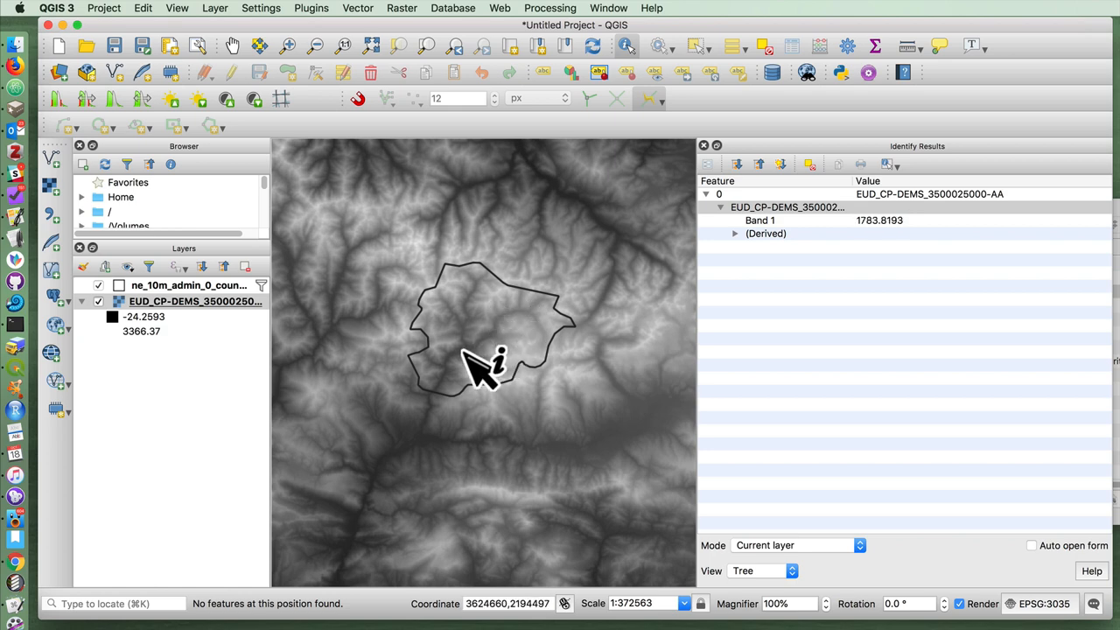
{"action": "left_click", "coordinate": [503, 319]}
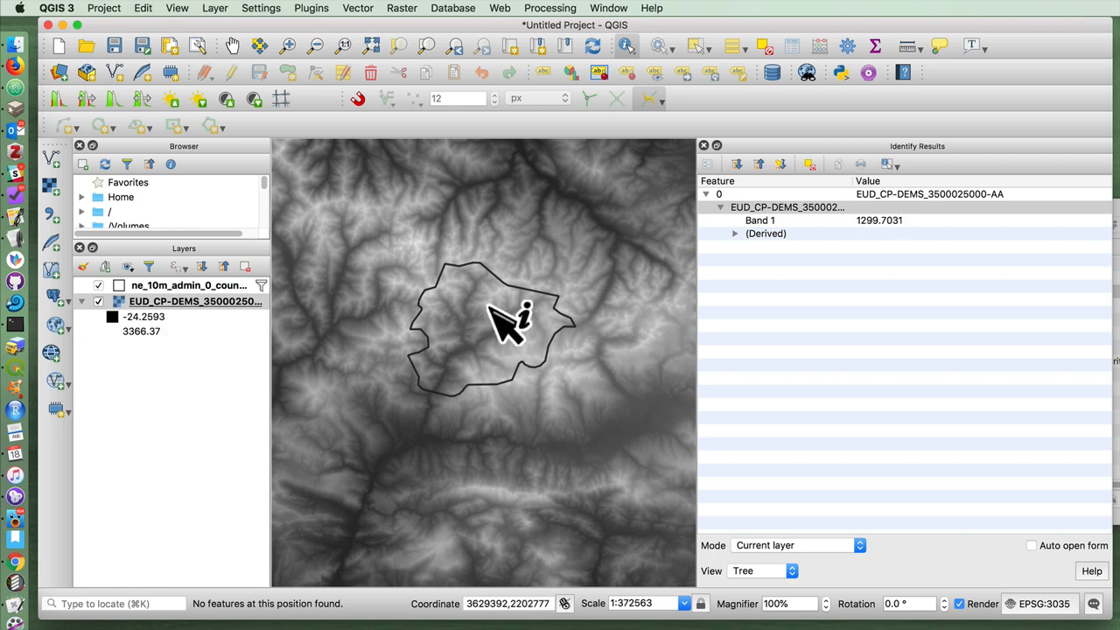
{"action": "left_click", "coordinate": [424, 315]}
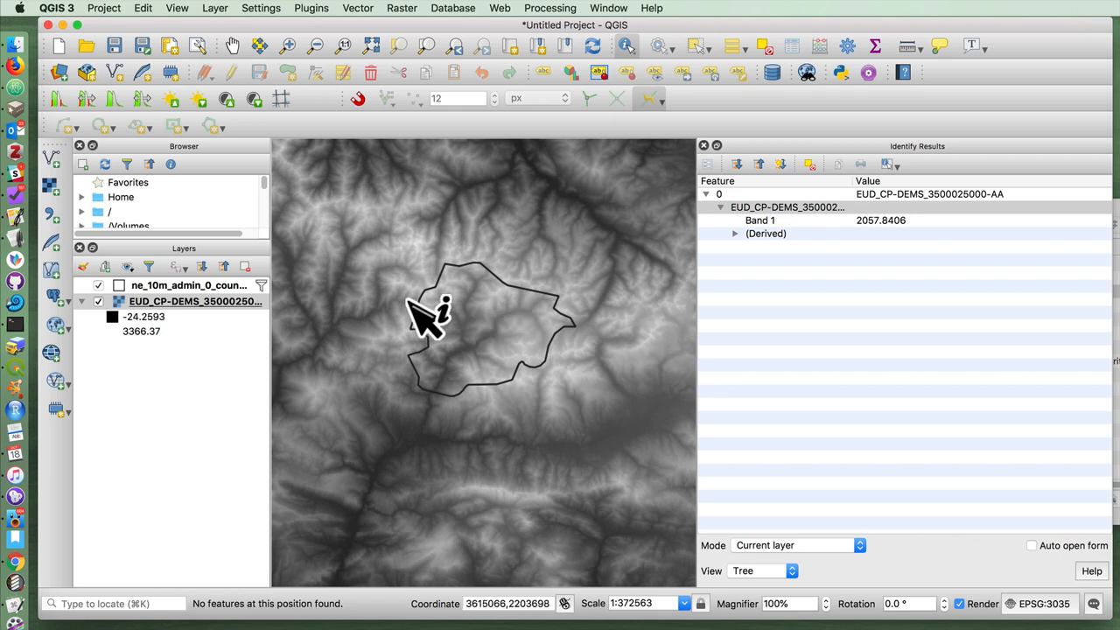
{"action": "mouse_move", "coordinate": [525, 306]}
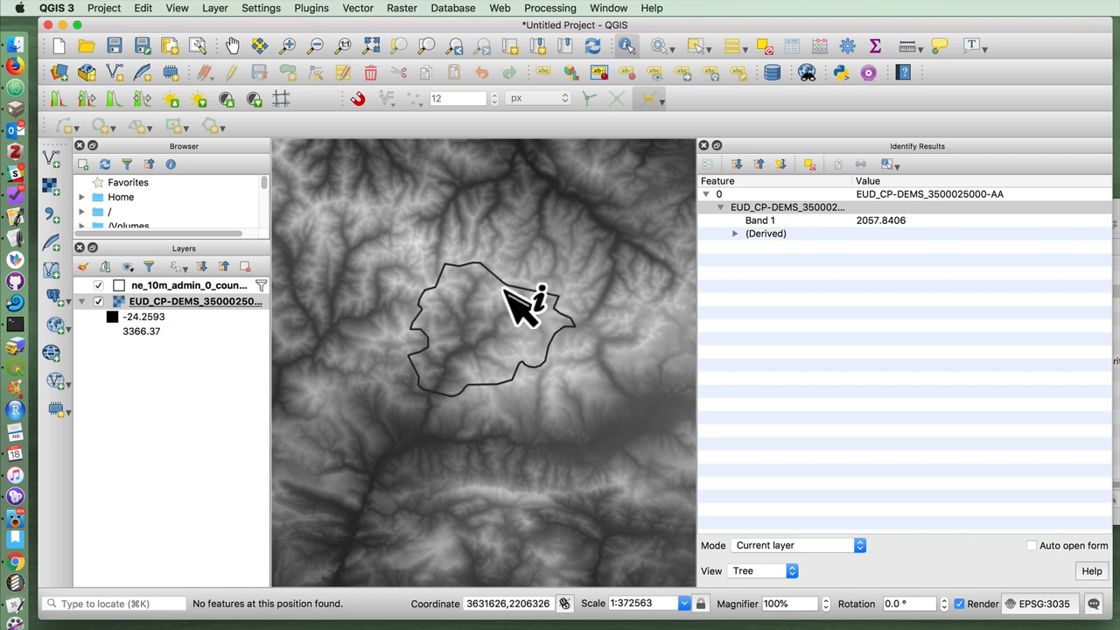
{"action": "mouse_move", "coordinate": [359, 341]}
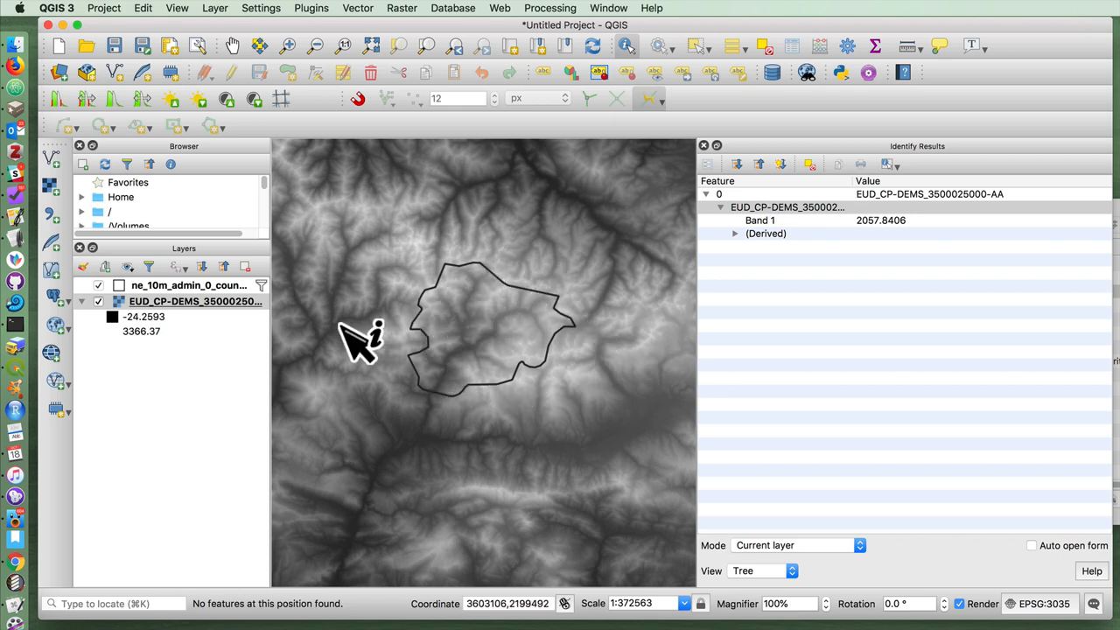
{"action": "left_click", "coordinate": [401, 8]}
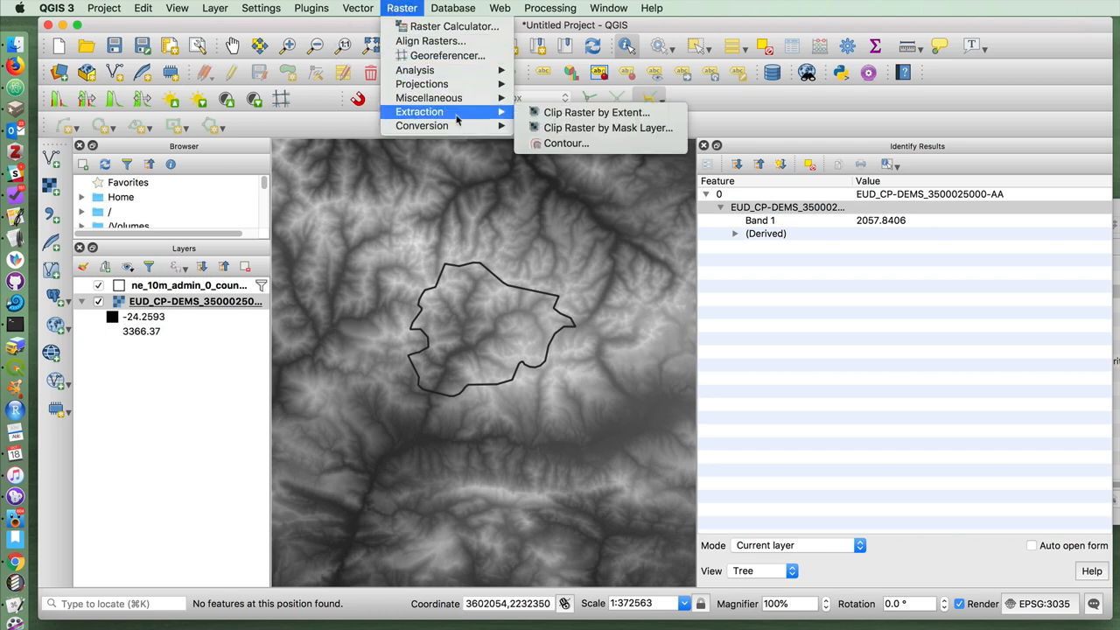
{"action": "mouse_move", "coordinate": [608, 127]}
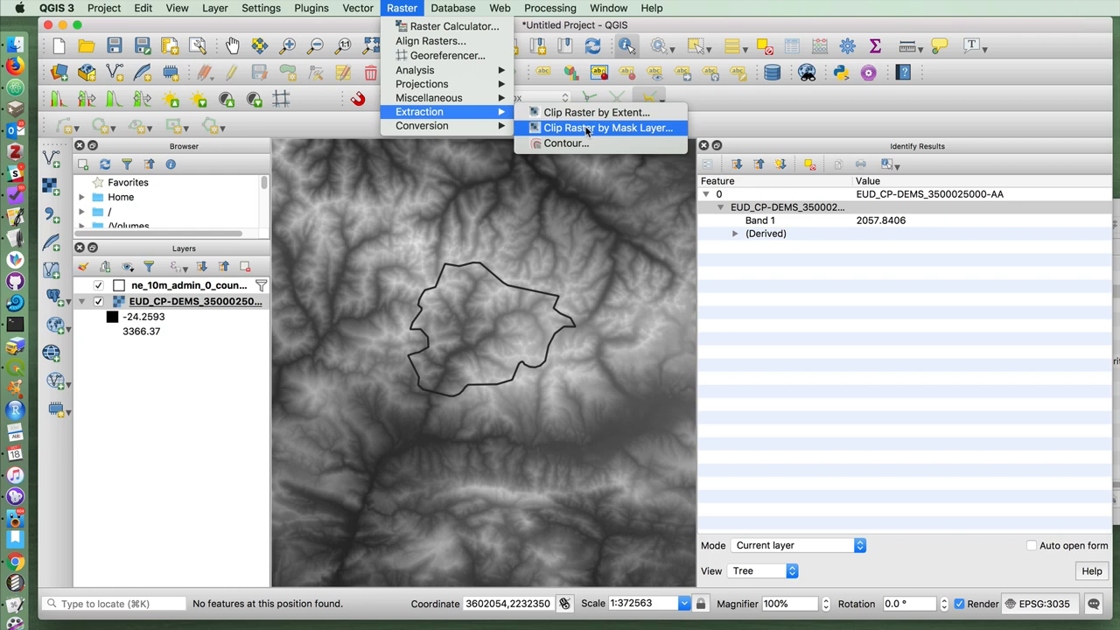
{"action": "mouse_move", "coordinate": [417, 292]}
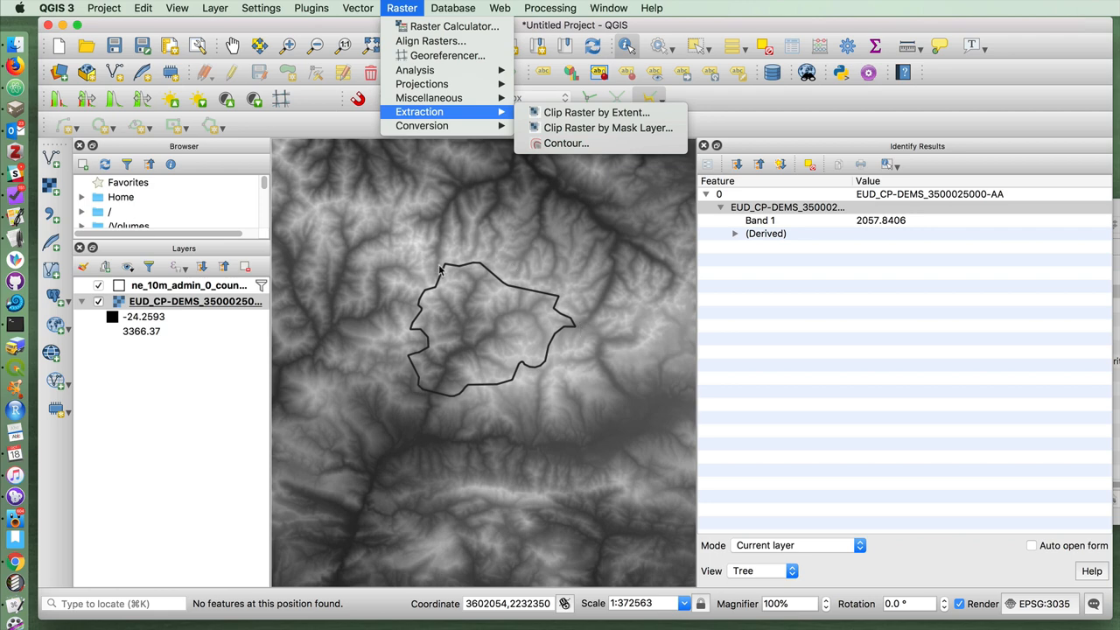
{"action": "mouse_move", "coordinate": [397, 302]}
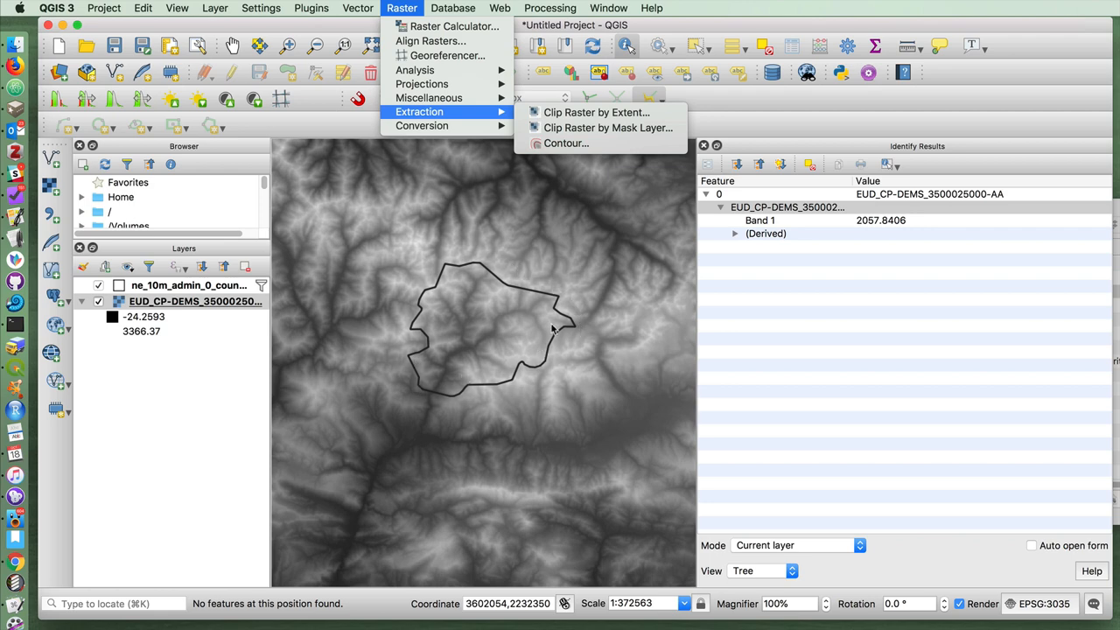
{"action": "mouse_move", "coordinate": [283, 185]}
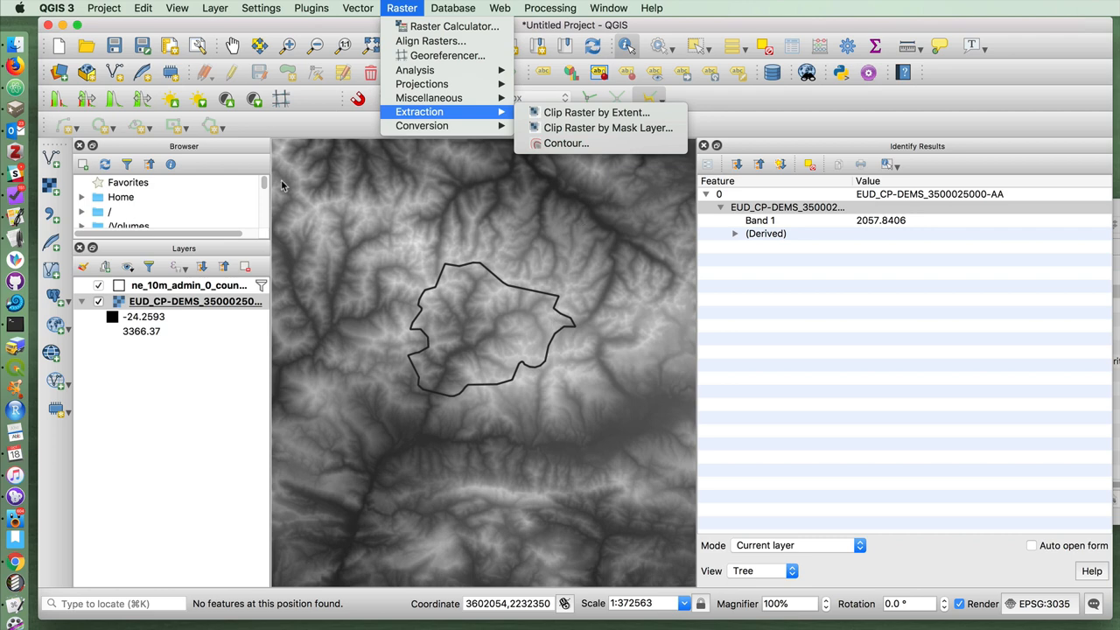
{"action": "mouse_move", "coordinate": [460, 251]}
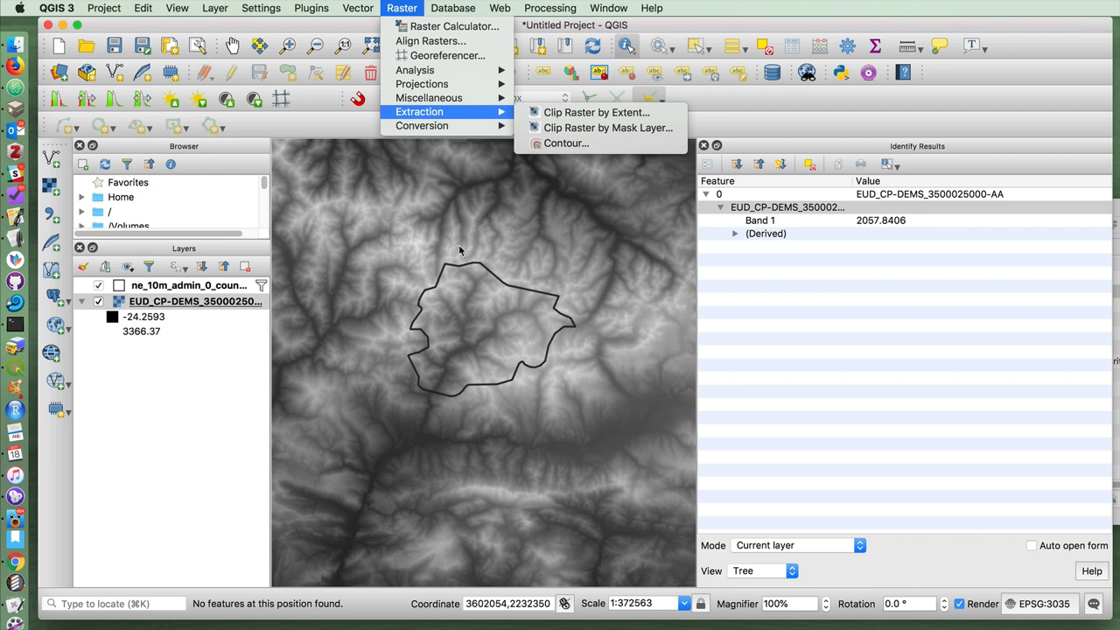
{"action": "mouse_move", "coordinate": [649, 436]}
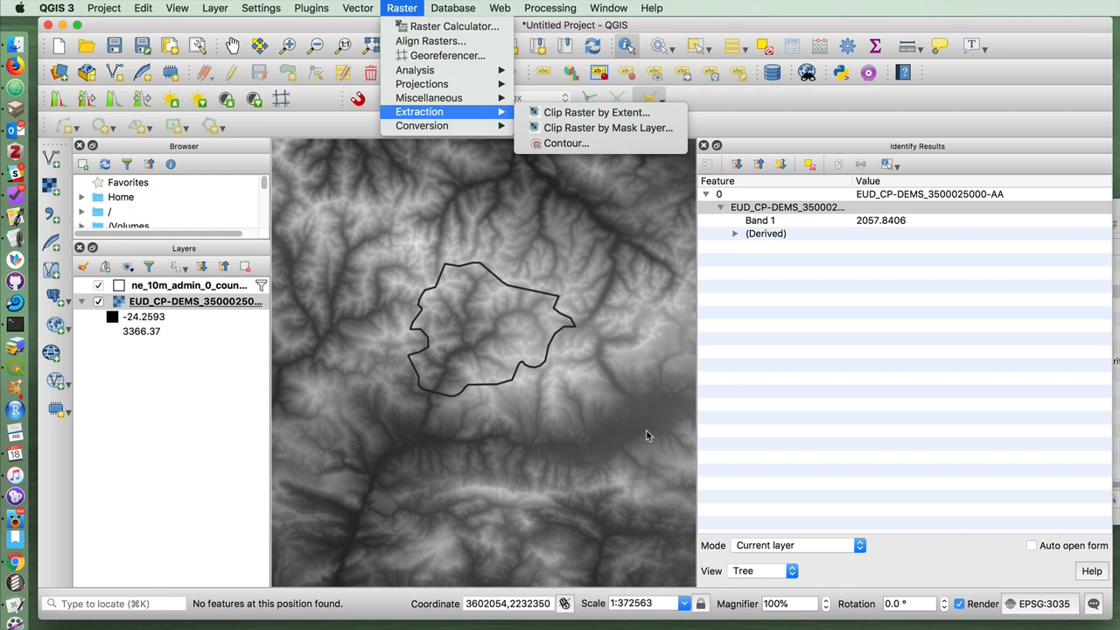
{"action": "mouse_move", "coordinate": [274, 79]}
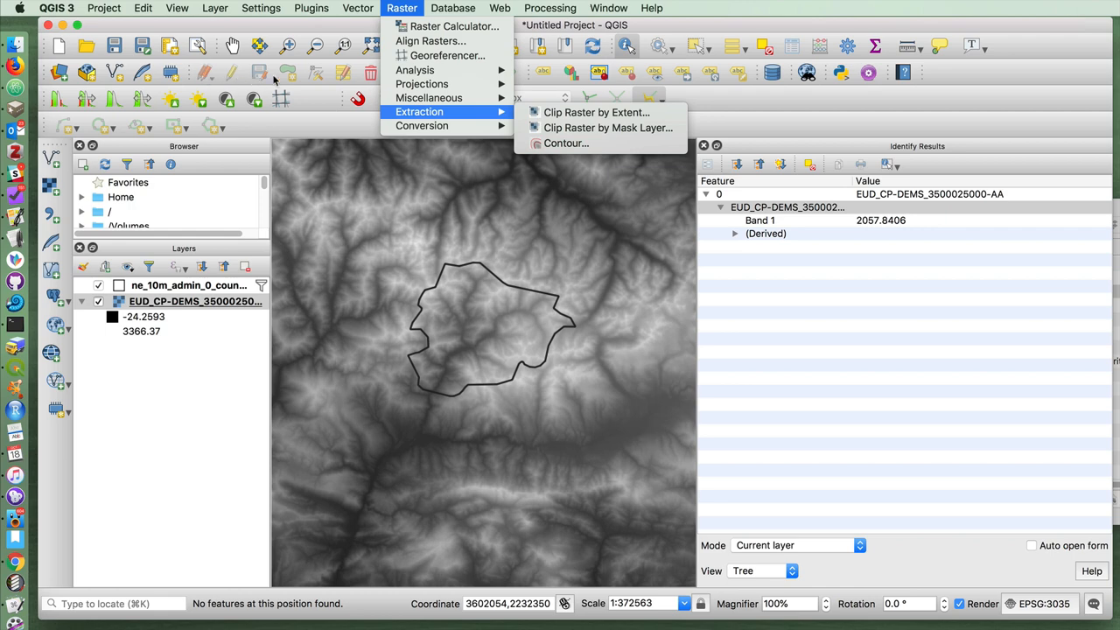
{"action": "mouse_move", "coordinate": [495, 217]}
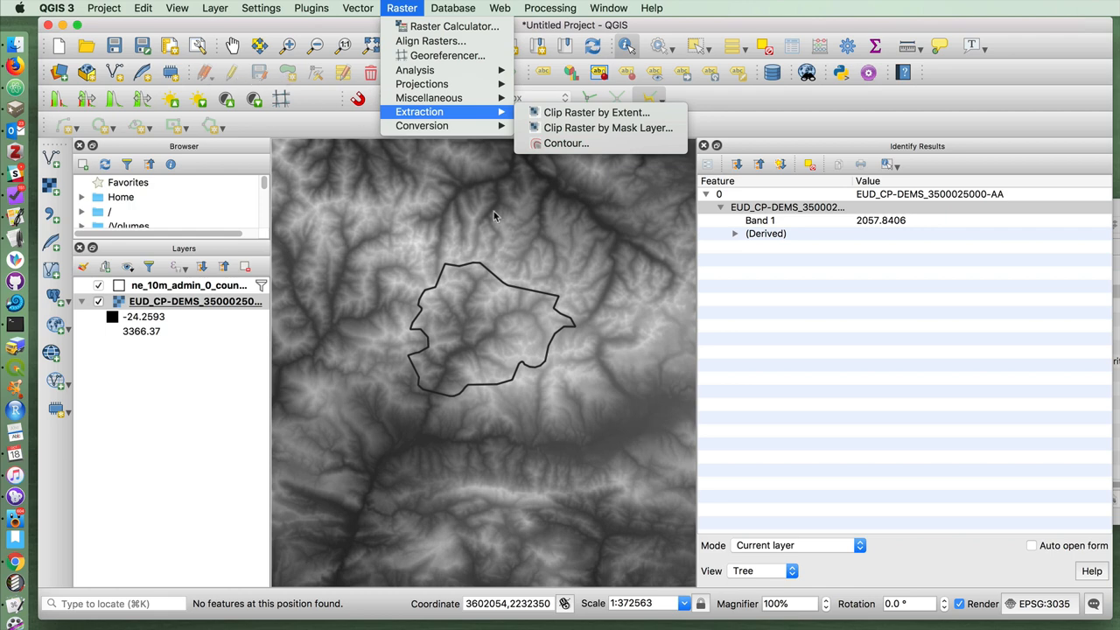
{"action": "mouse_move", "coordinate": [637, 230]}
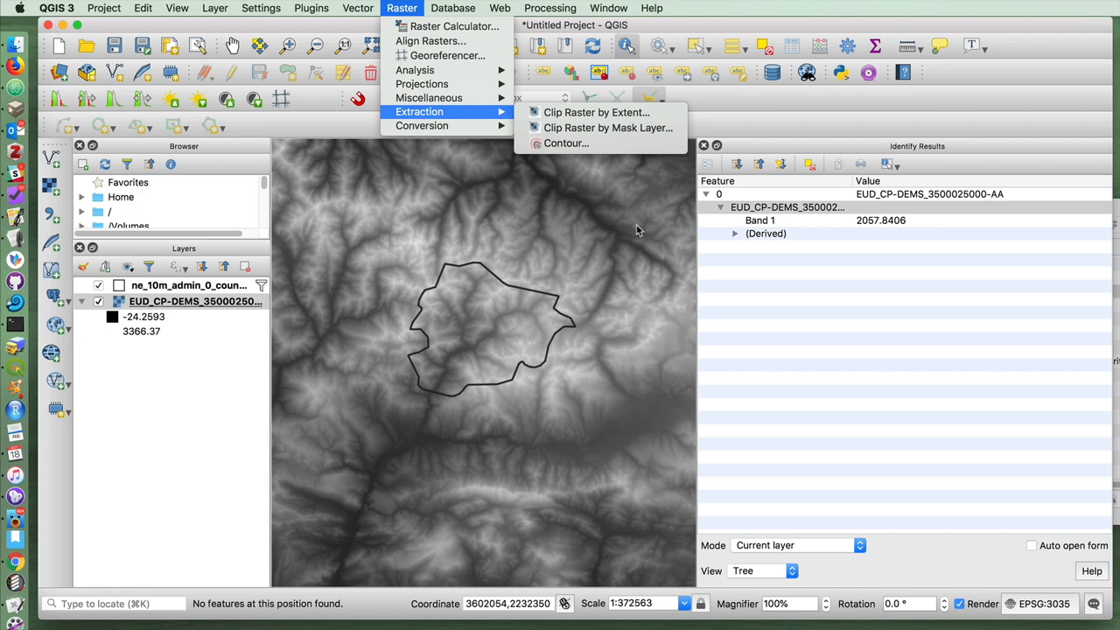
{"action": "mouse_move", "coordinate": [560, 220]}
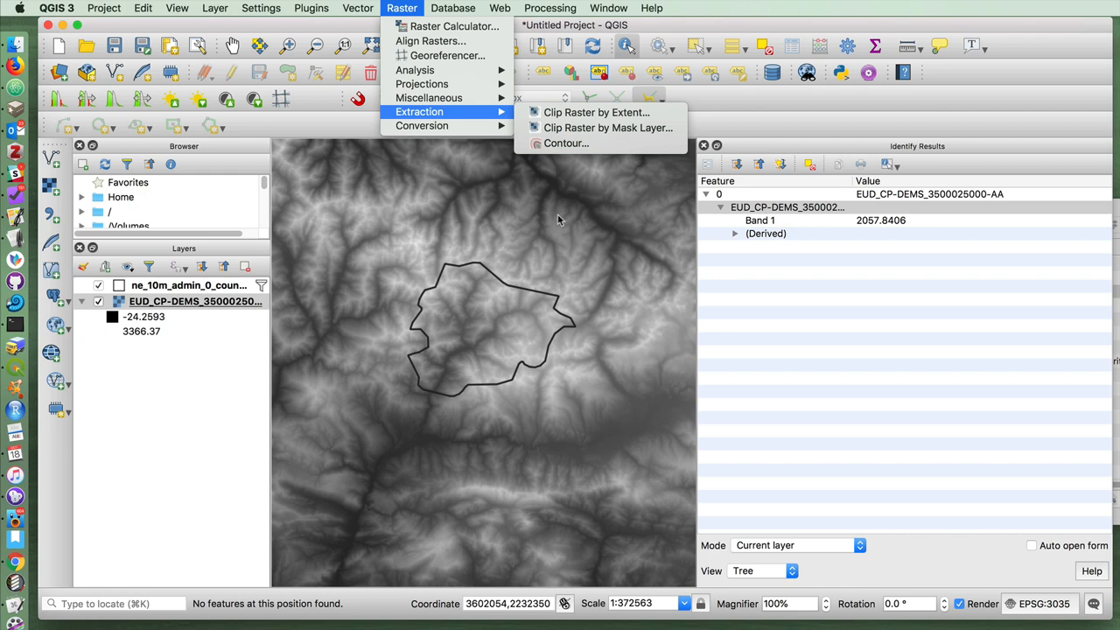
{"action": "mouse_move", "coordinate": [542, 424]}
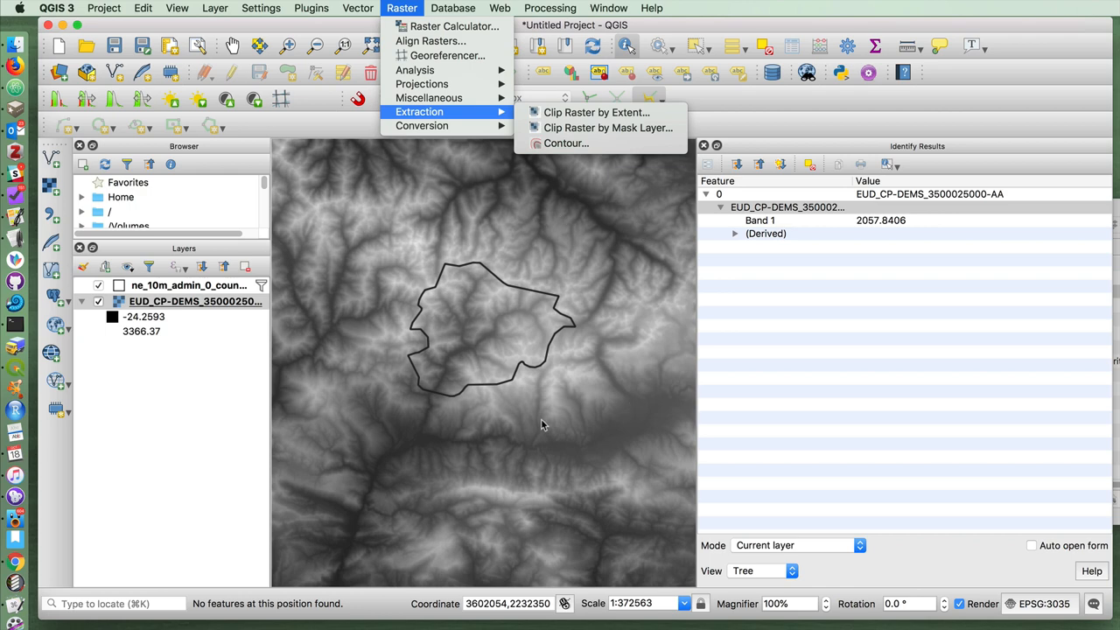
{"action": "mouse_move", "coordinate": [607, 128]}
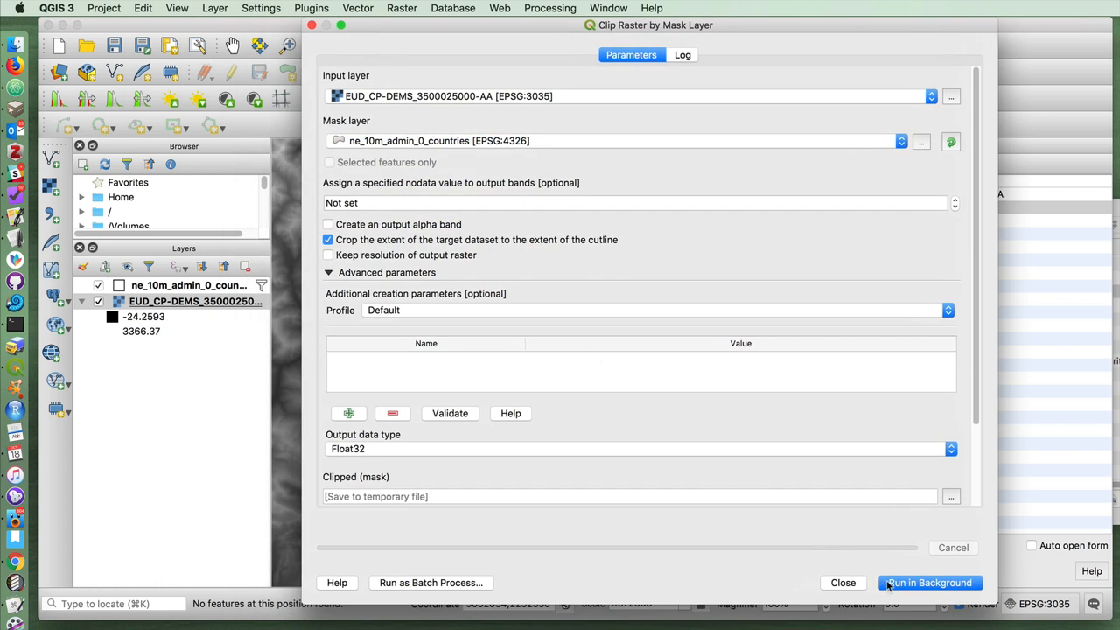
Run Clip Raster by Mask Layer on the DEM using ne_10m_admin_0_countries as mask
{"action": "left_click", "coordinate": [930, 582]}
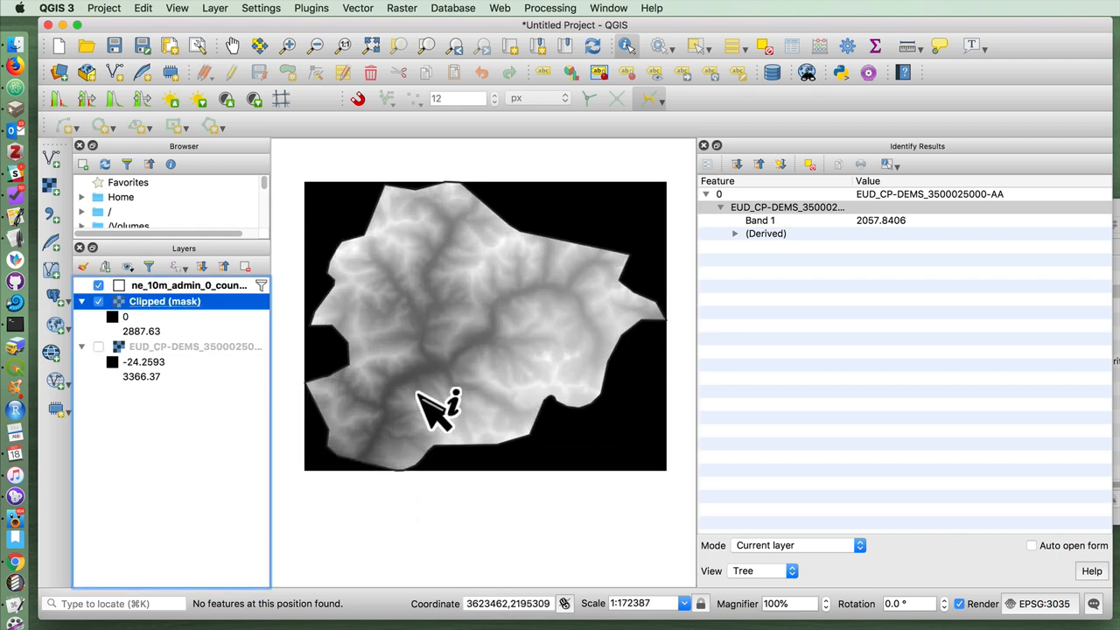
{"action": "mouse_move", "coordinate": [495, 399]}
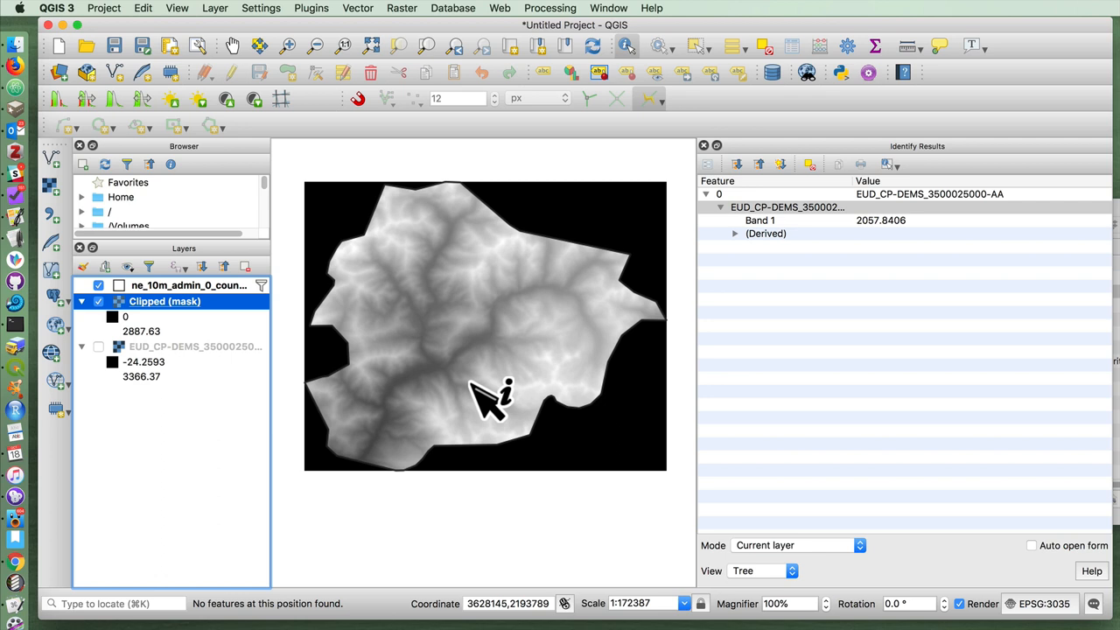
{"action": "mouse_move", "coordinate": [678, 481]}
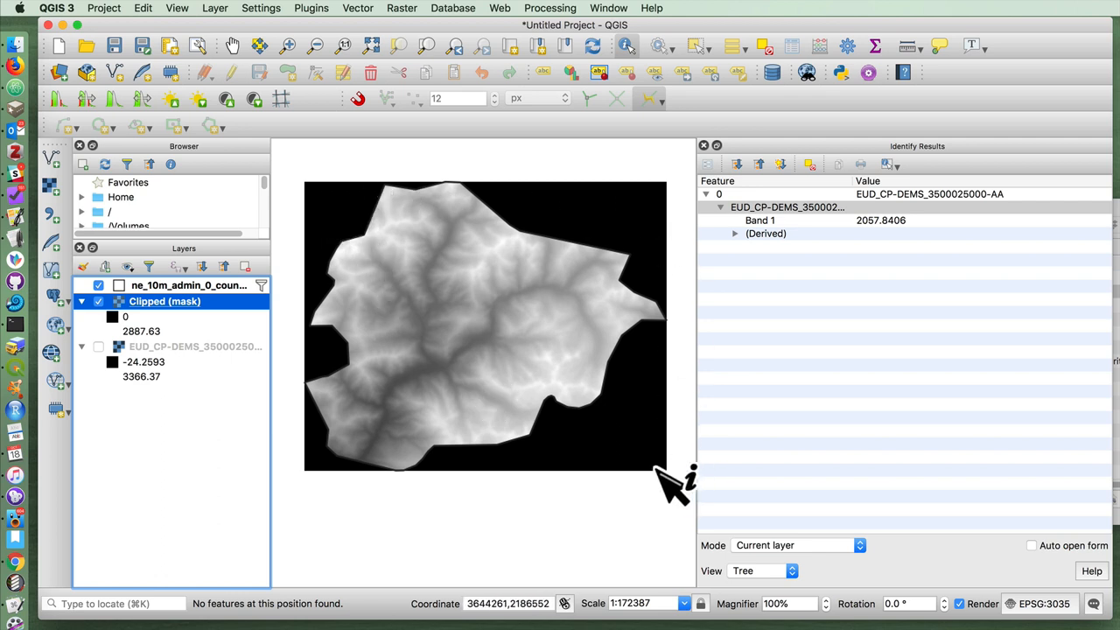
{"action": "mouse_move", "coordinate": [482, 354]}
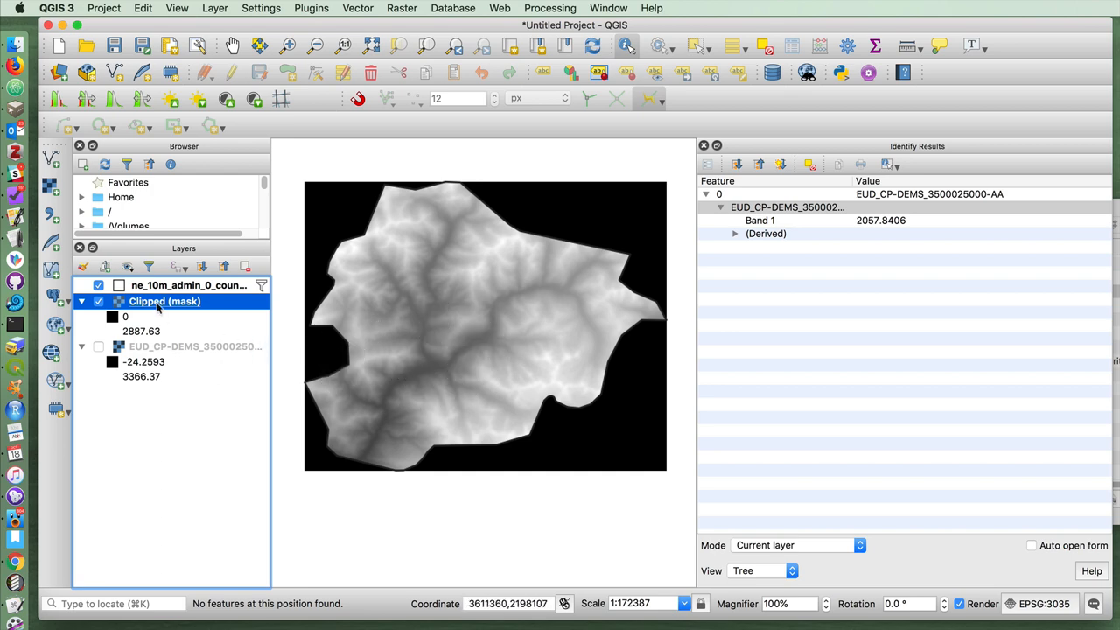
Rename the Clipped (mask) layer to Hillshade
{"action": "right_click", "coordinate": [164, 301]}
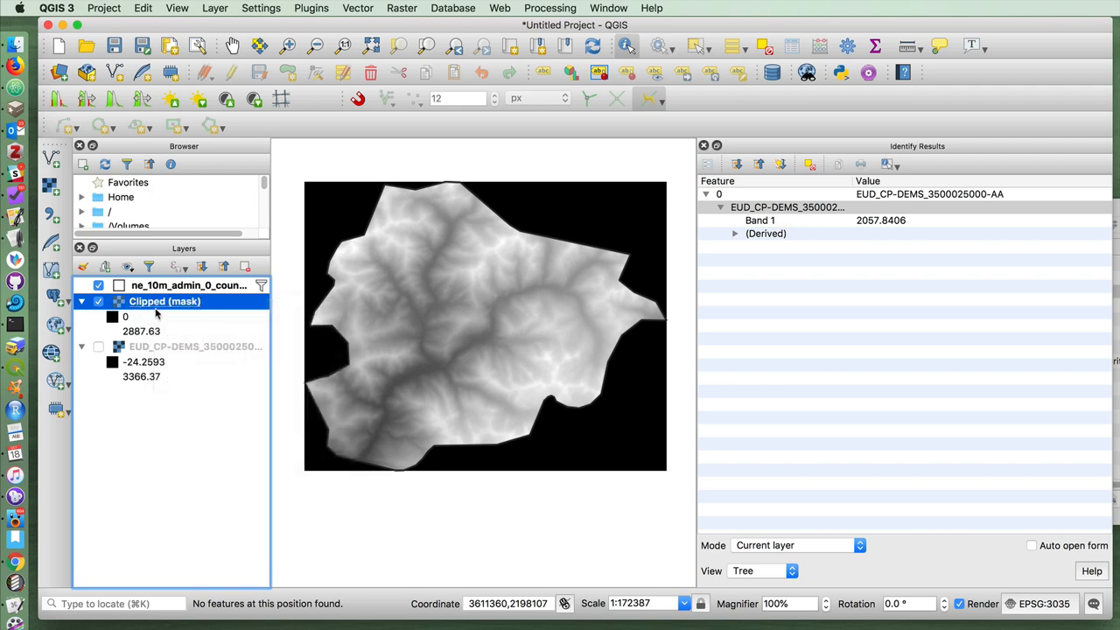
{"action": "mouse_move", "coordinate": [232, 389]}
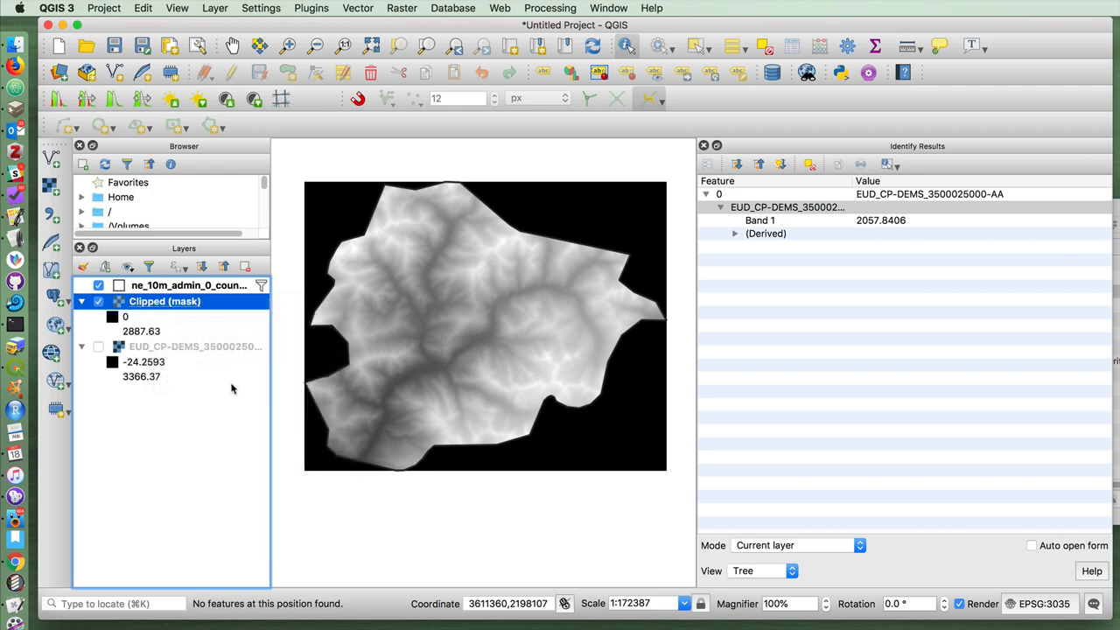
{"action": "right_click", "coordinate": [165, 301]}
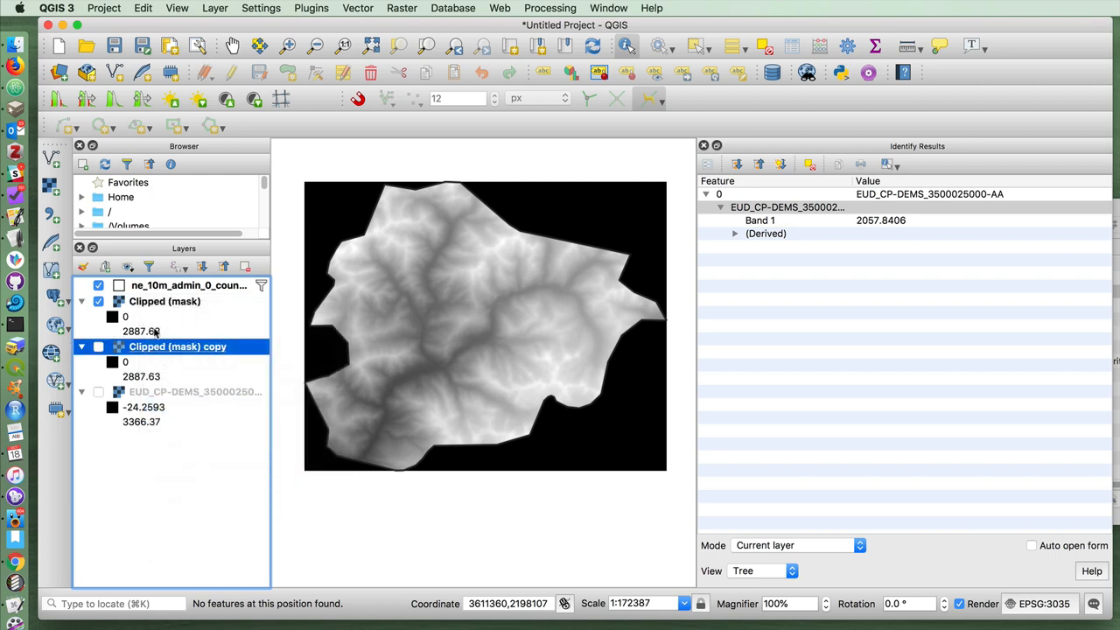
{"action": "right_click", "coordinate": [164, 301]}
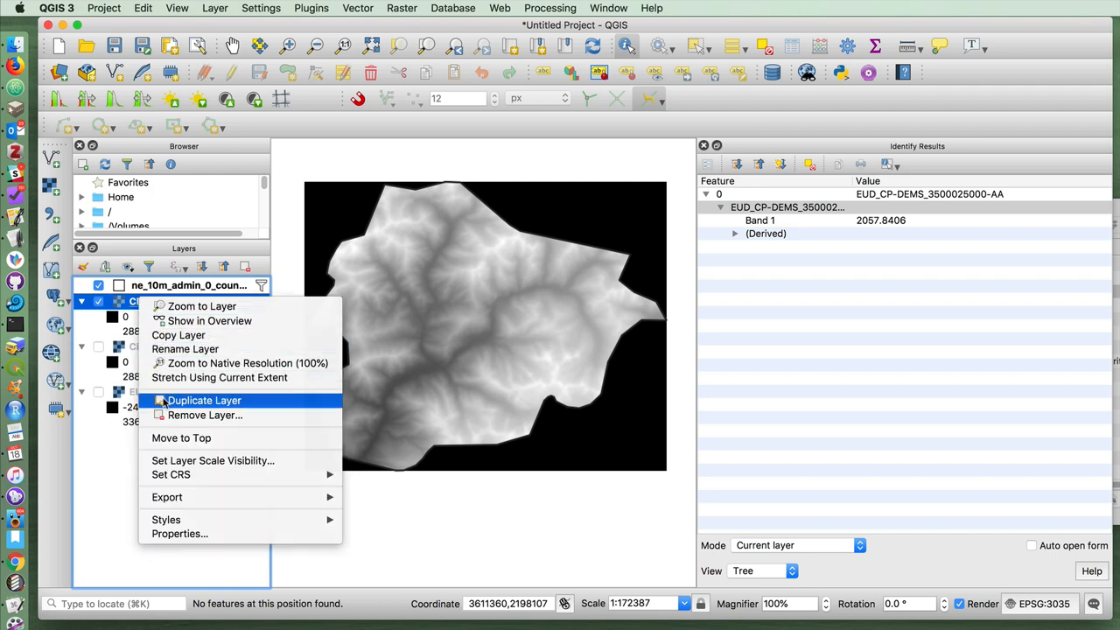
{"action": "left_click", "coordinate": [204, 400]}
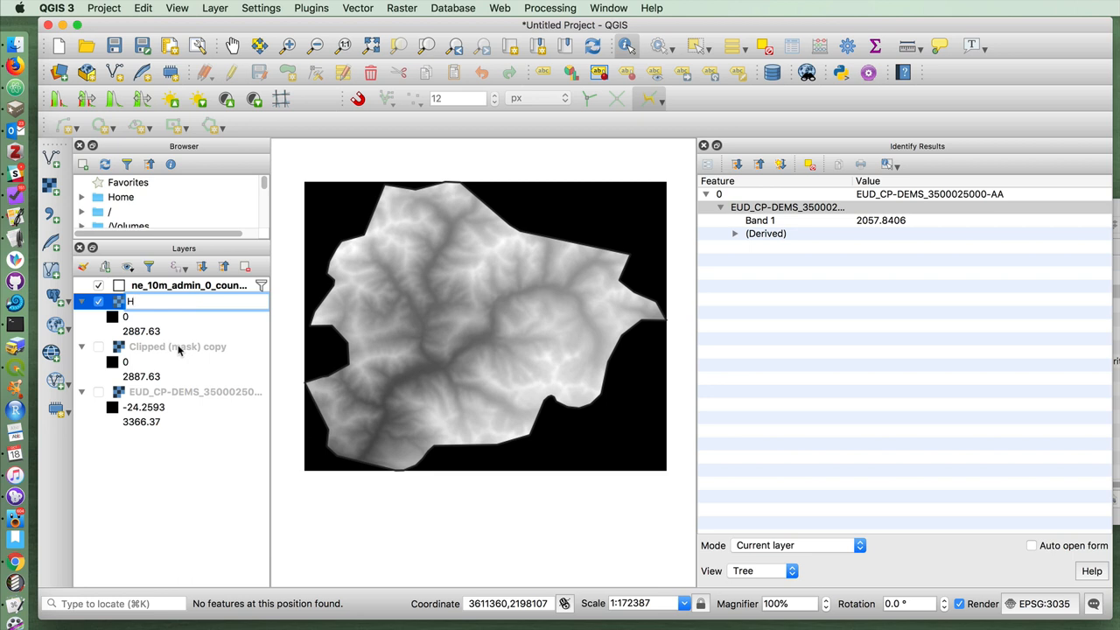
{"action": "type", "text": "Hillshade"}
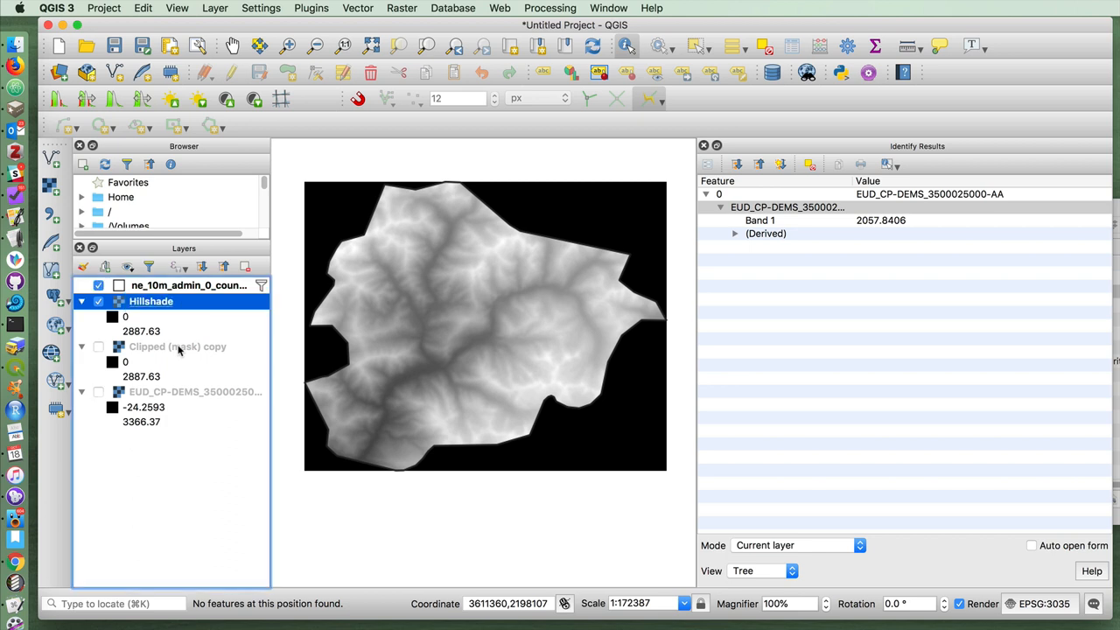
Rename the Clipped (mask) copy layer to DEM
{"action": "left_click", "coordinate": [98, 347]}
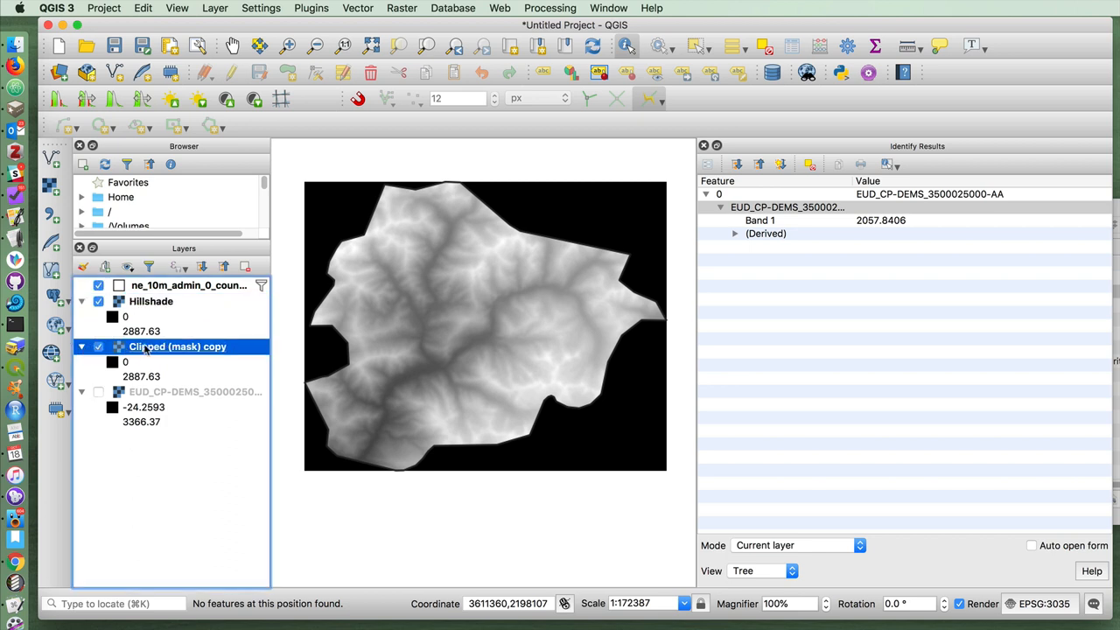
{"action": "right_click", "coordinate": [177, 346]}
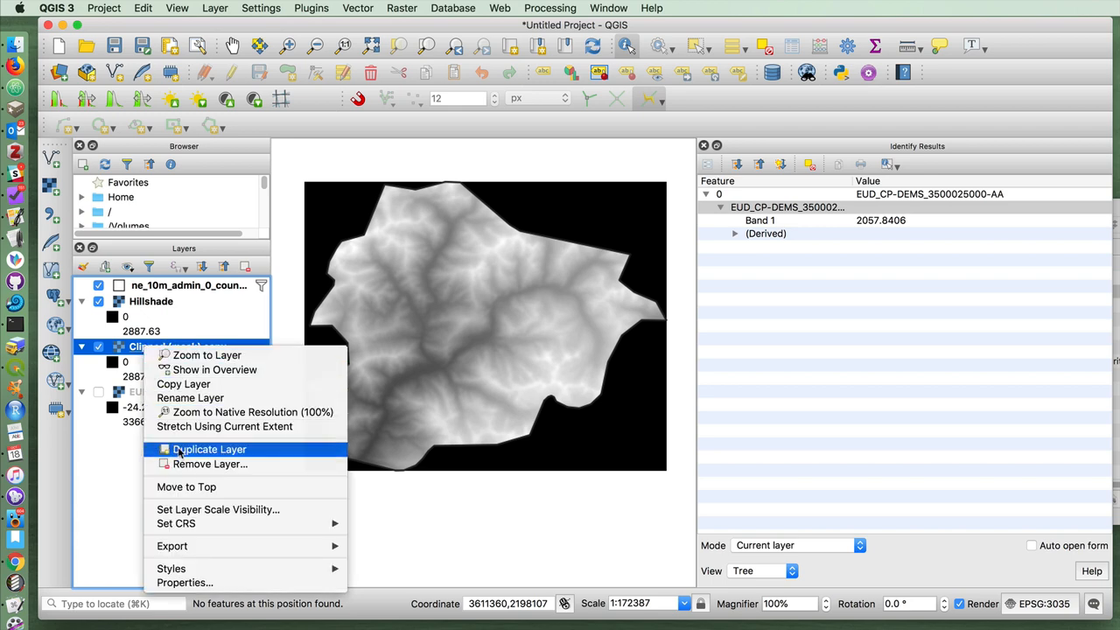
{"action": "left_click", "coordinate": [208, 449]}
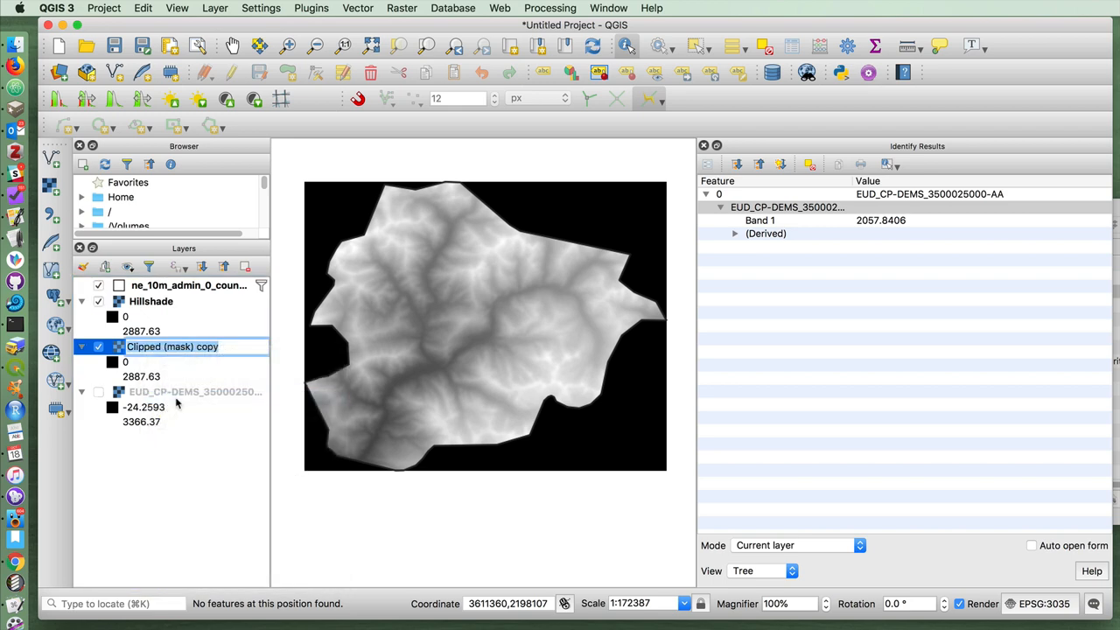
{"action": "type", "text": "DEM"}
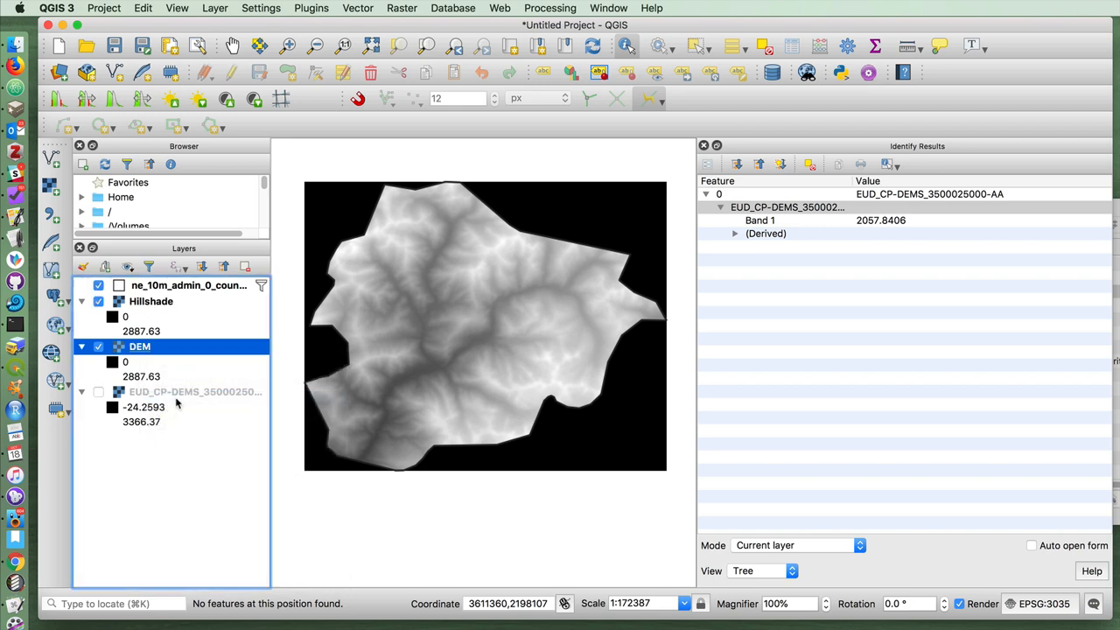
{"action": "right_click", "coordinate": [139, 347]}
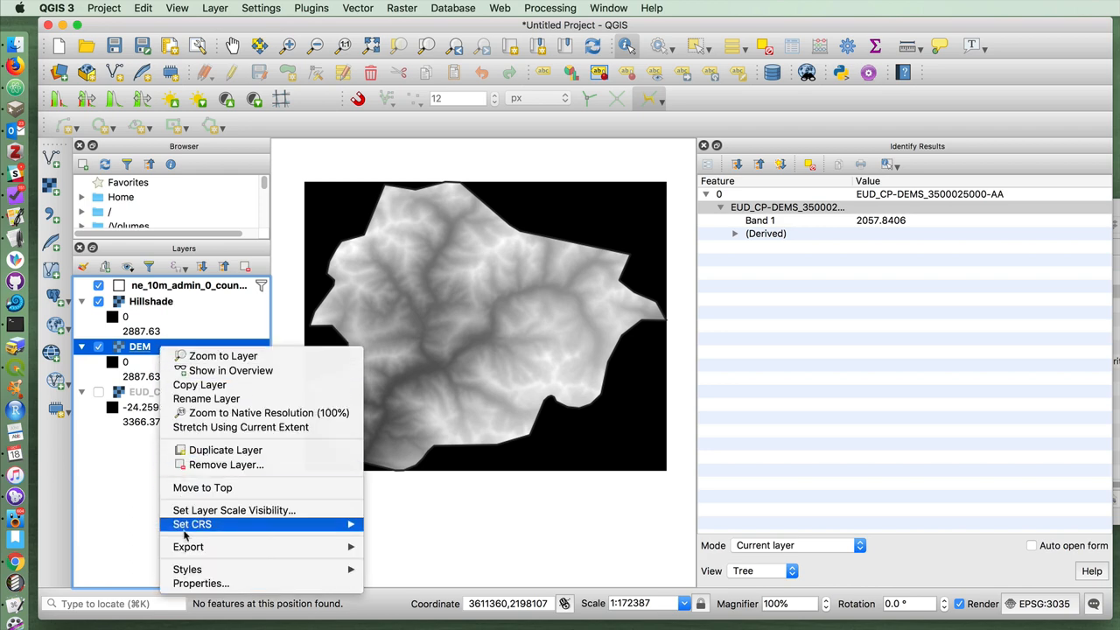
Render the DEM as singleband pseudocolor with a white-to-dark-green ramp from 0 to 2888
{"action": "left_click", "coordinate": [201, 583]}
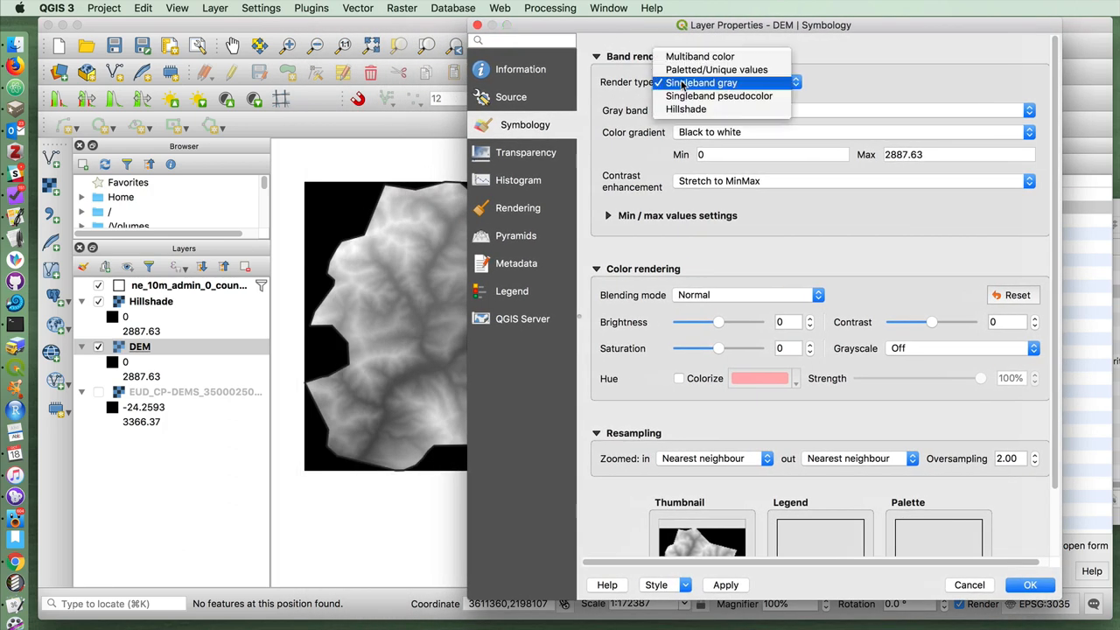
{"action": "left_click", "coordinate": [718, 95]}
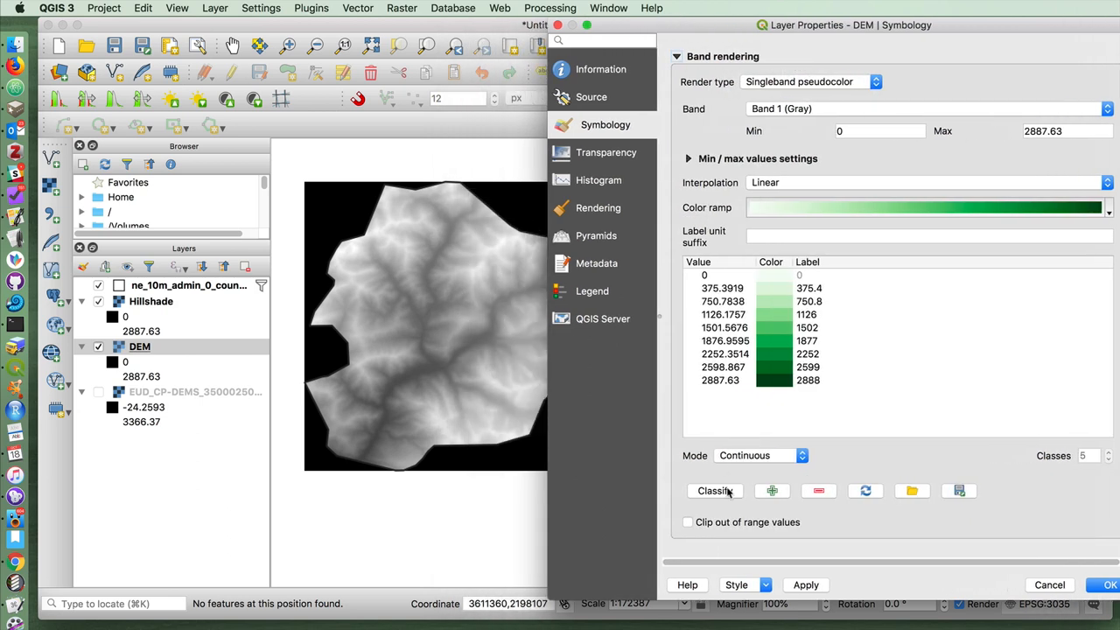
{"action": "mouse_move", "coordinate": [798, 581]}
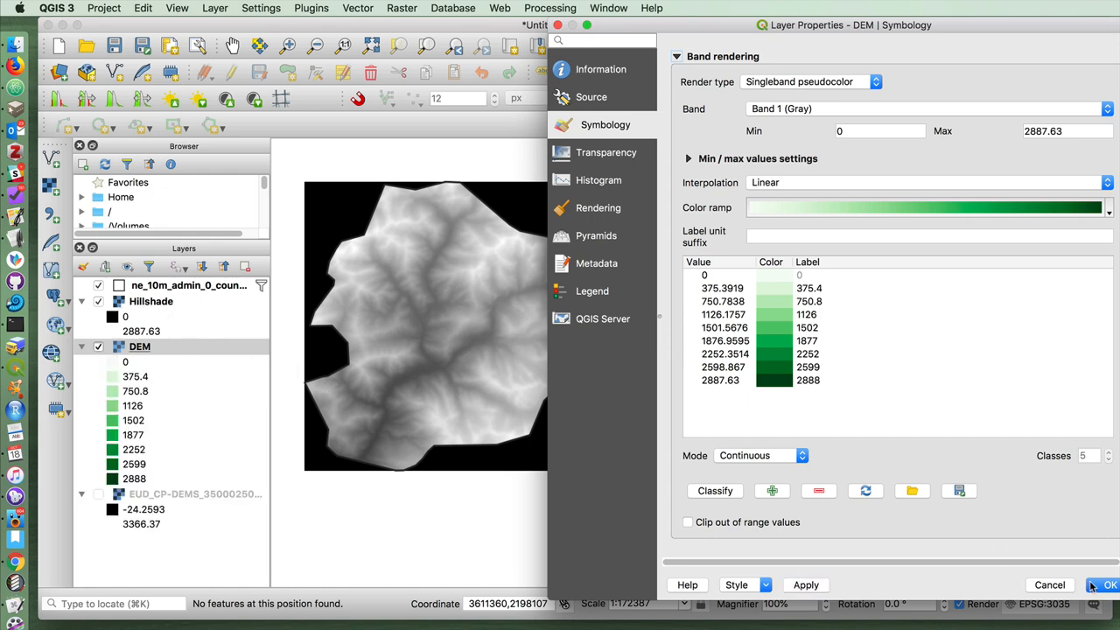
{"action": "left_click", "coordinate": [1108, 584]}
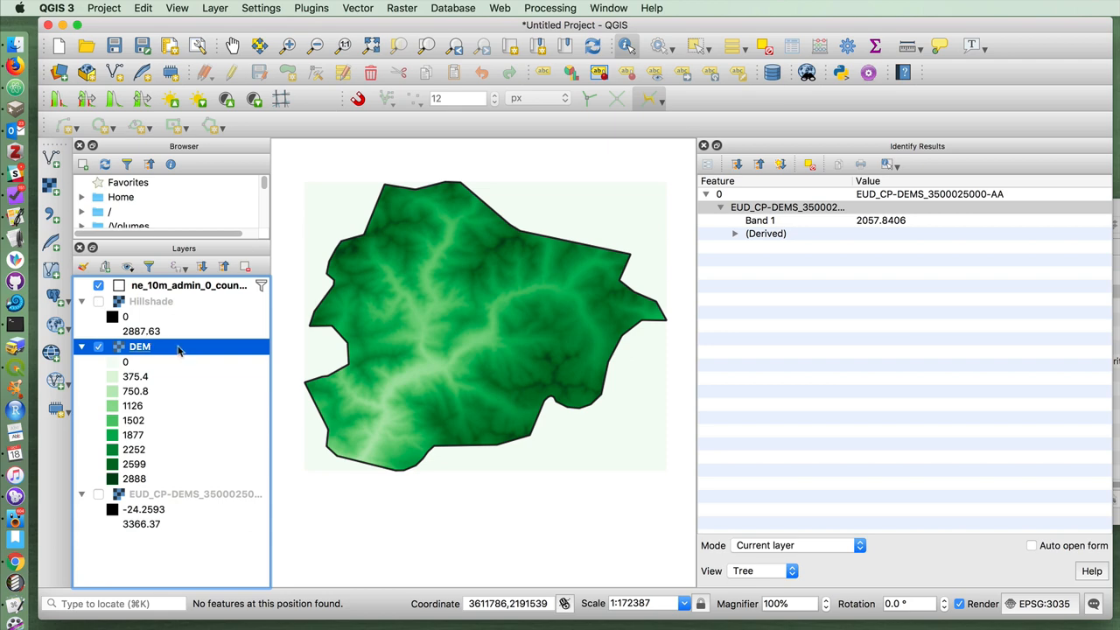
{"action": "right_click", "coordinate": [139, 346]}
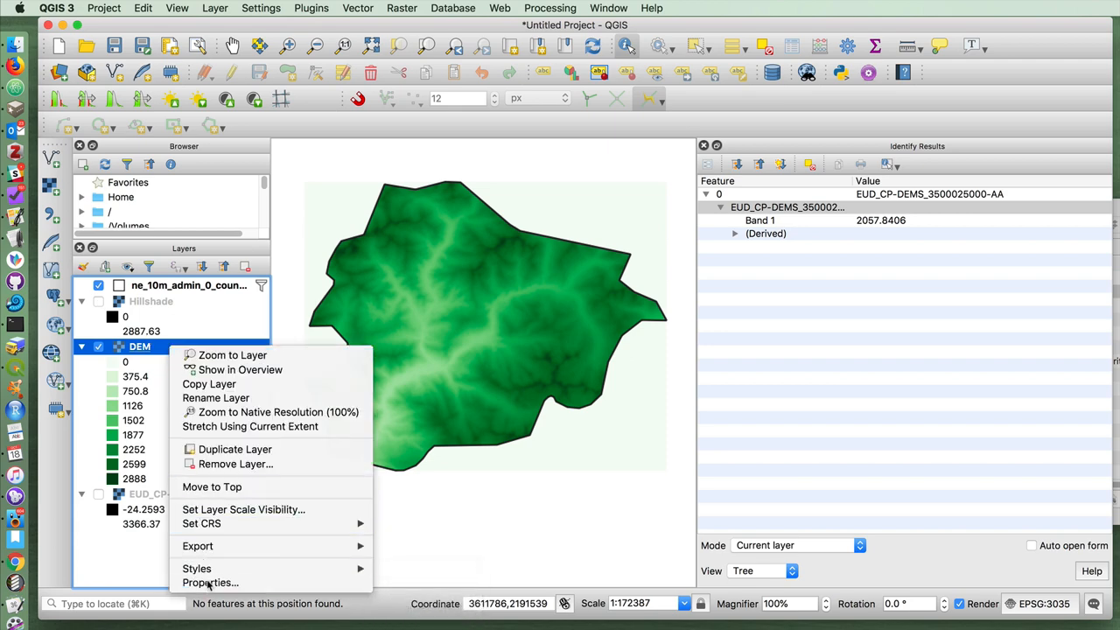
{"action": "left_click", "coordinate": [210, 582]}
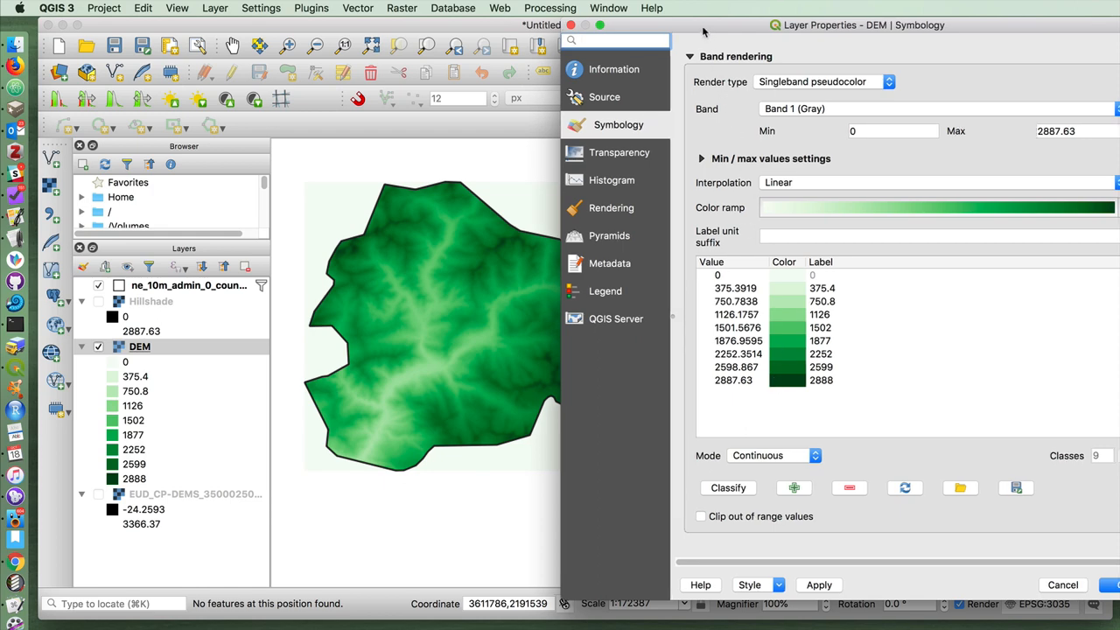
Invert the DEM's green ramp so valleys show dark green and peaks near white
{"action": "left_click", "coordinate": [1037, 207]}
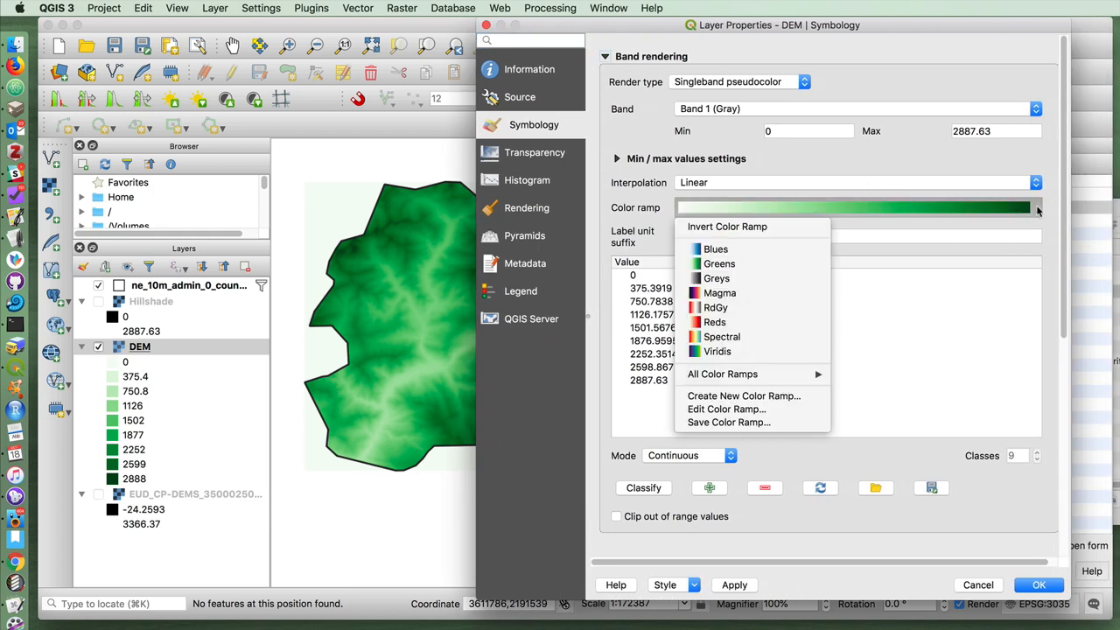
{"action": "left_click", "coordinate": [718, 263]}
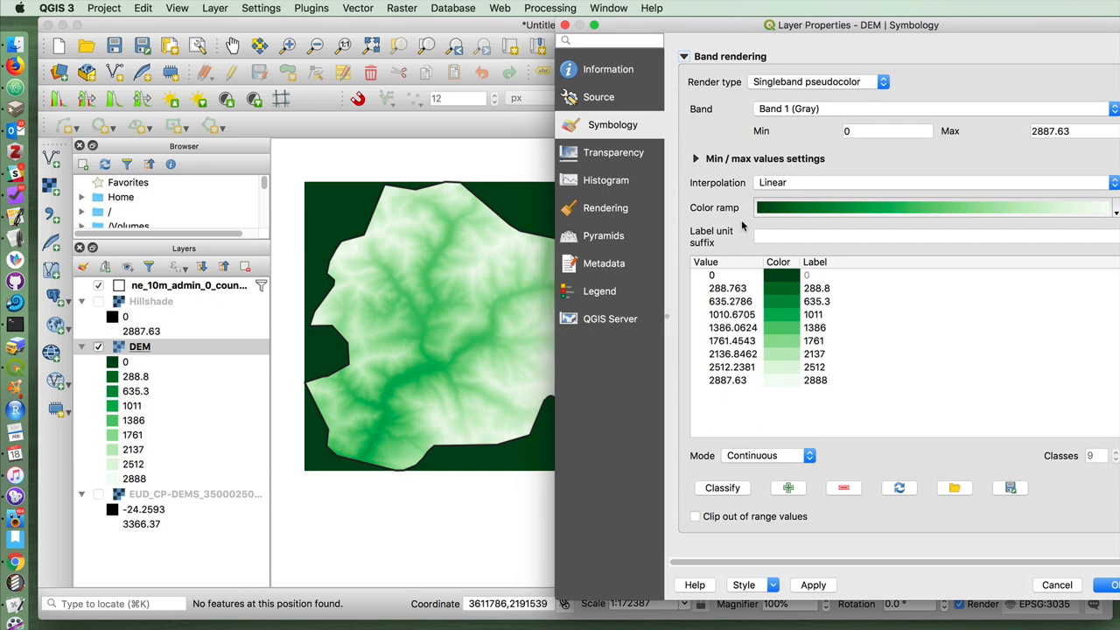
{"action": "mouse_move", "coordinate": [411, 401]}
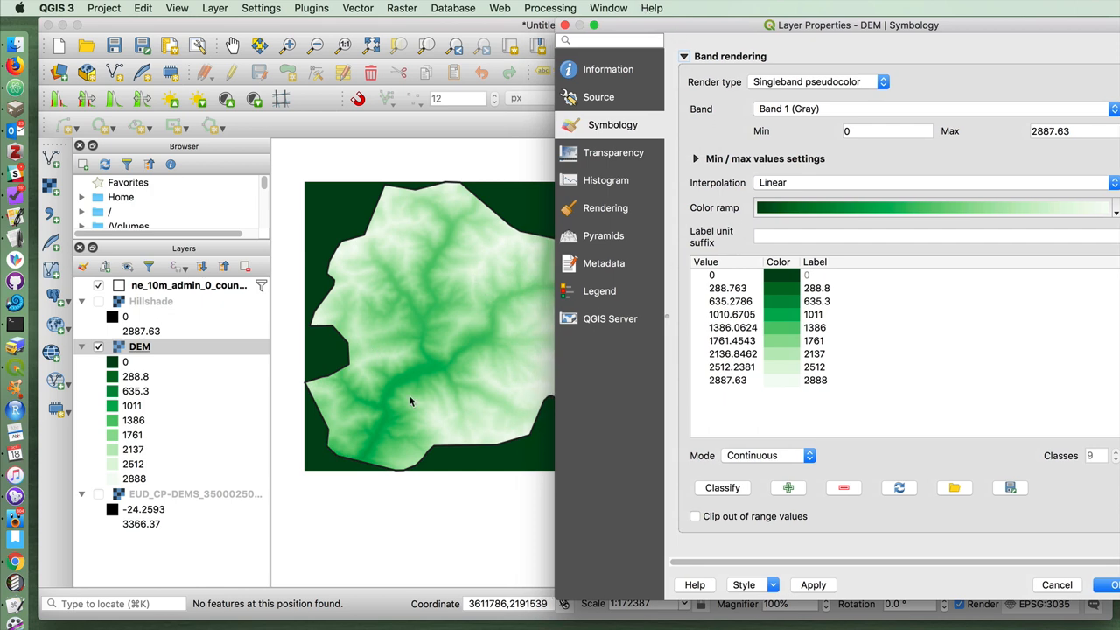
{"action": "mouse_move", "coordinate": [417, 367]}
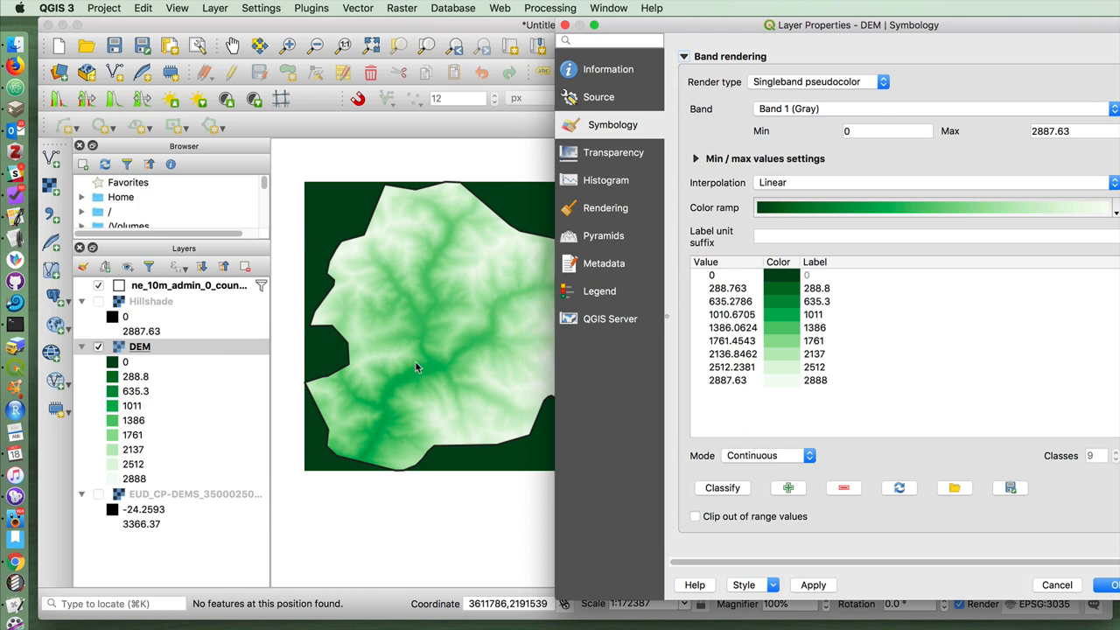
{"action": "mouse_move", "coordinate": [359, 286]}
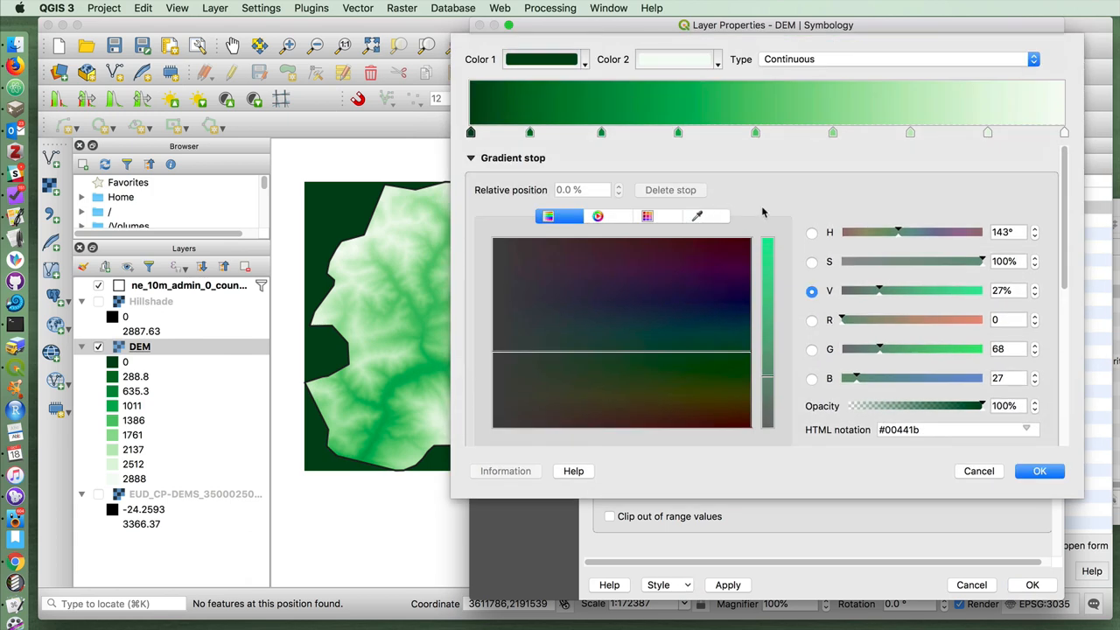
{"action": "mouse_move", "coordinate": [987, 136]}
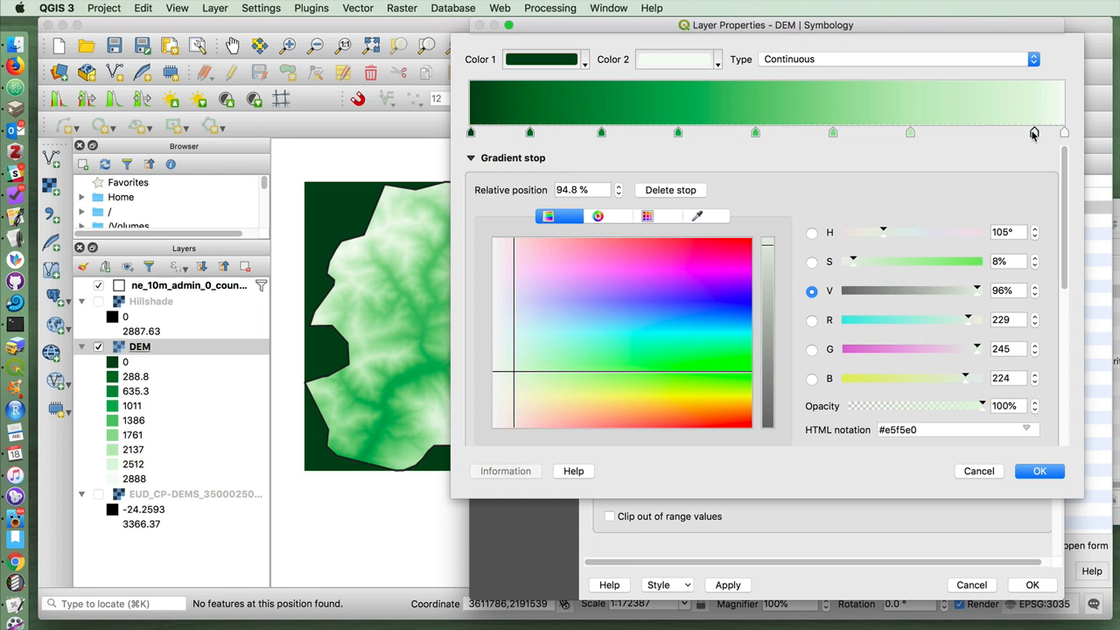
Drag the green ramp's gradient stops toward the pale end, then edit the second colour break
{"action": "left_click_drag", "start_coordinate": [1033, 133], "coordinate": [959, 132]}
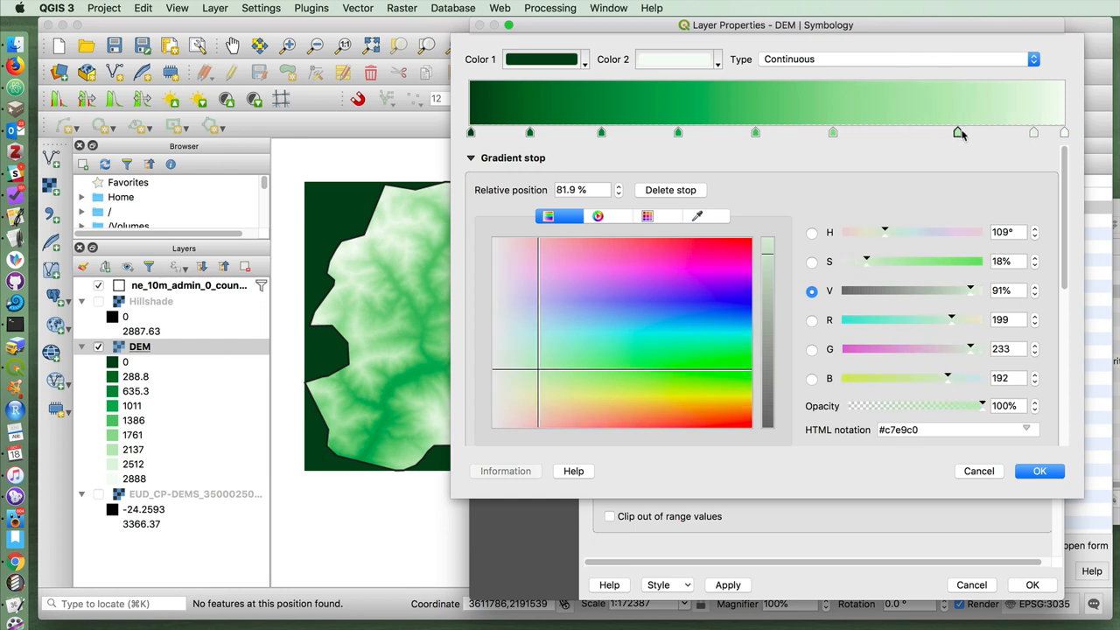
{"action": "left_click_drag", "start_coordinate": [960, 132], "coordinate": [947, 133]}
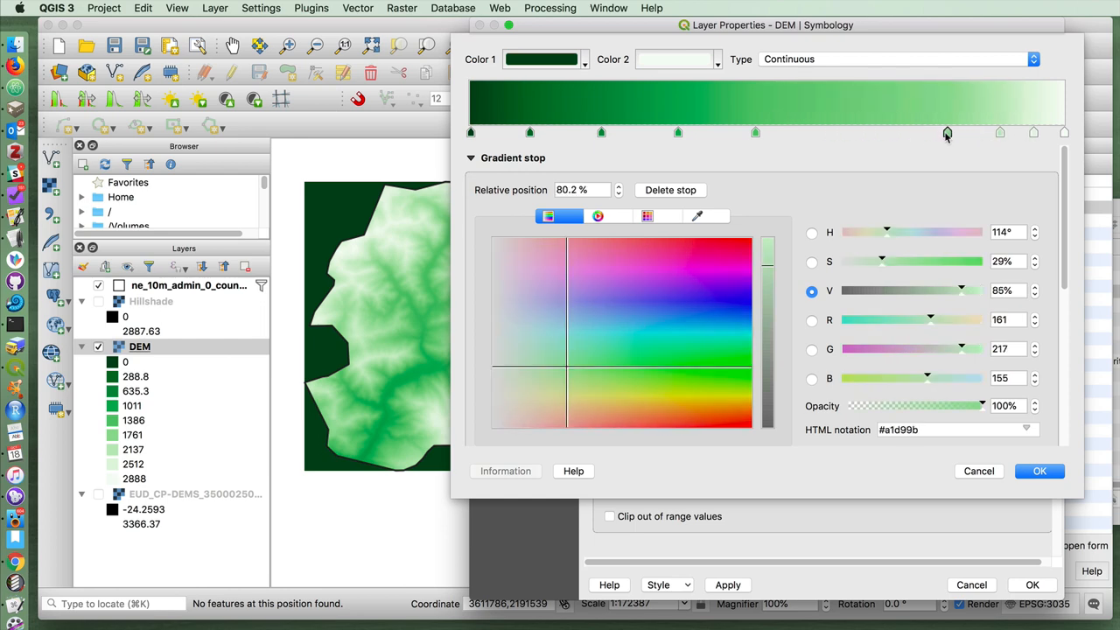
{"action": "left_click_drag", "start_coordinate": [947, 132], "coordinate": [909, 132]}
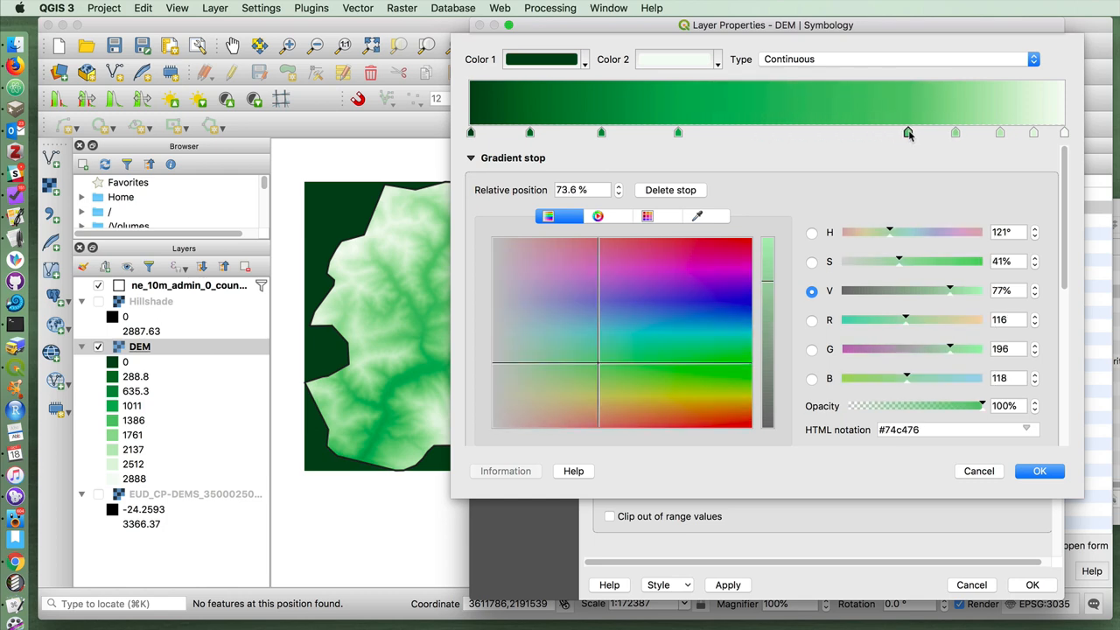
{"action": "left_click_drag", "start_coordinate": [908, 133], "coordinate": [869, 132]}
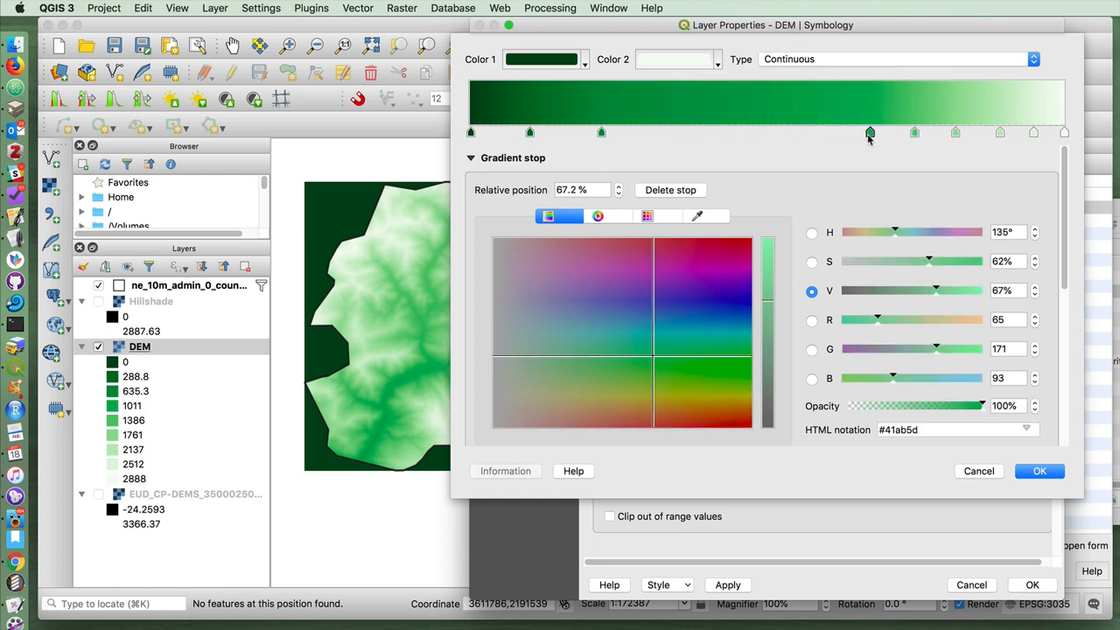
{"action": "left_click_drag", "start_coordinate": [870, 132], "coordinate": [821, 132]}
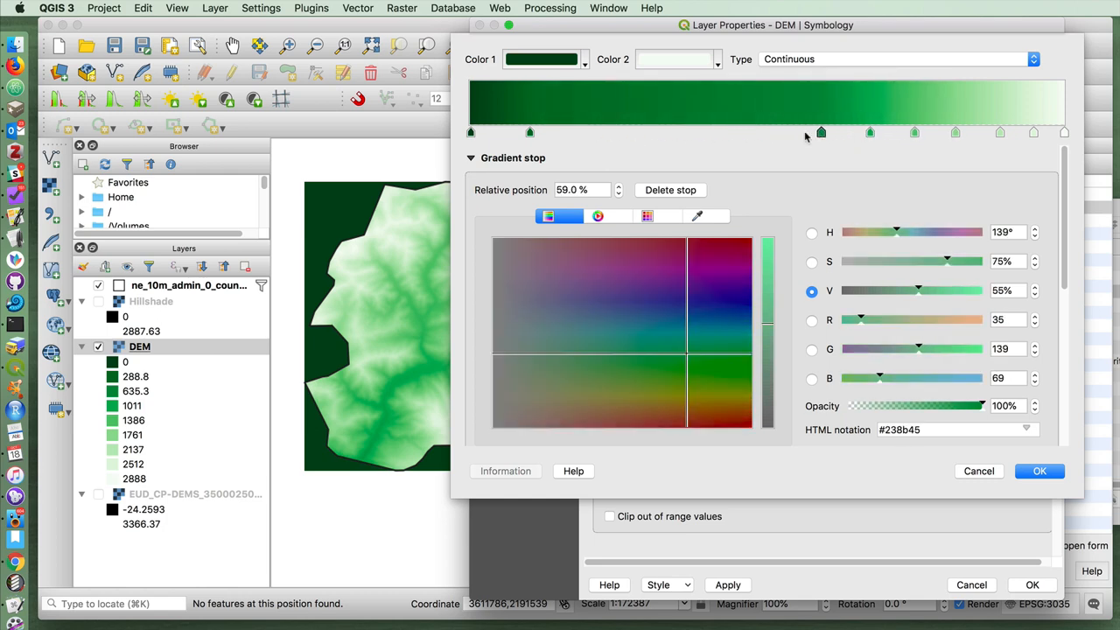
{"action": "left_click_drag", "start_coordinate": [821, 132], "coordinate": [778, 132]}
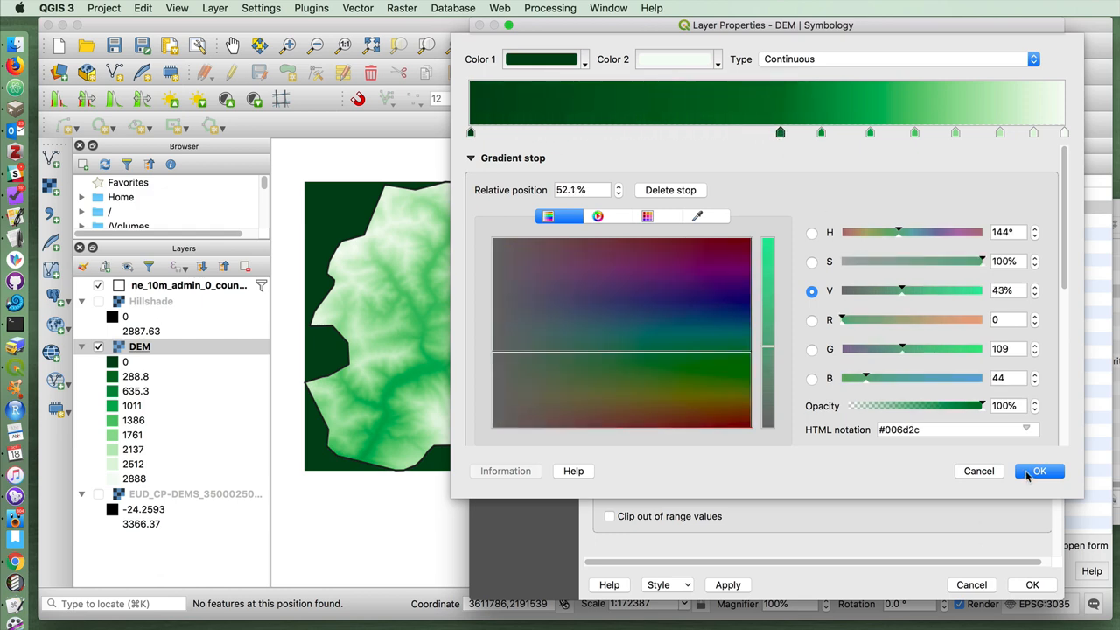
{"action": "left_click", "coordinate": [1039, 471]}
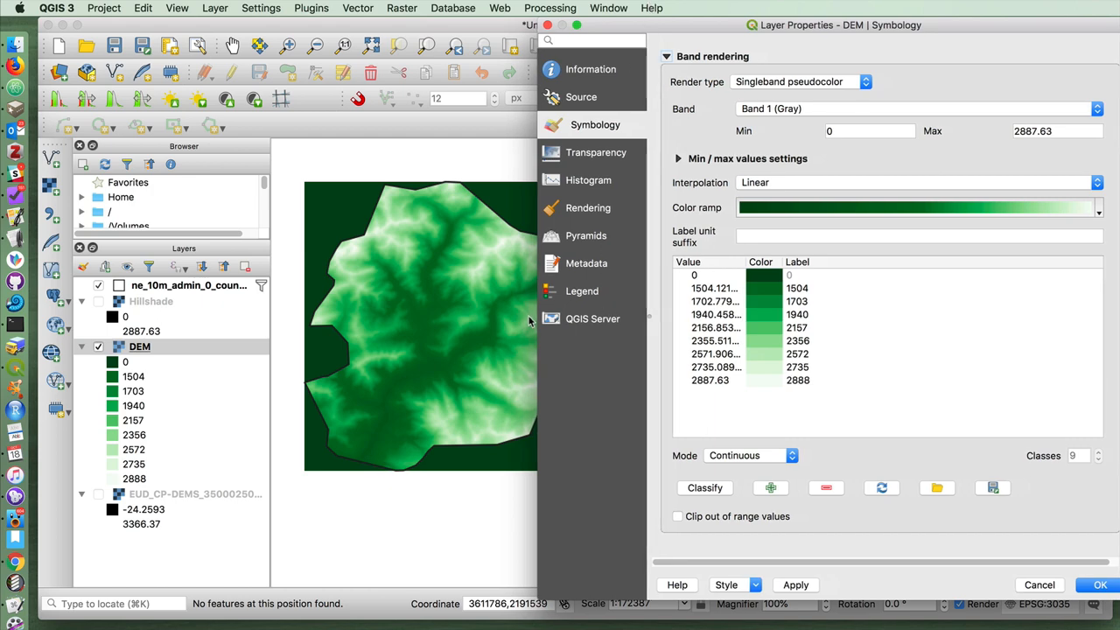
{"action": "left_click", "coordinate": [919, 208]}
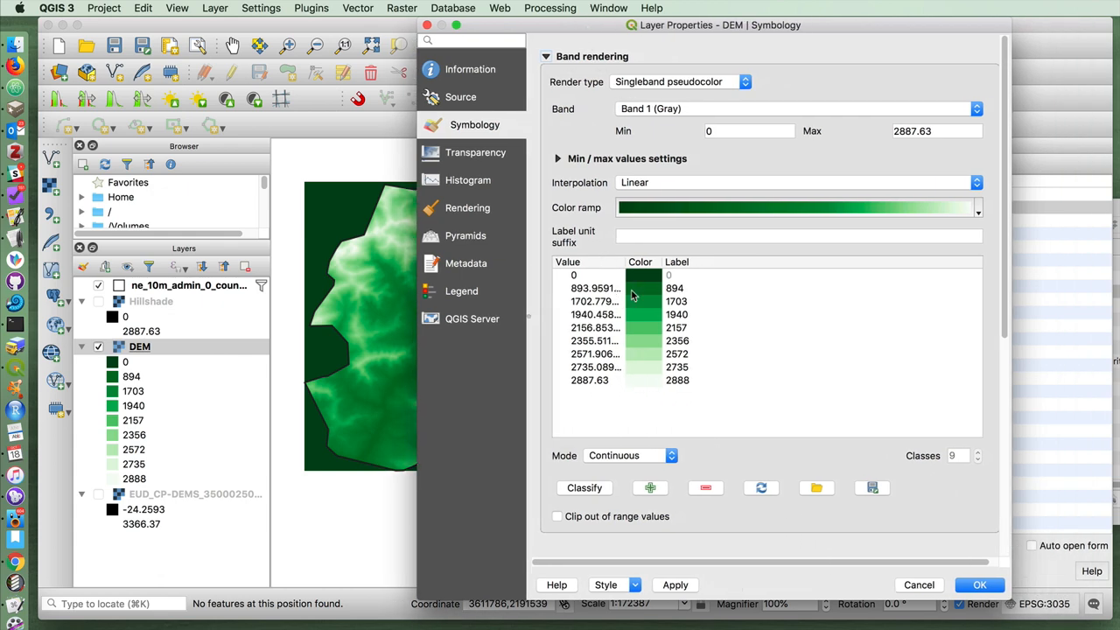
{"action": "mouse_move", "coordinate": [806, 512]}
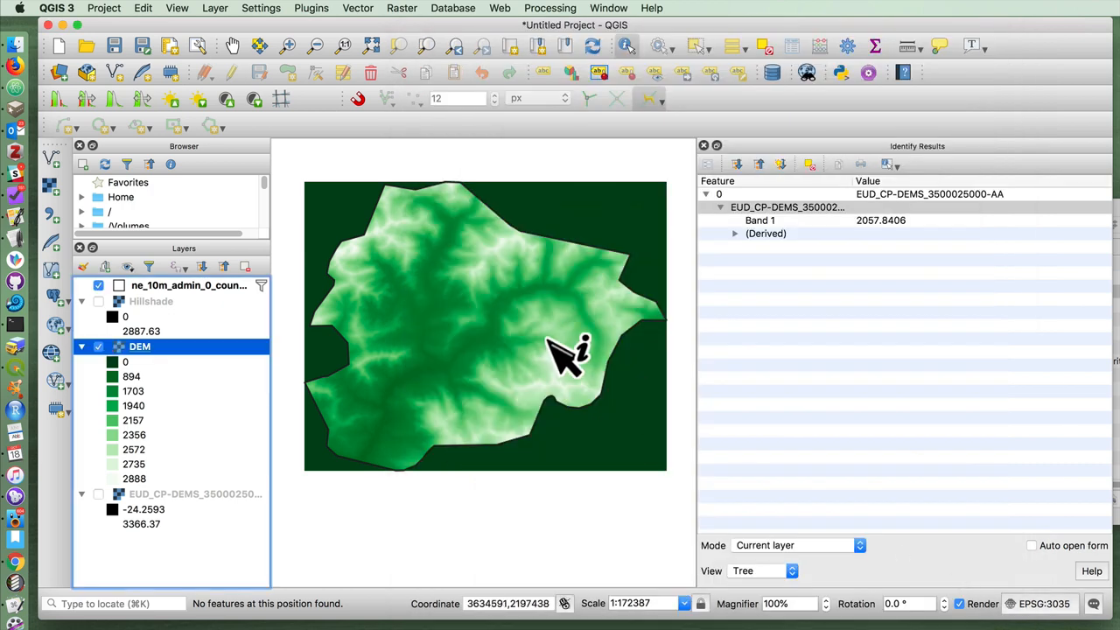
{"action": "mouse_move", "coordinate": [236, 345]}
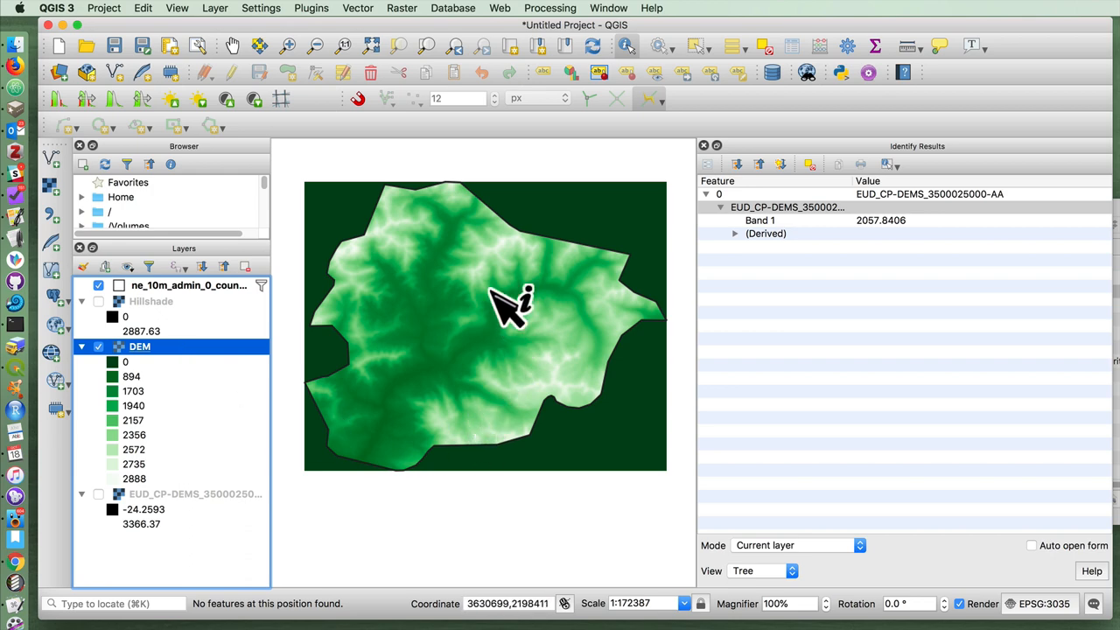
{"action": "mouse_move", "coordinate": [218, 354]}
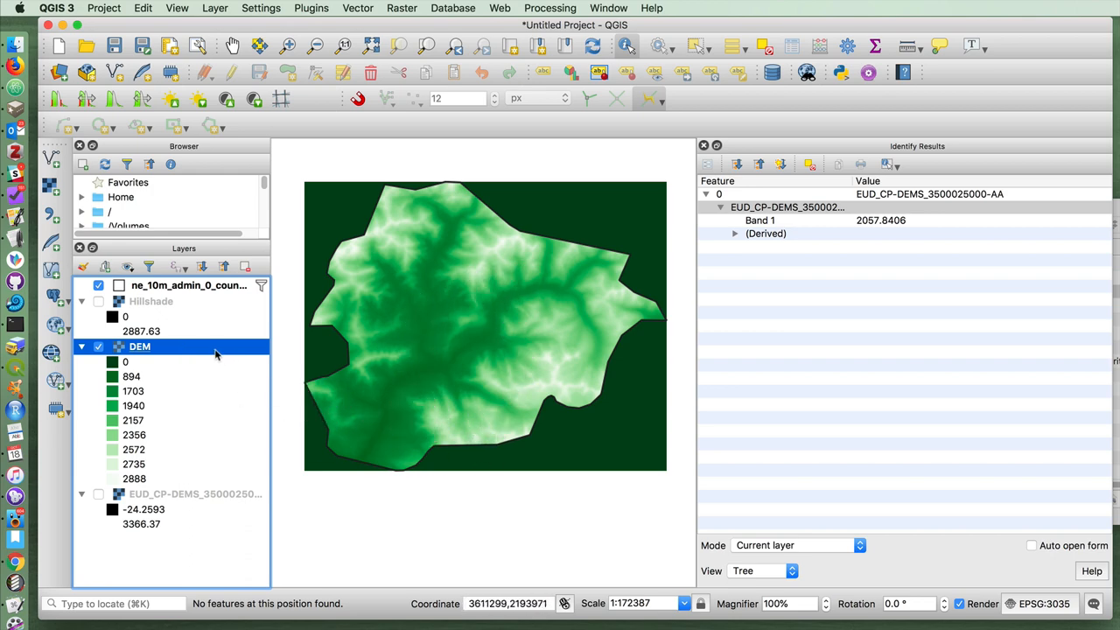
Show the Hillshade layer and set its render type to Hillshade (altitude 45°, azimuth 315°)
{"action": "left_click", "coordinate": [151, 302]}
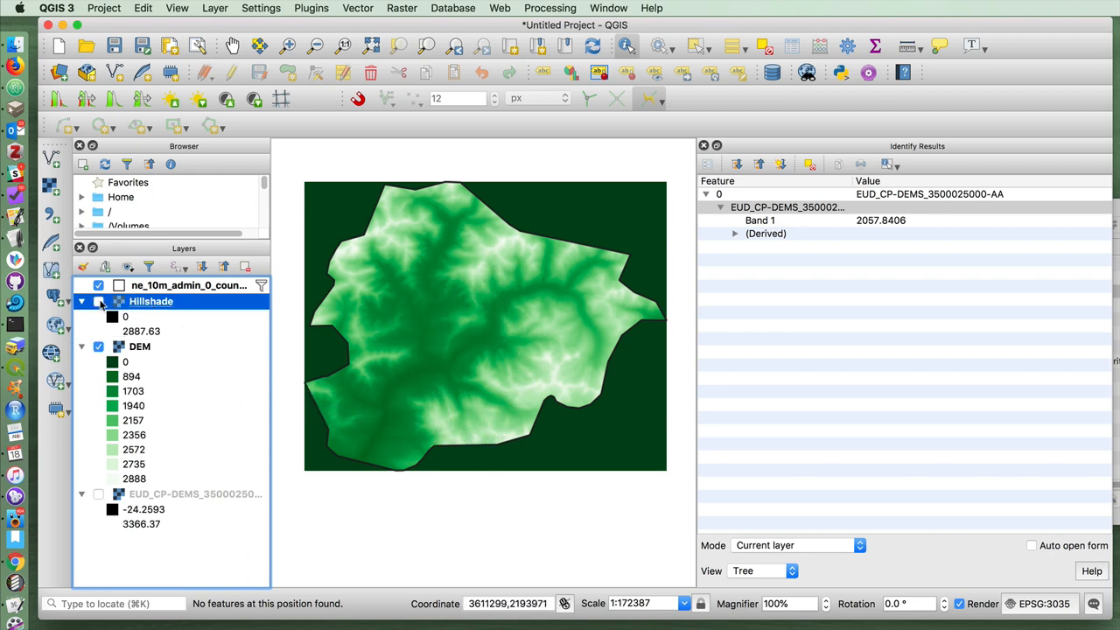
{"action": "right_click", "coordinate": [150, 301]}
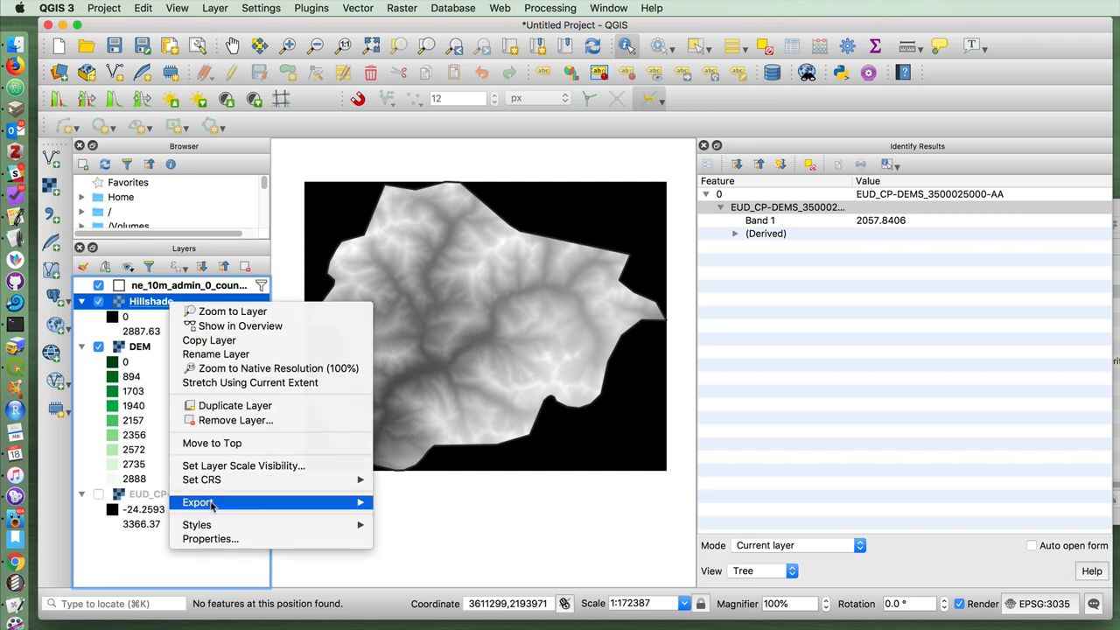
{"action": "left_click", "coordinate": [210, 538]}
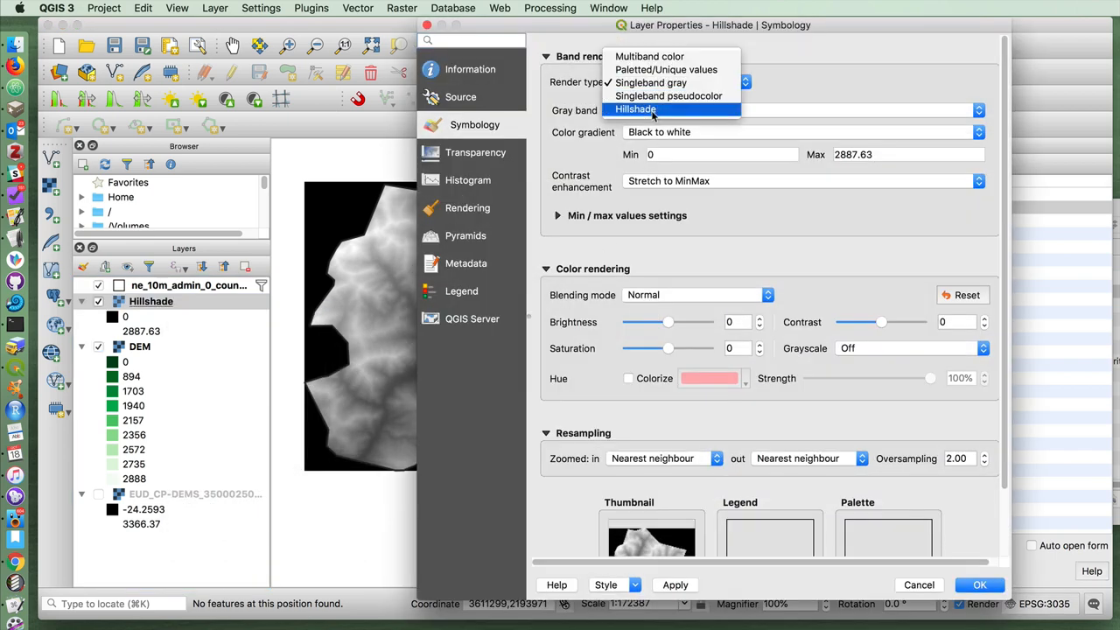
{"action": "left_click", "coordinate": [635, 108]}
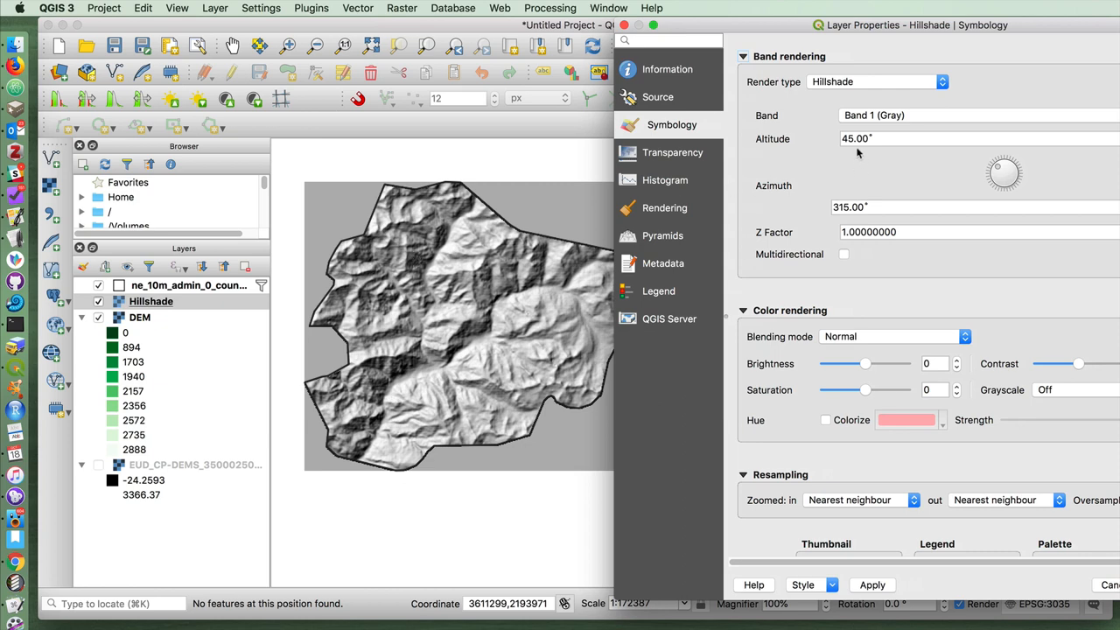
{"action": "mouse_move", "coordinate": [280, 190]}
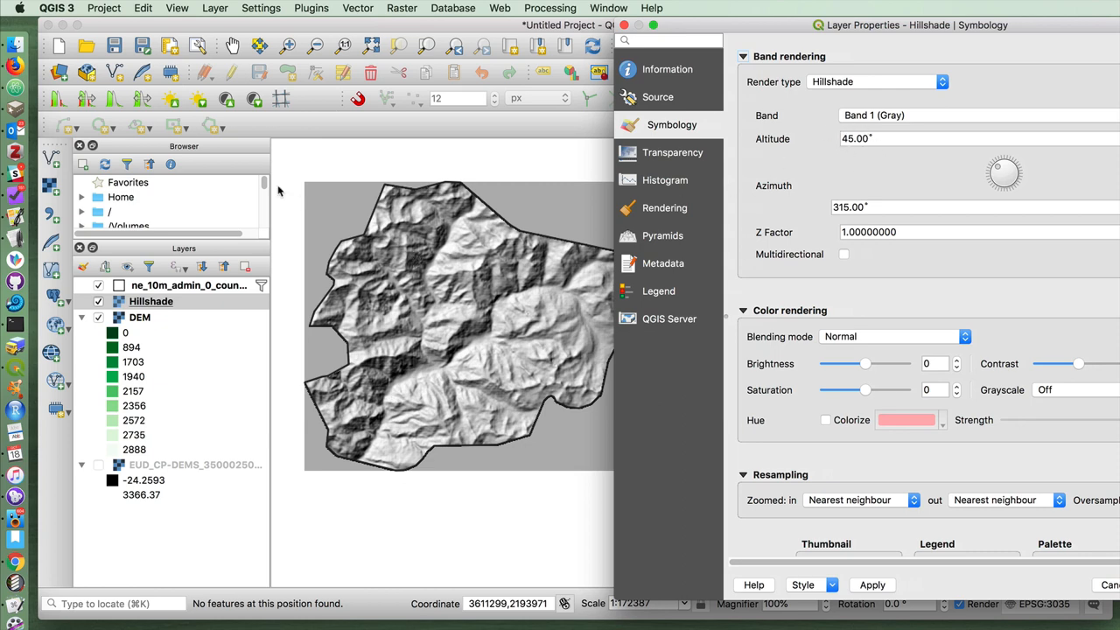
{"action": "mouse_move", "coordinate": [468, 339]}
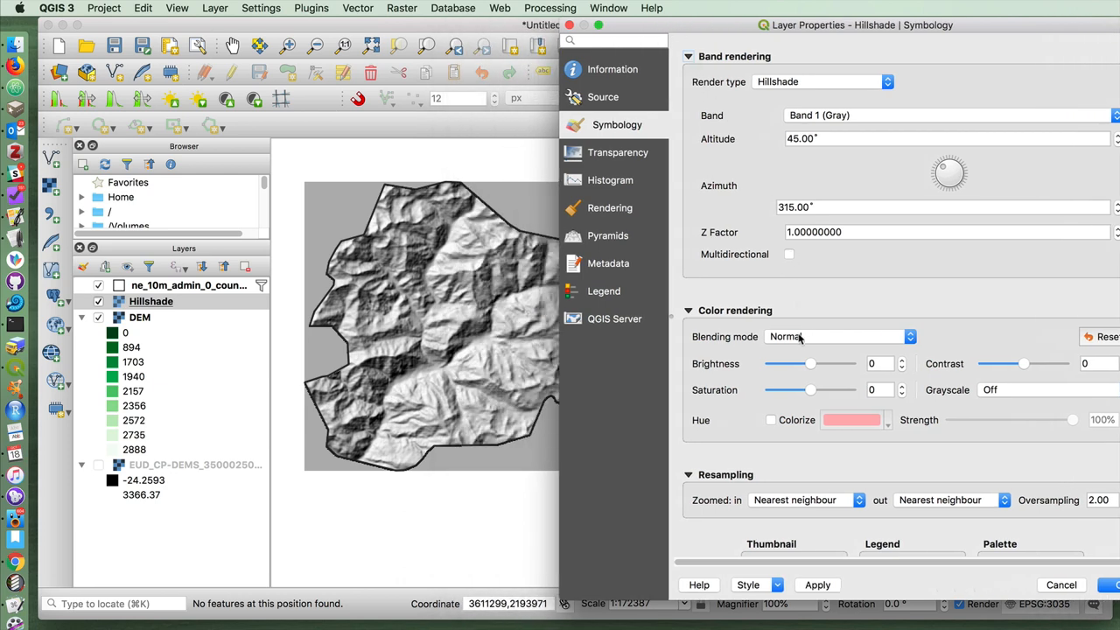
{"action": "mouse_move", "coordinate": [412, 410]}
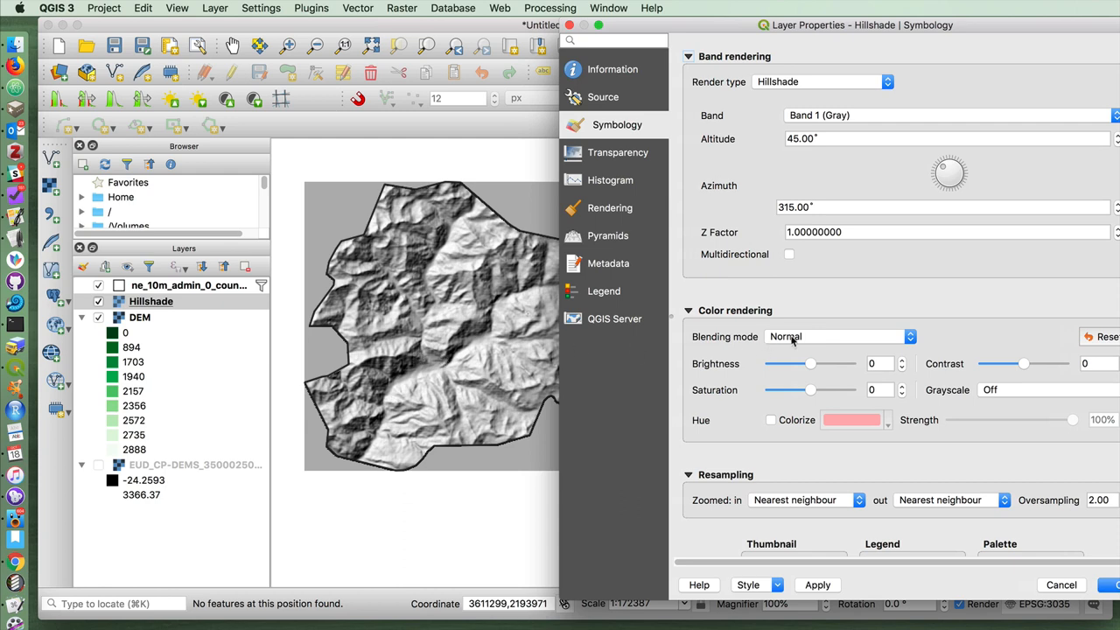
Set the Hillshade layer's blending mode to Multiply, apply it, and zoom the map
{"action": "left_click", "coordinate": [838, 336]}
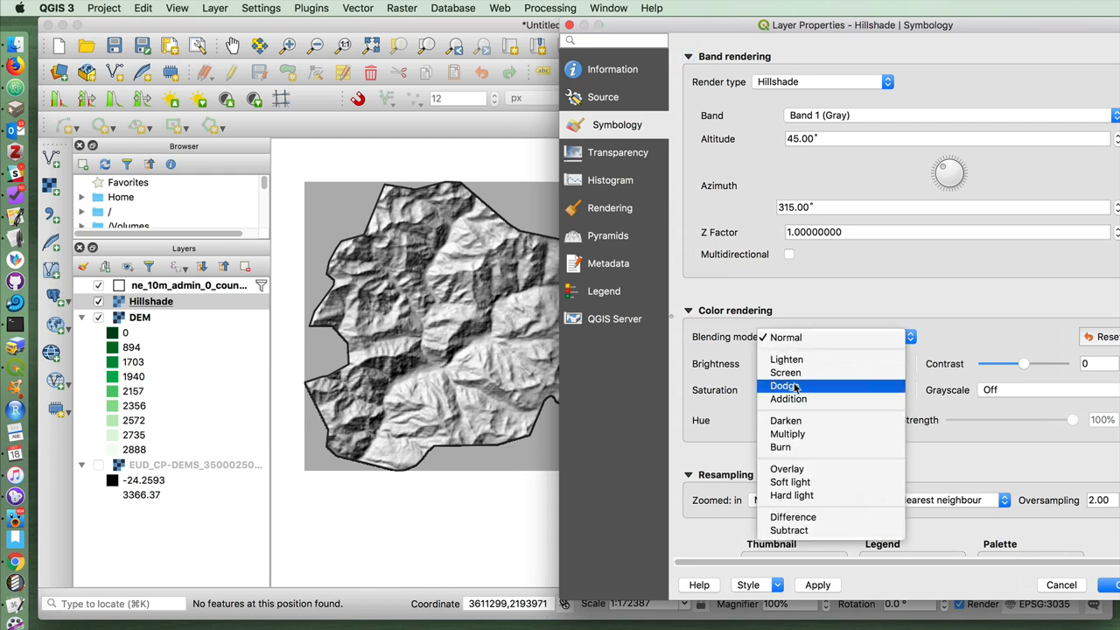
{"action": "mouse_move", "coordinate": [798, 447]}
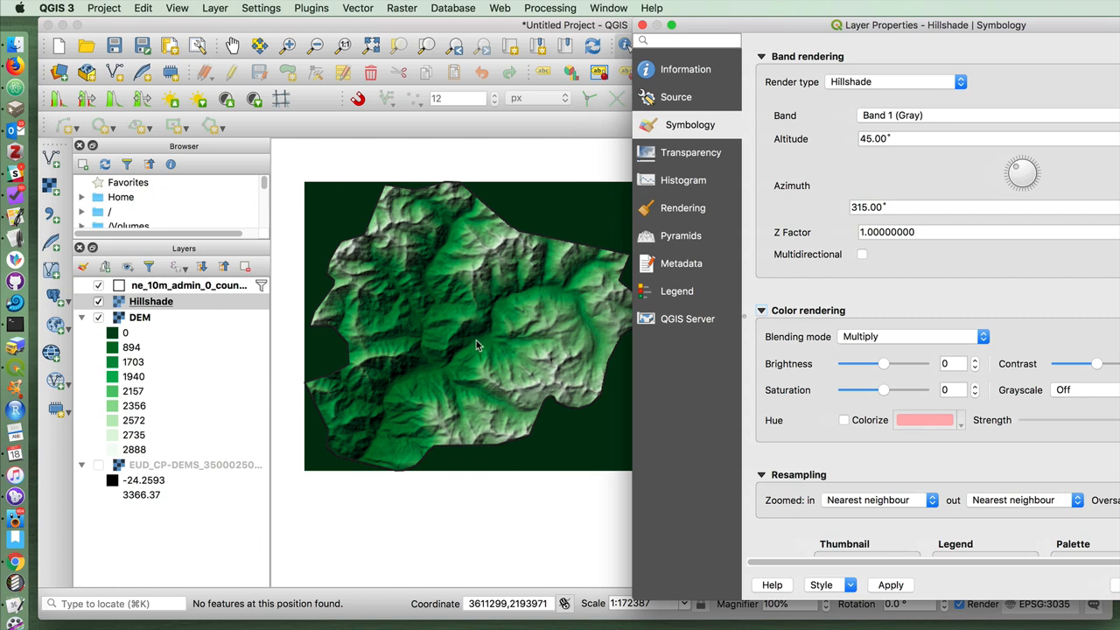
{"action": "mouse_move", "coordinate": [716, 18]}
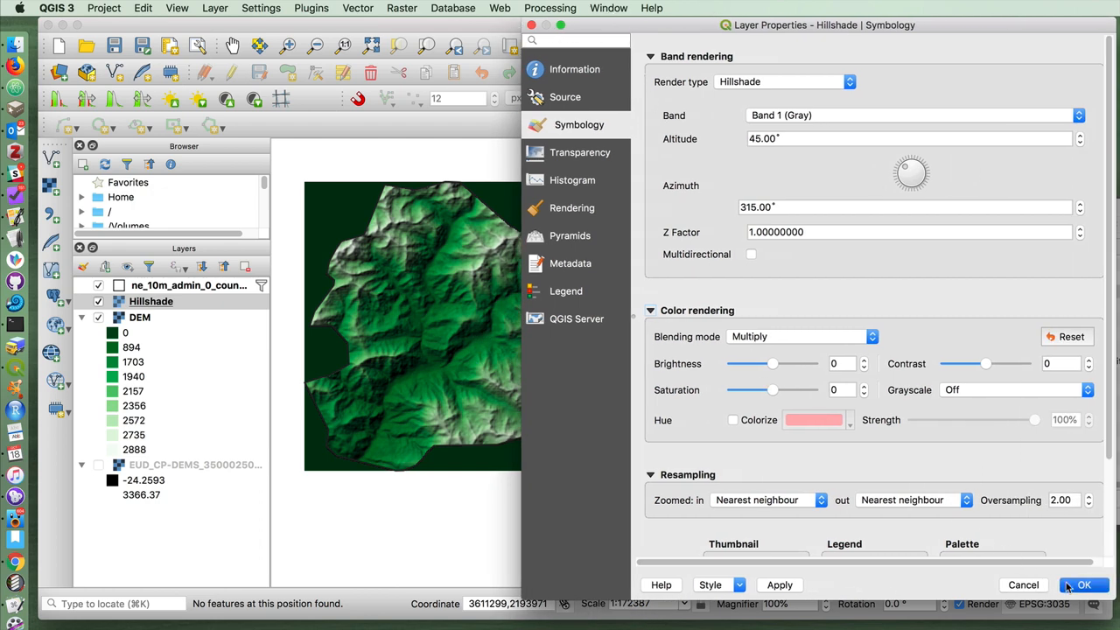
{"action": "left_click", "coordinate": [1083, 585]}
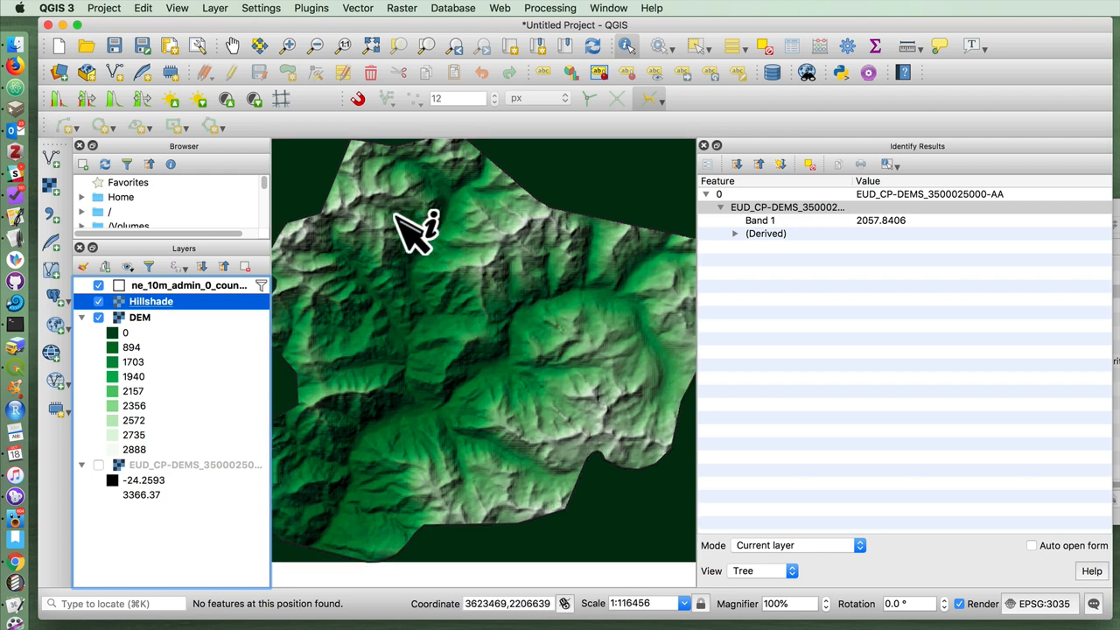
{"action": "mouse_move", "coordinate": [490, 463]}
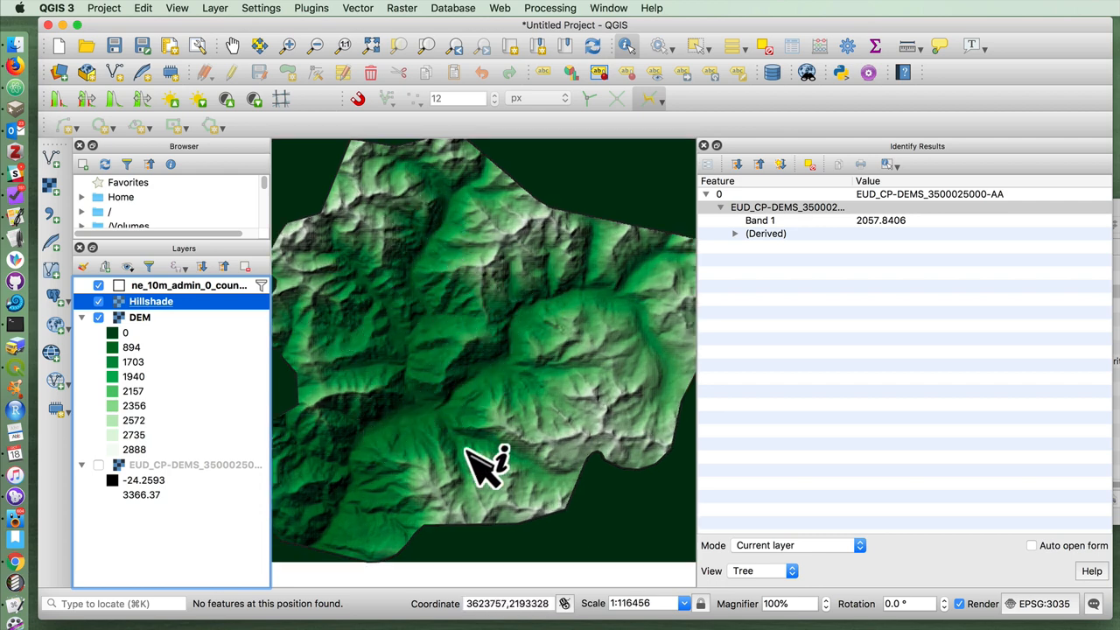
{"action": "scroll", "scroll_direction": "down", "scroll_amount": 3}
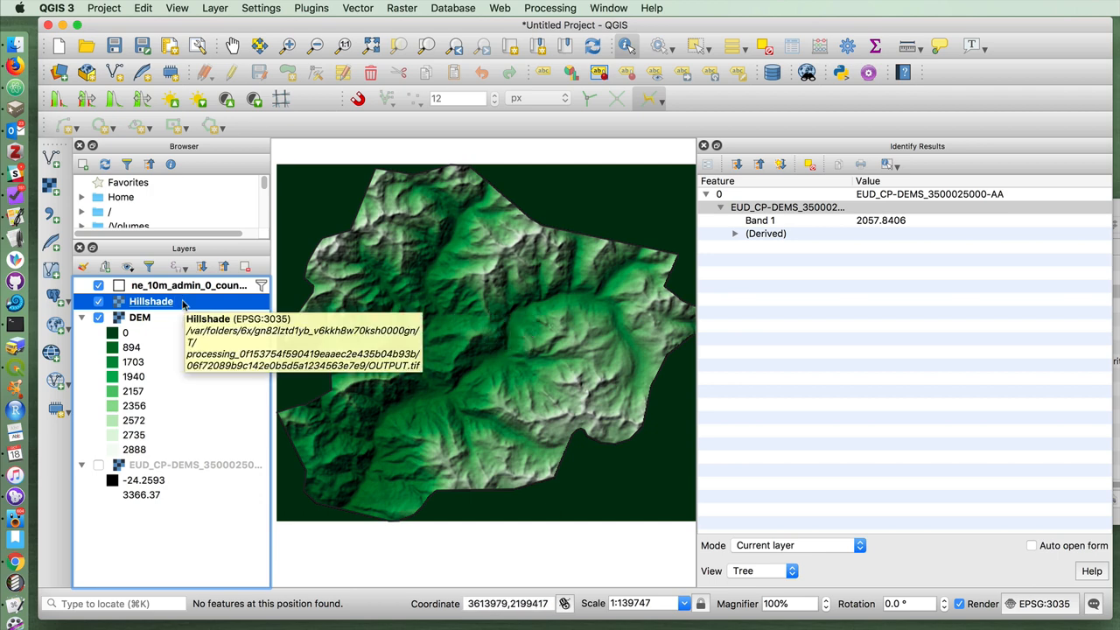
Remove the Hillshade layer from the project, select the DEM, and bring up the Raster menu
{"action": "right_click", "coordinate": [150, 301]}
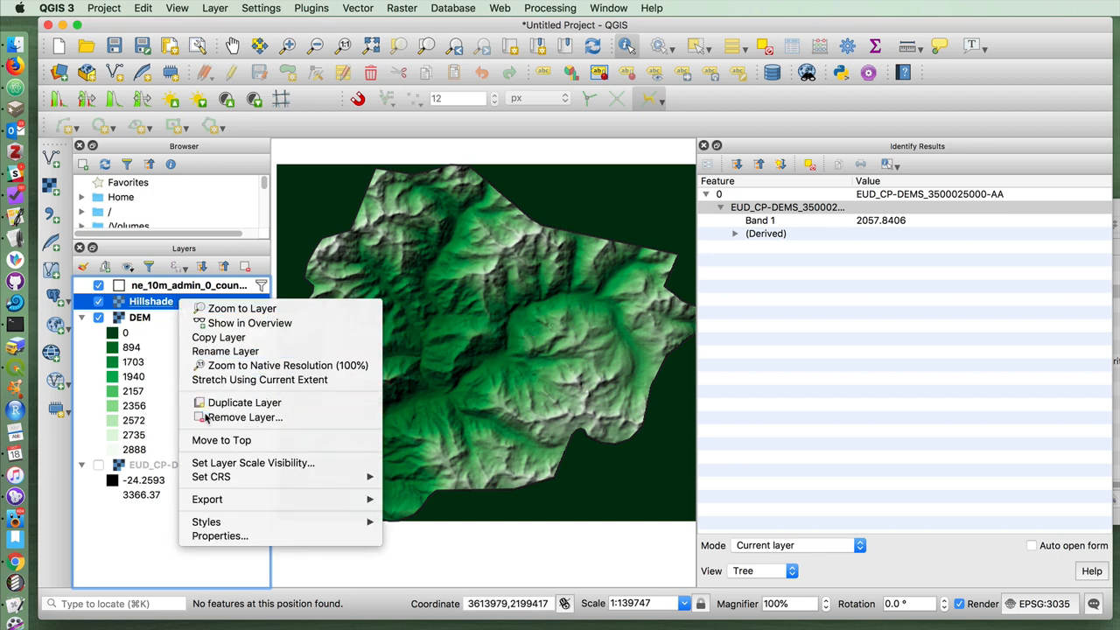
{"action": "left_click", "coordinate": [242, 416]}
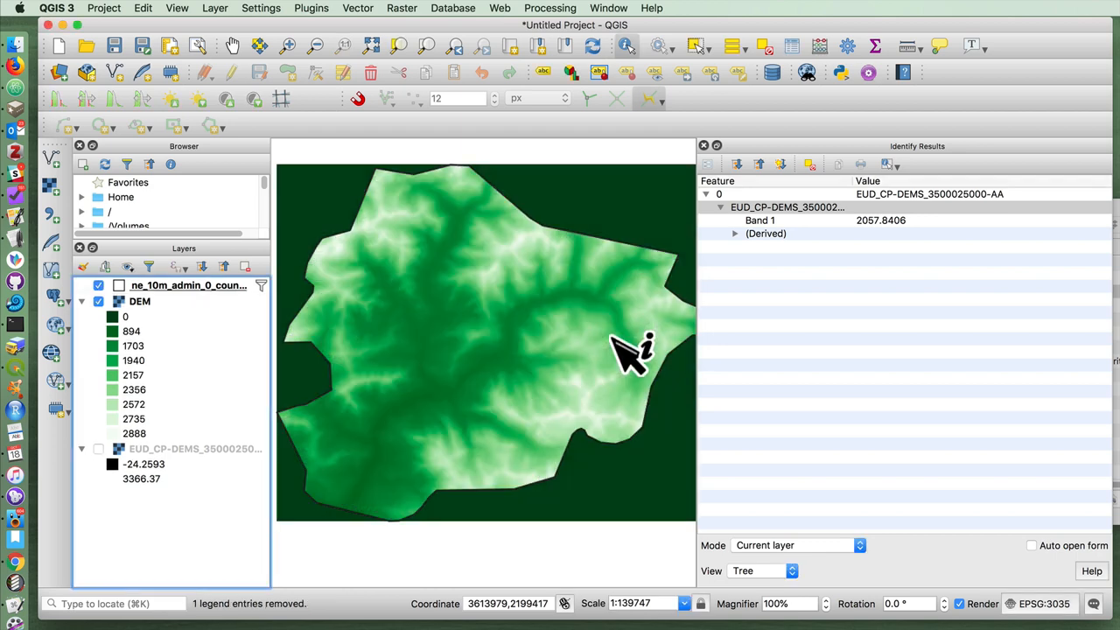
{"action": "left_click", "coordinate": [452, 8]}
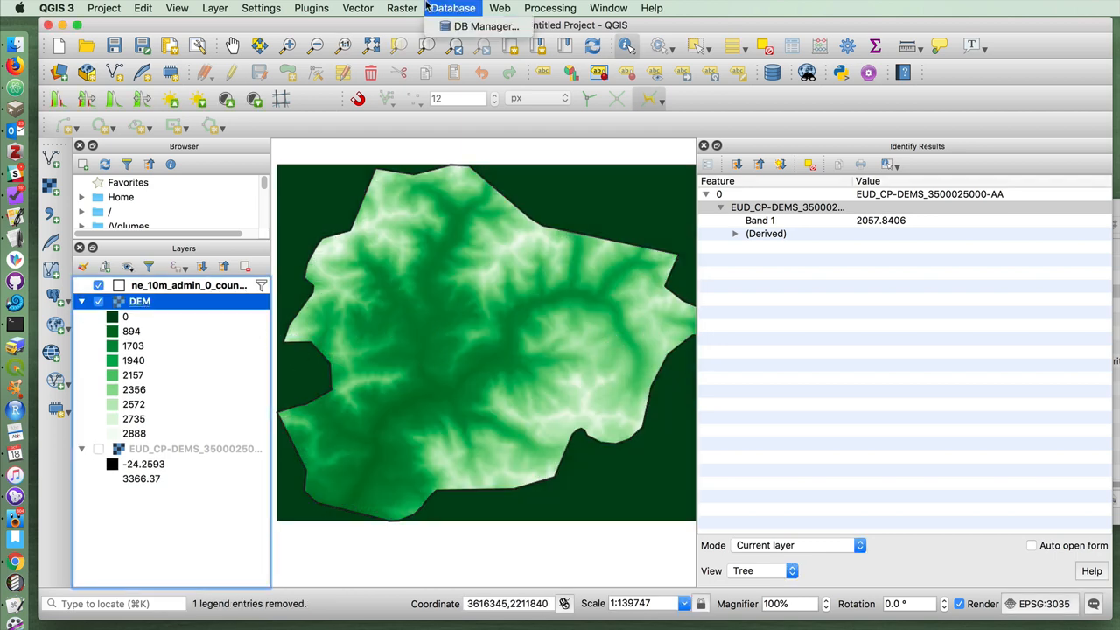
{"action": "left_click", "coordinate": [402, 8]}
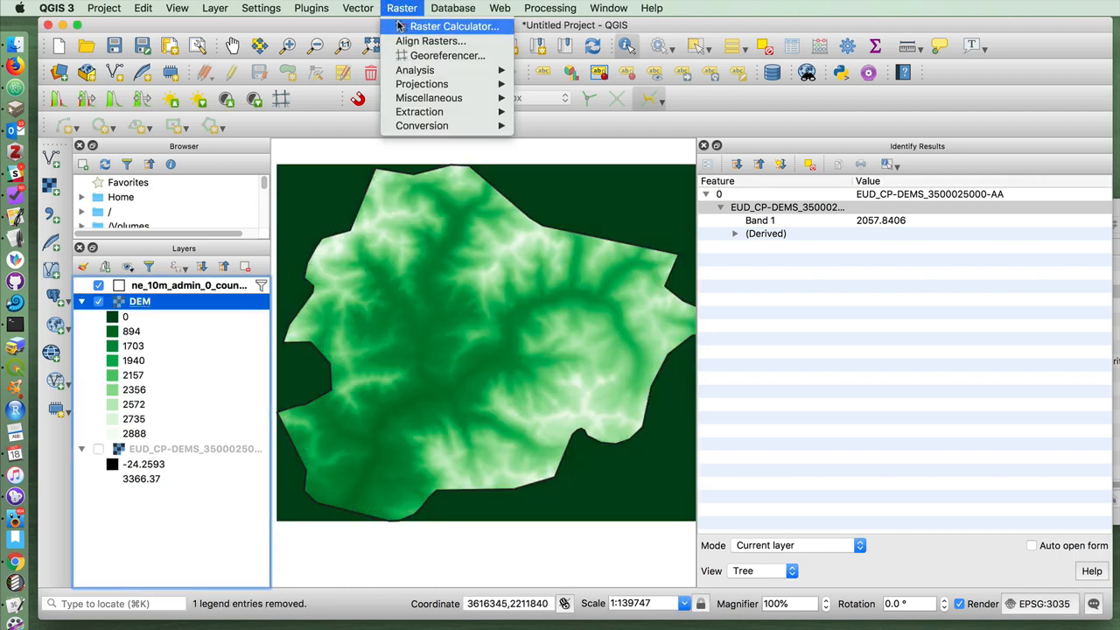
{"action": "mouse_move", "coordinate": [422, 84]}
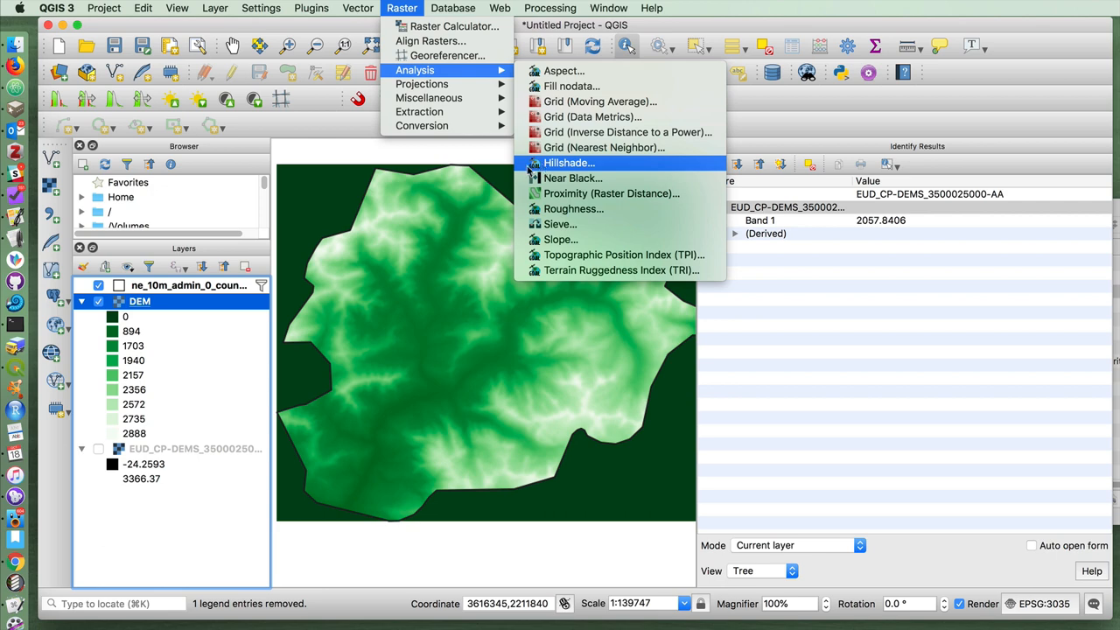
Run the GDAL hillshade tool on the DEM to produce a new grey Hillshade layer
{"action": "left_click", "coordinate": [567, 163]}
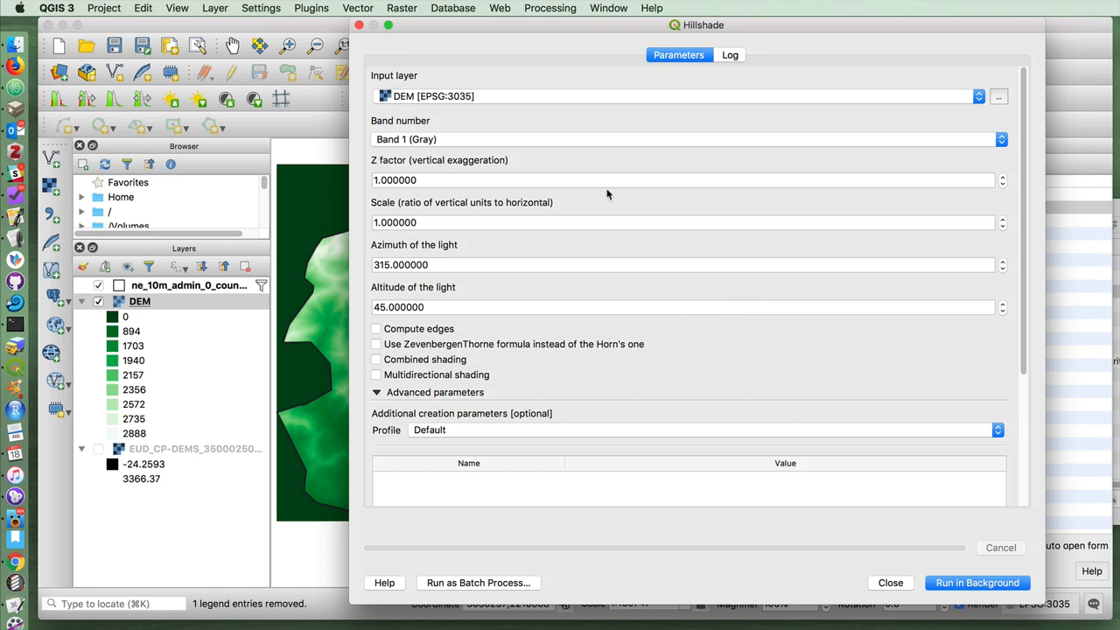
{"action": "mouse_move", "coordinate": [472, 25]}
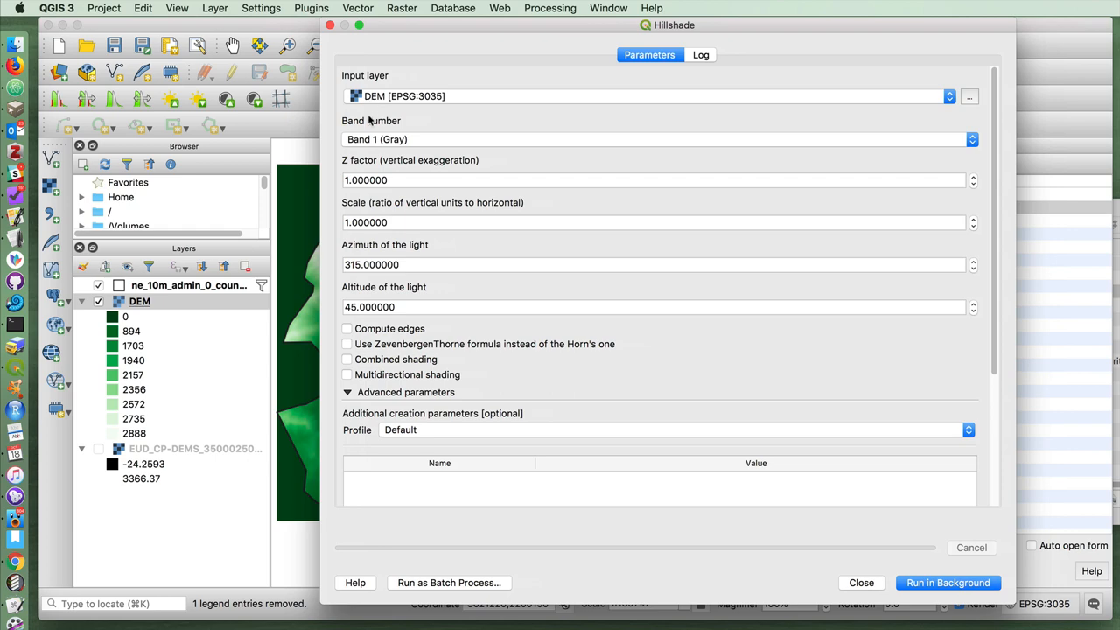
{"action": "mouse_move", "coordinate": [640, 422]}
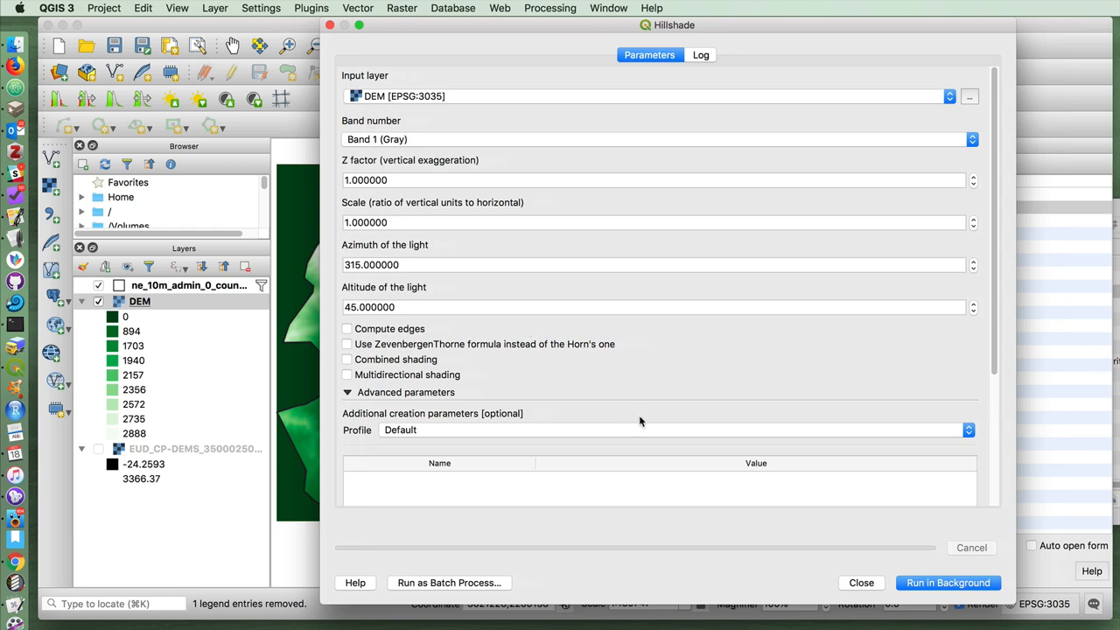
{"action": "scroll", "scroll_direction": "down", "scroll_amount": 3}
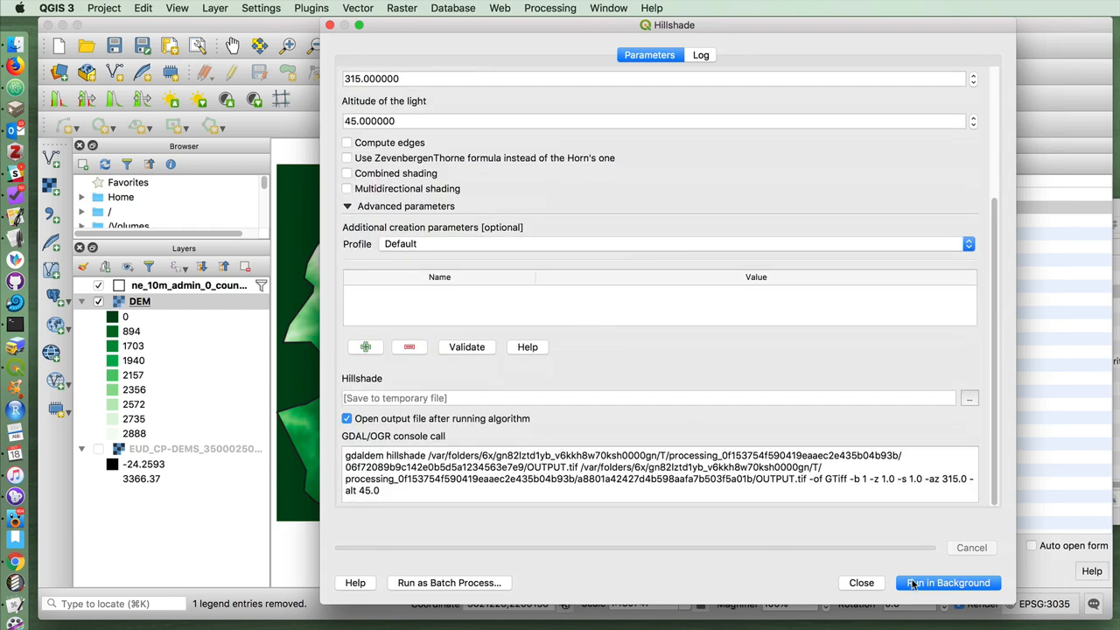
{"action": "left_click", "coordinate": [947, 583]}
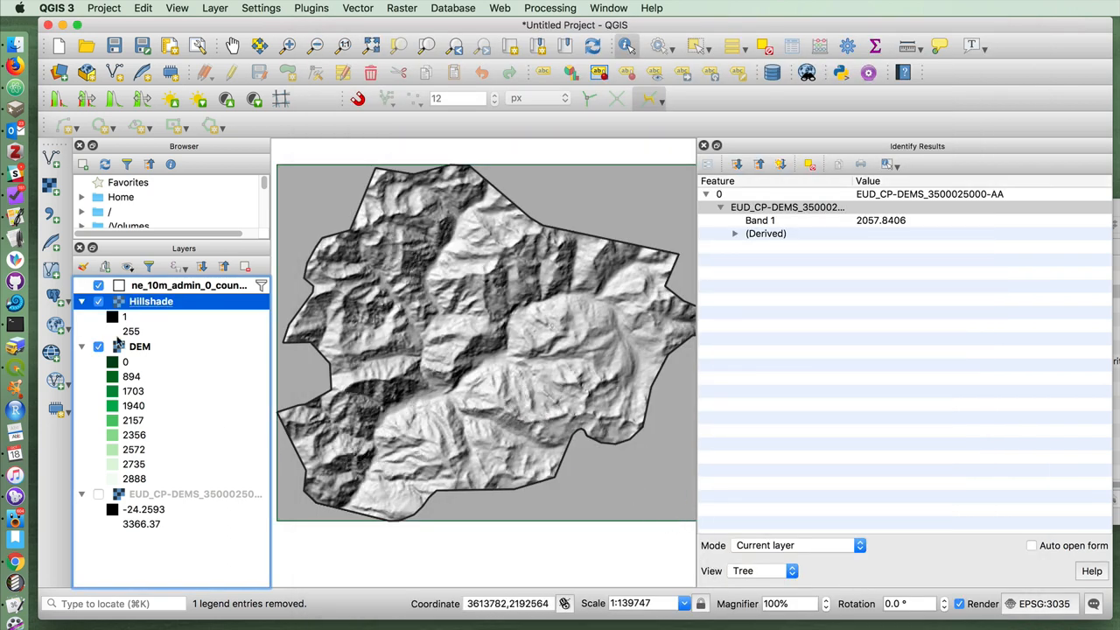
Set the new Hillshade layer's blending mode to Multiply, test brightness, and apply
{"action": "right_click", "coordinate": [151, 301]}
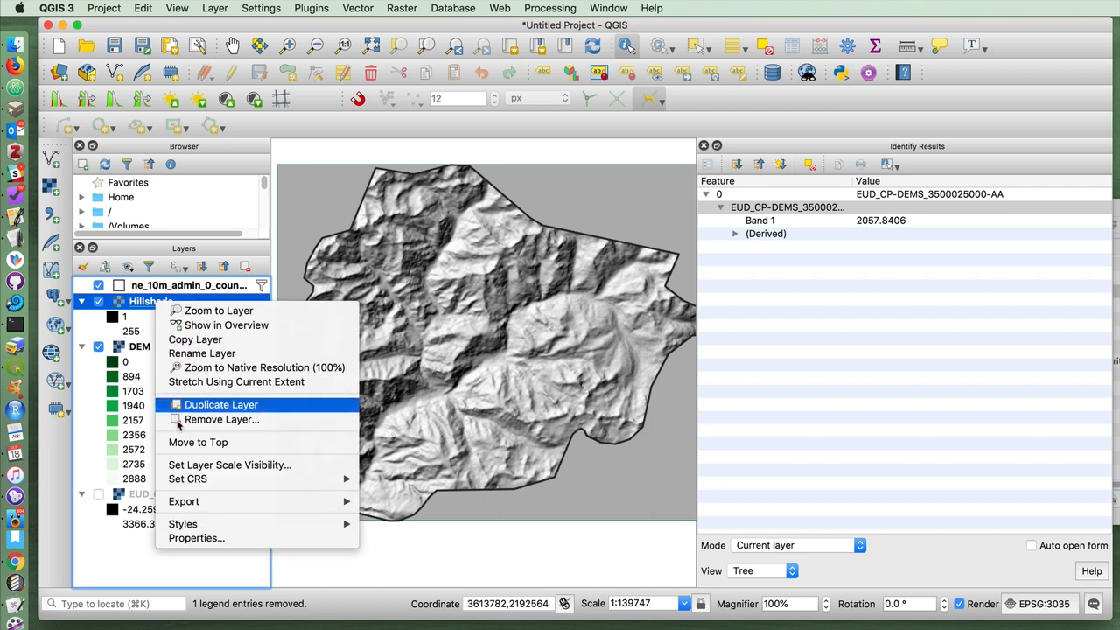
{"action": "left_click", "coordinate": [196, 538]}
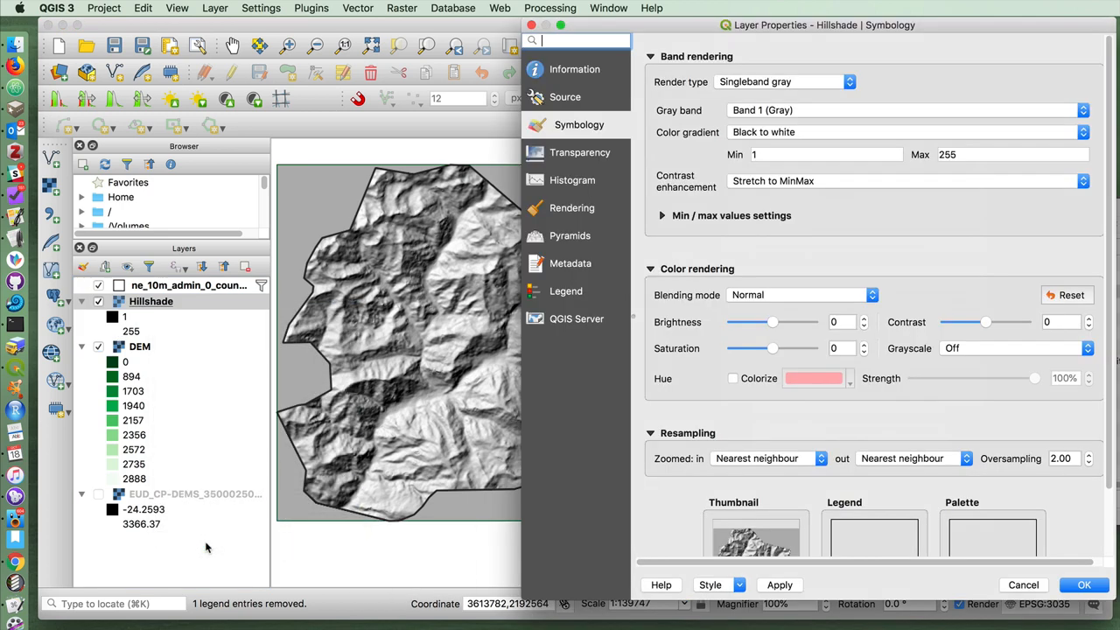
{"action": "left_click", "coordinate": [797, 295]}
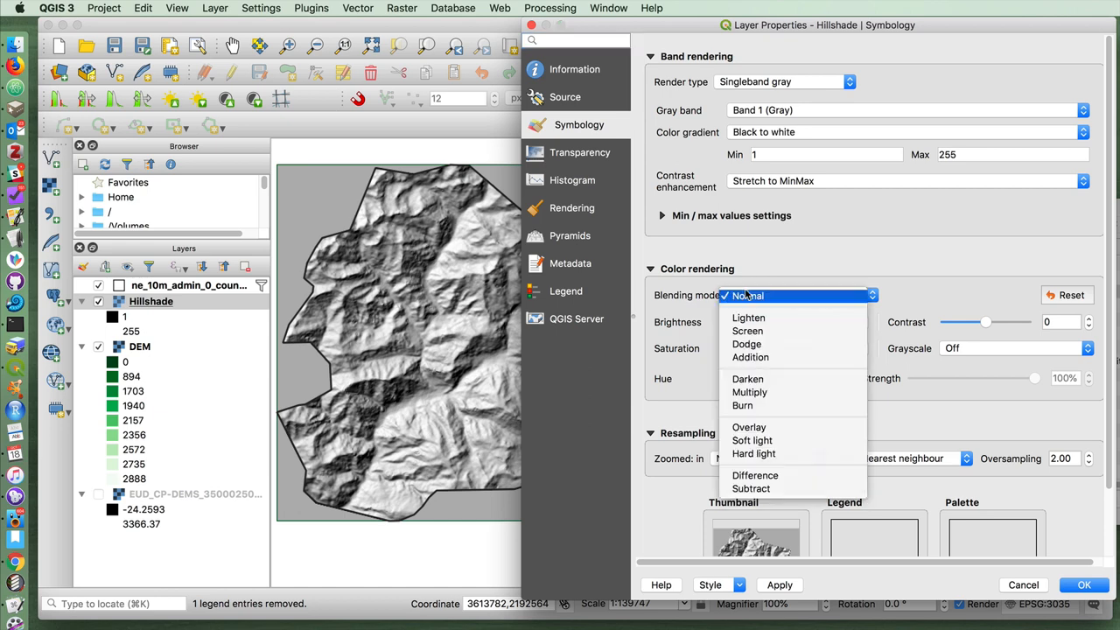
{"action": "left_click", "coordinate": [749, 392]}
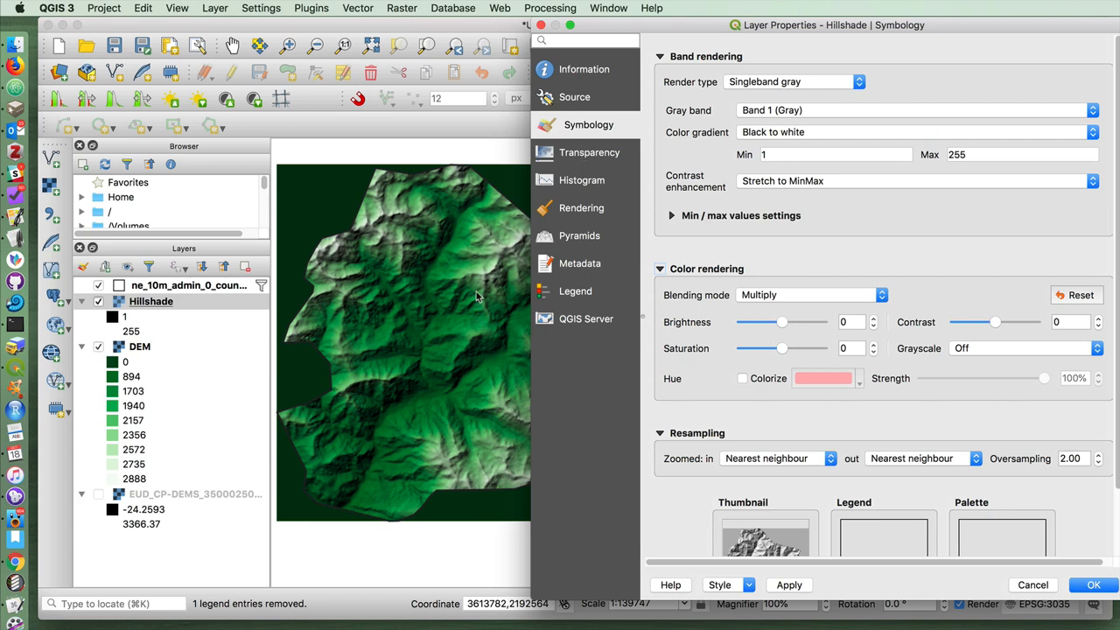
{"action": "mouse_move", "coordinate": [356, 402]}
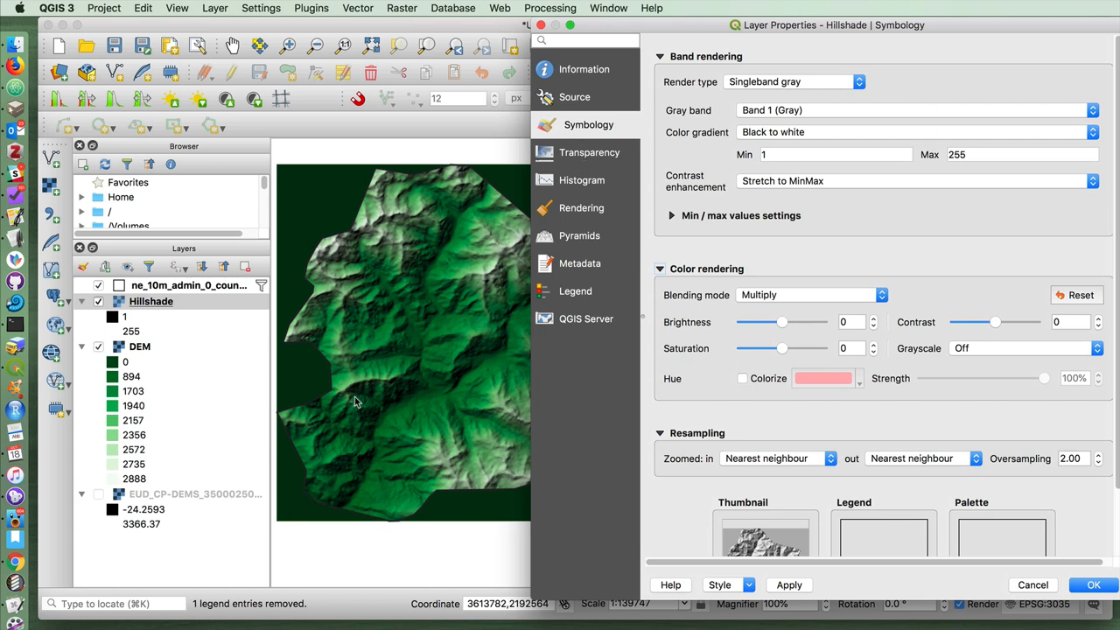
{"action": "left_click_drag", "start_coordinate": [783, 322], "coordinate": [798, 322]}
{"action": "type", "text": "16"}
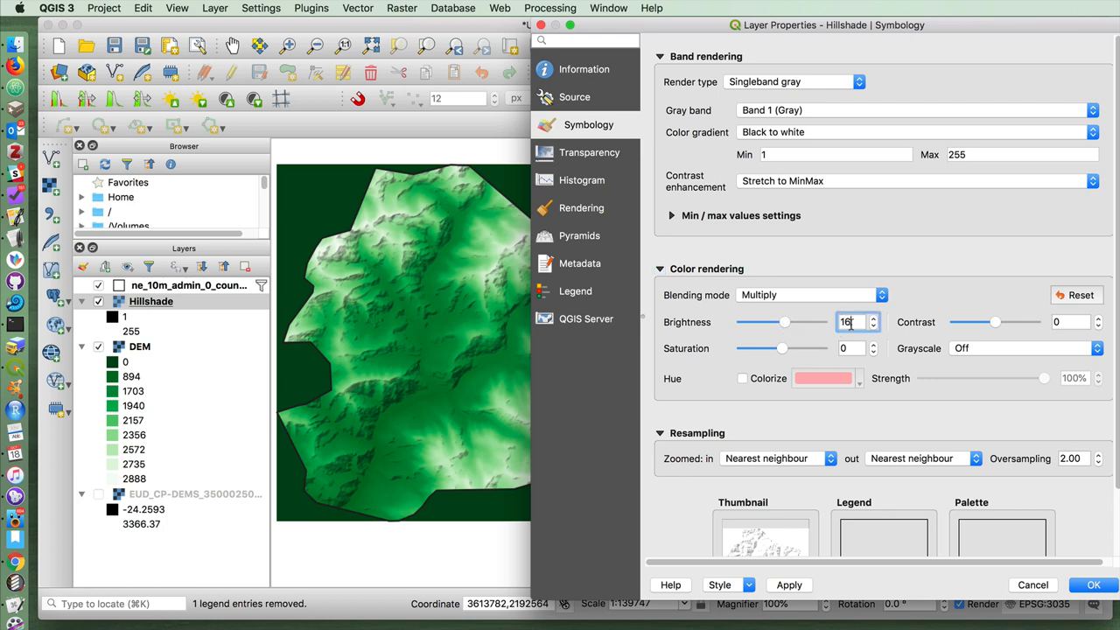
{"action": "left_click", "coordinate": [788, 584]}
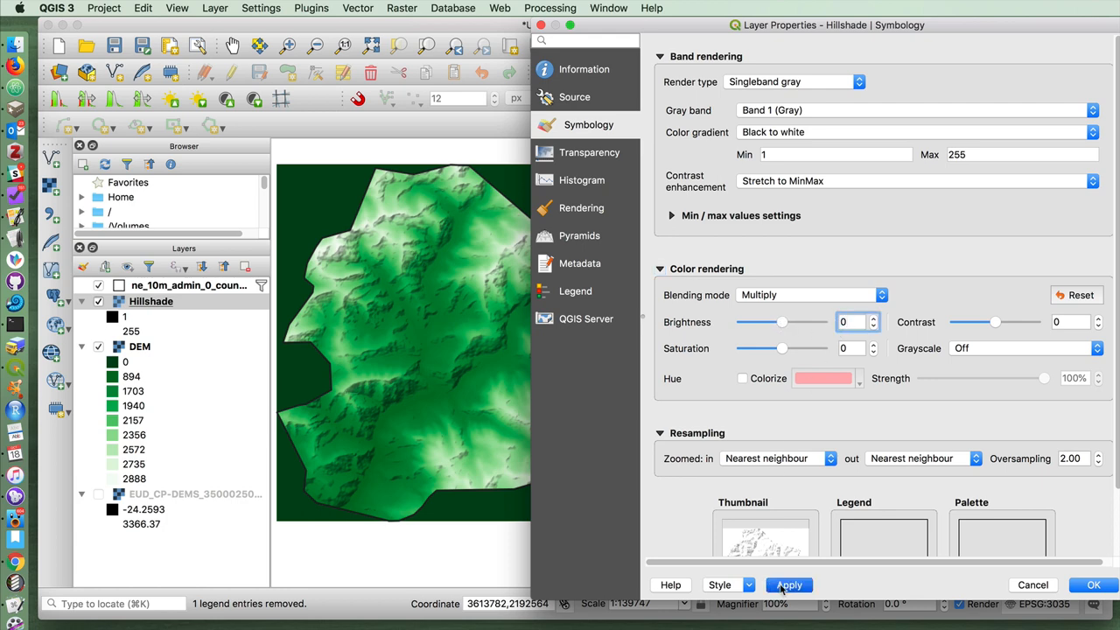
Lower the Hillshade layer's global opacity to 55% and confirm the properties
{"action": "left_click", "coordinate": [594, 152]}
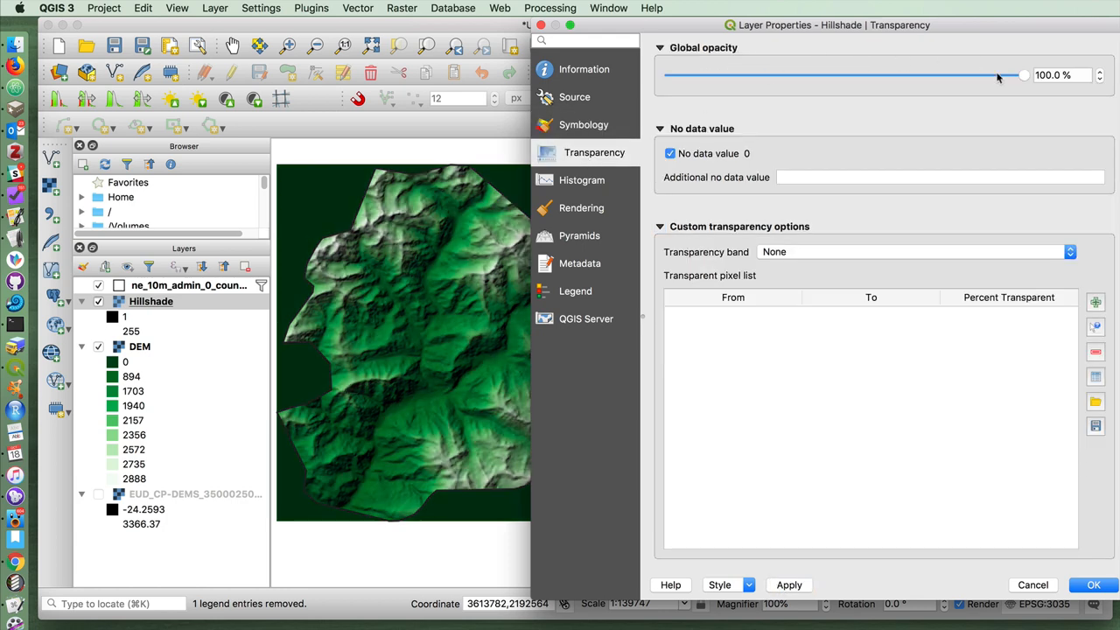
{"action": "left_click_drag", "start_coordinate": [1024, 75], "coordinate": [842, 75]}
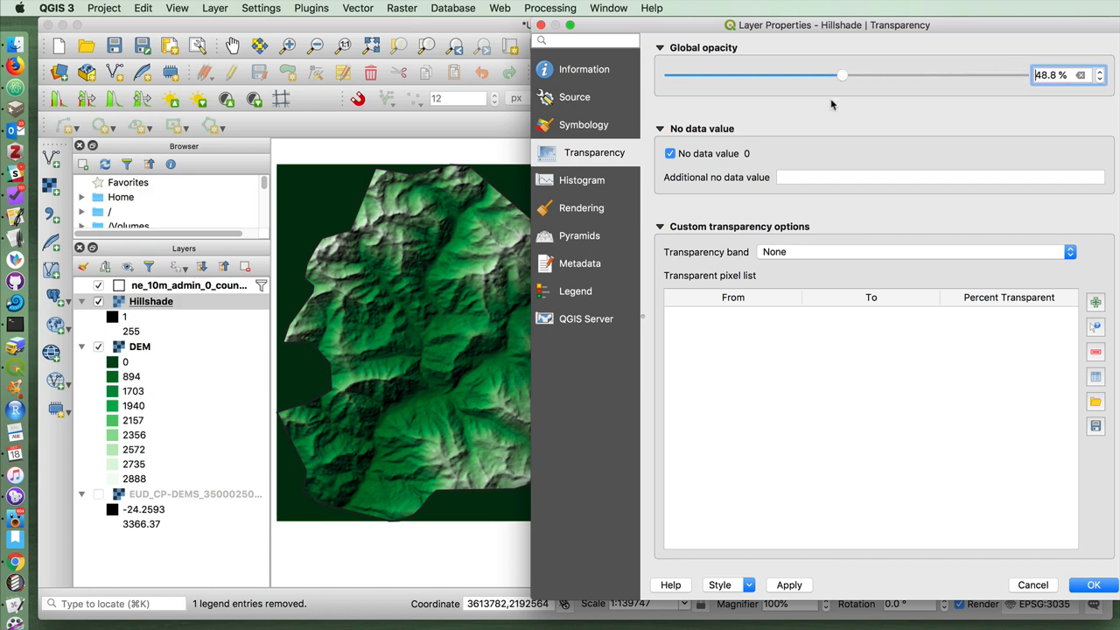
{"action": "mouse_move", "coordinate": [889, 239]}
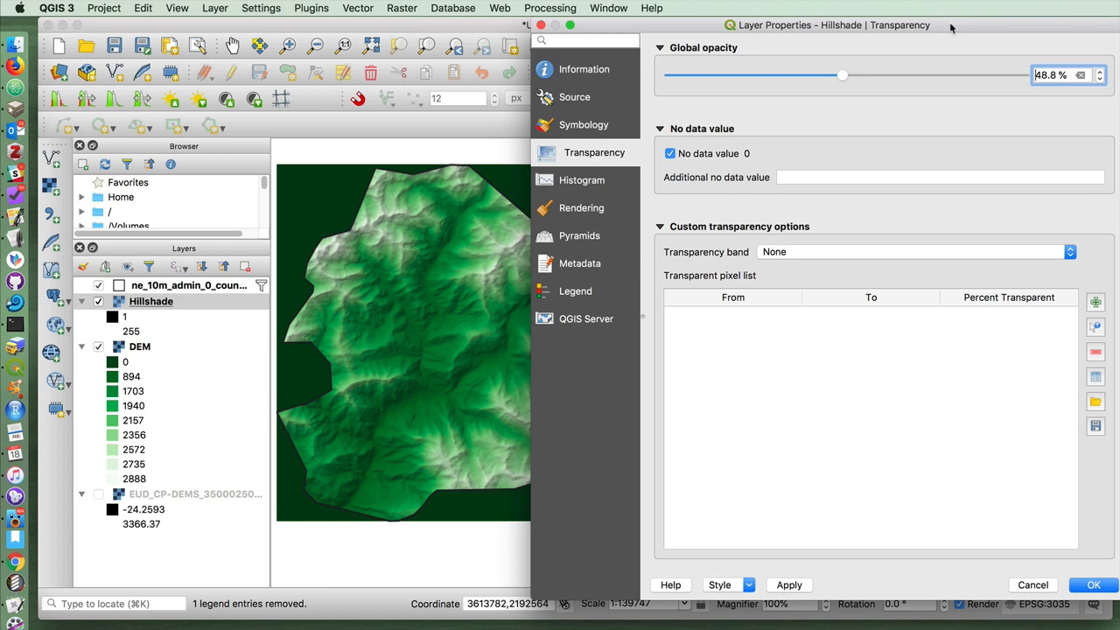
{"action": "left_click_drag", "start_coordinate": [842, 75], "coordinate": [828, 75]}
{"action": "type", "text": "55"}
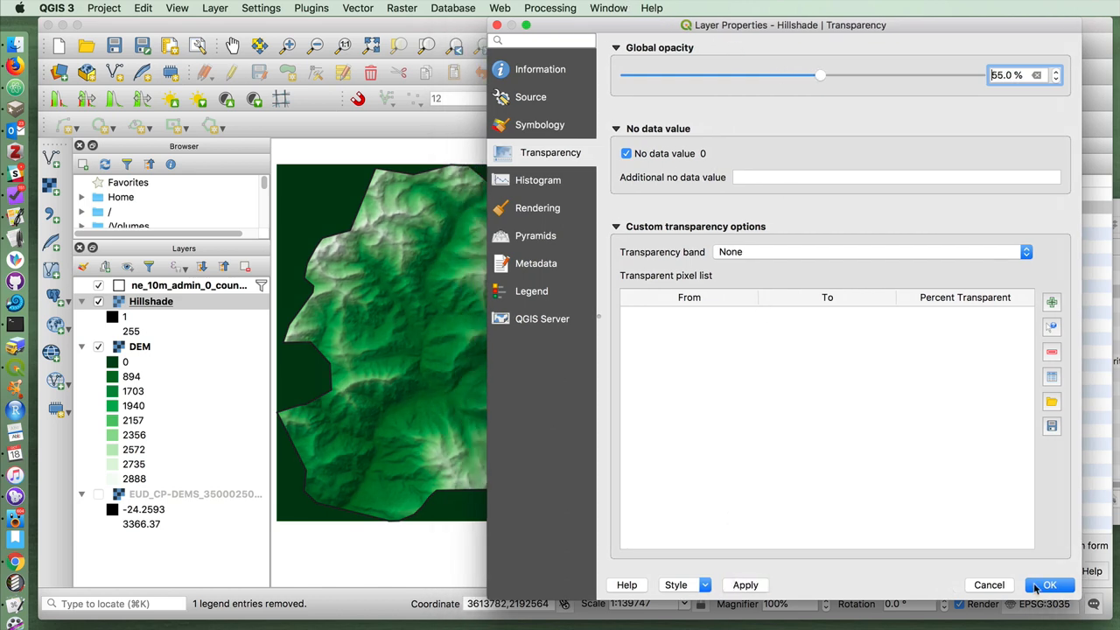
{"action": "left_click", "coordinate": [1049, 585]}
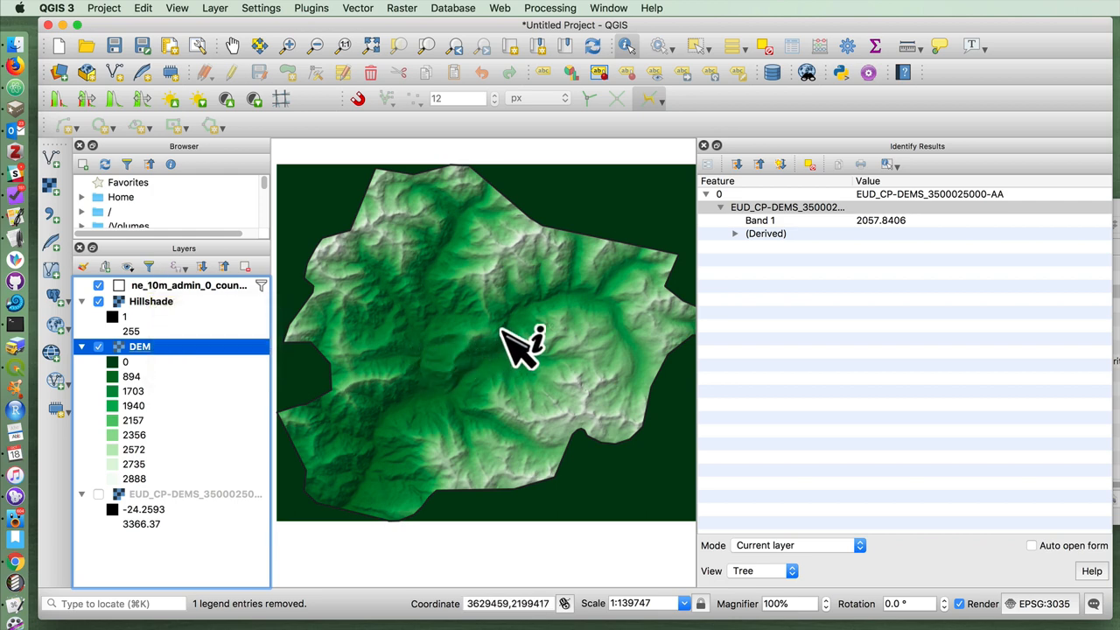
{"action": "mouse_move", "coordinate": [368, 354]}
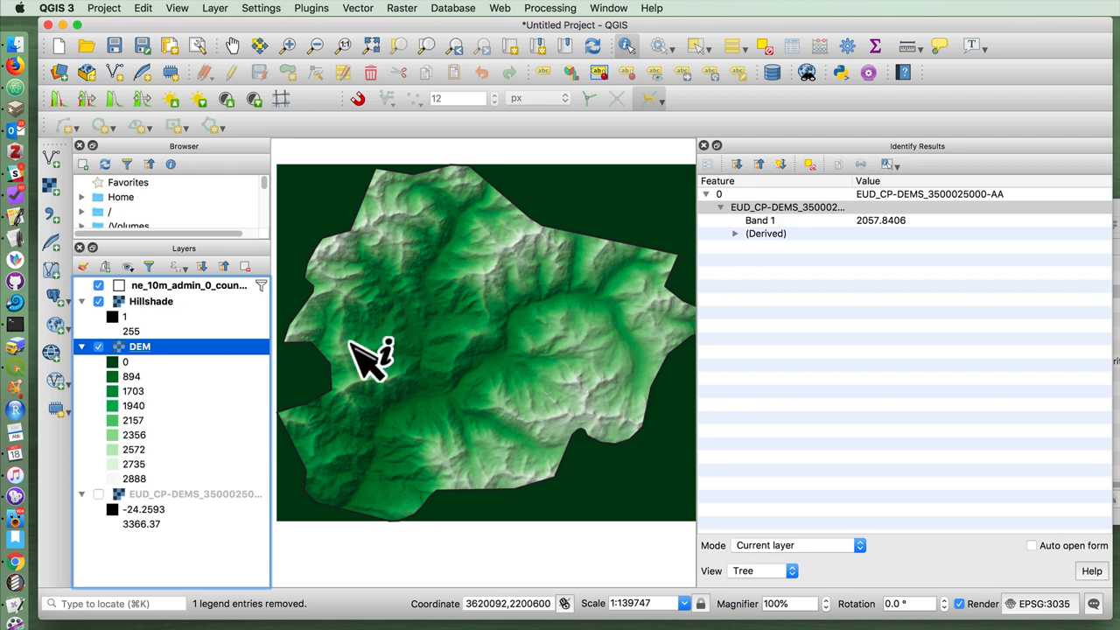
{"action": "mouse_move", "coordinate": [587, 380]}
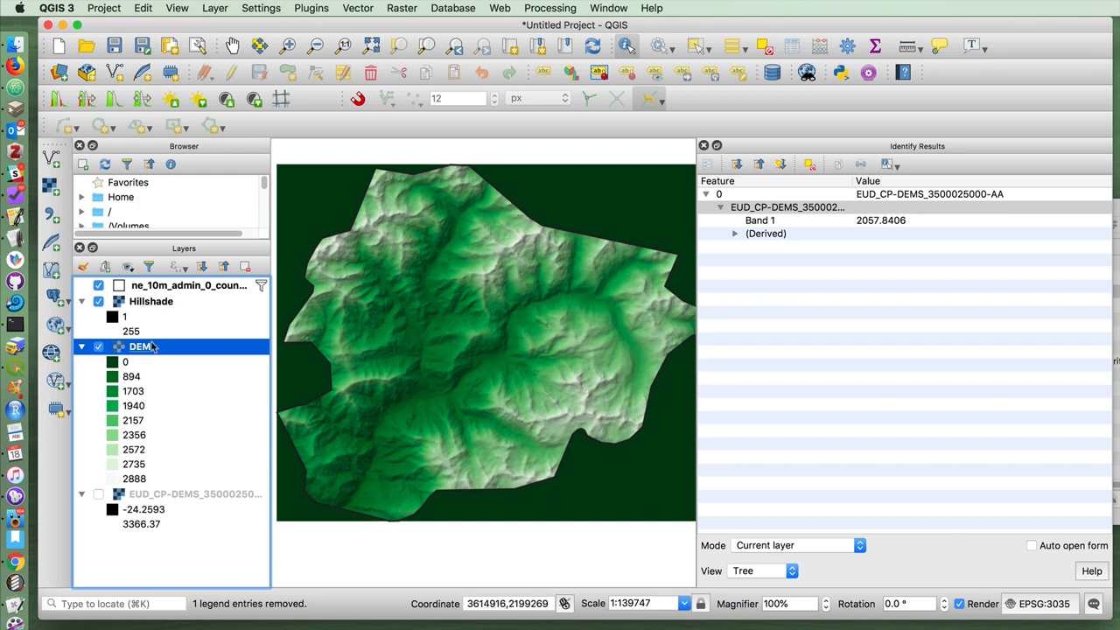
{"action": "mouse_move", "coordinate": [564, 214]}
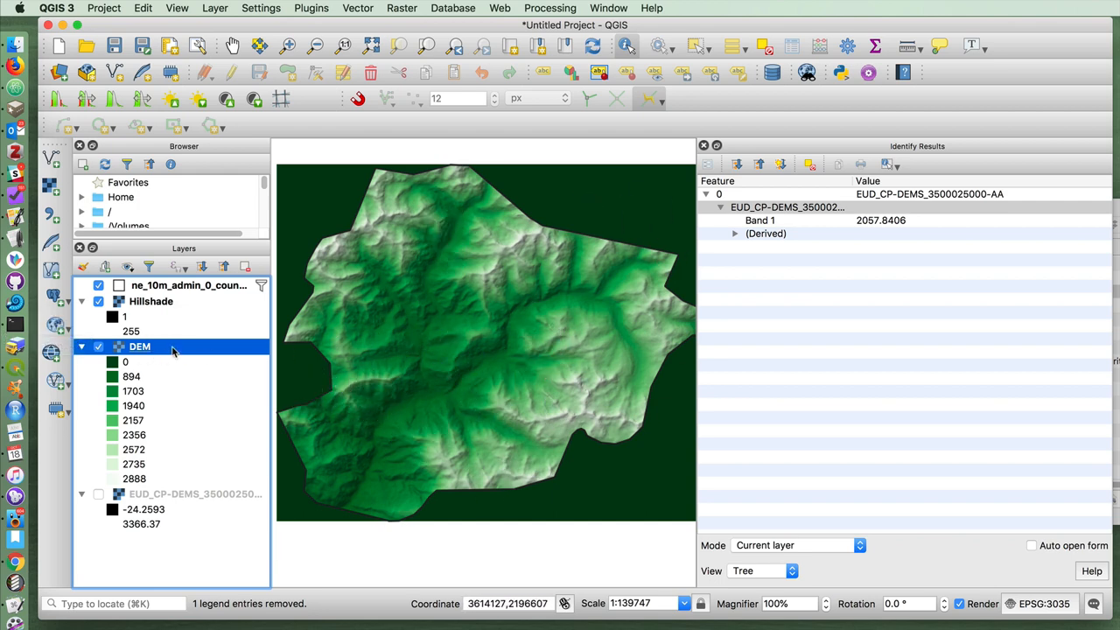
Open the Raster > Extraction > Contour tool with the DEM as input
{"action": "right_click", "coordinate": [140, 347]}
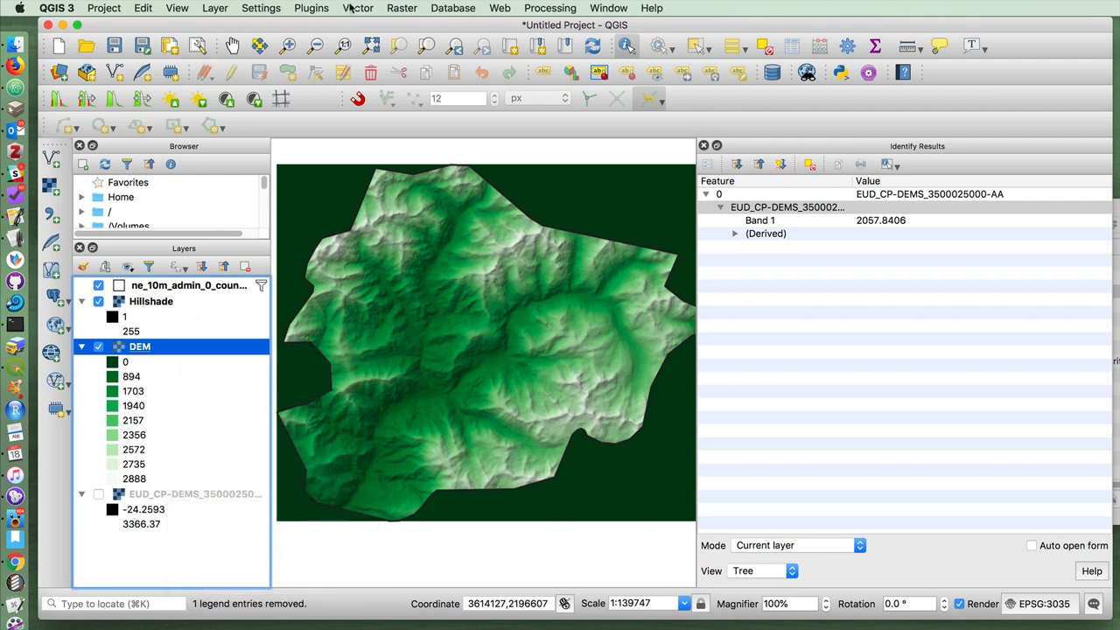
{"action": "left_click", "coordinate": [402, 8]}
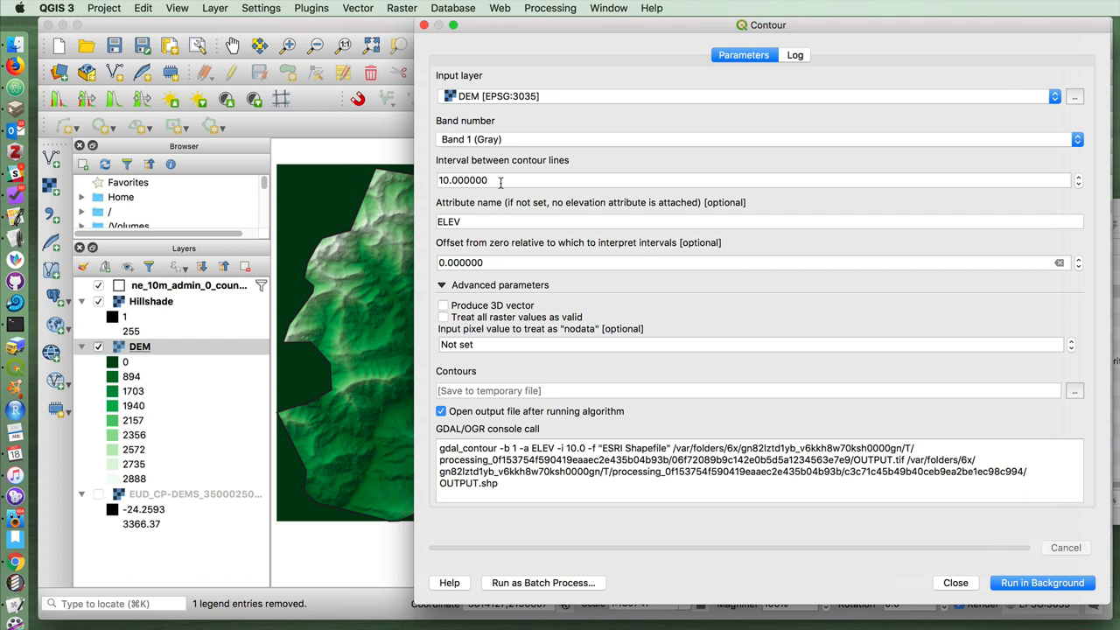
Set the contour interval to 100, run the tool, and close it
{"action": "triple_click", "coordinate": [463, 179]}
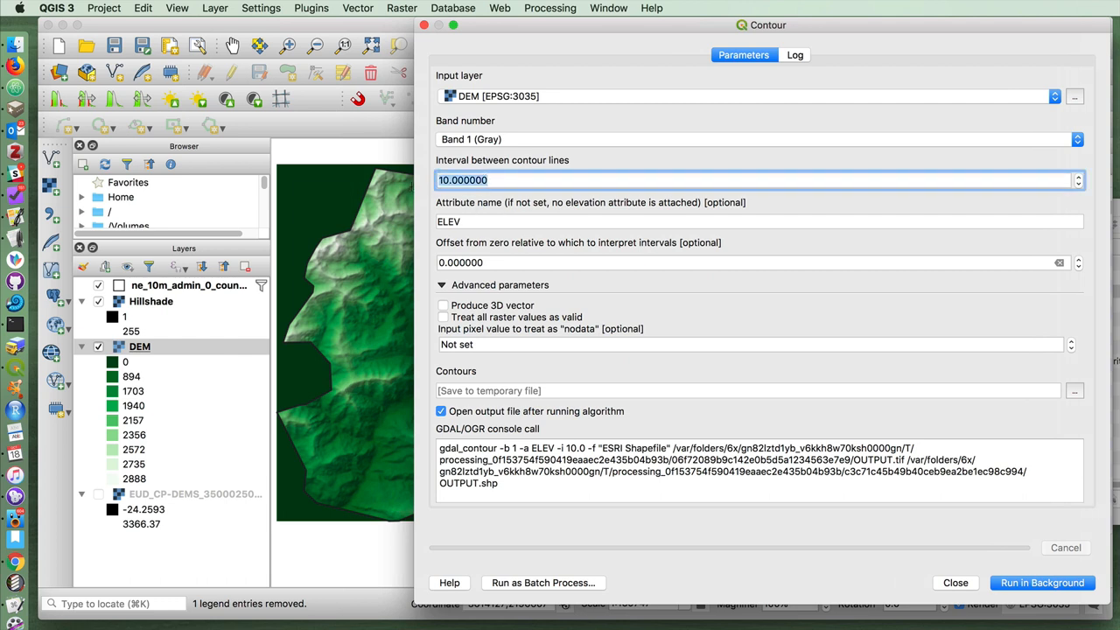
{"action": "type", "text": "100"}
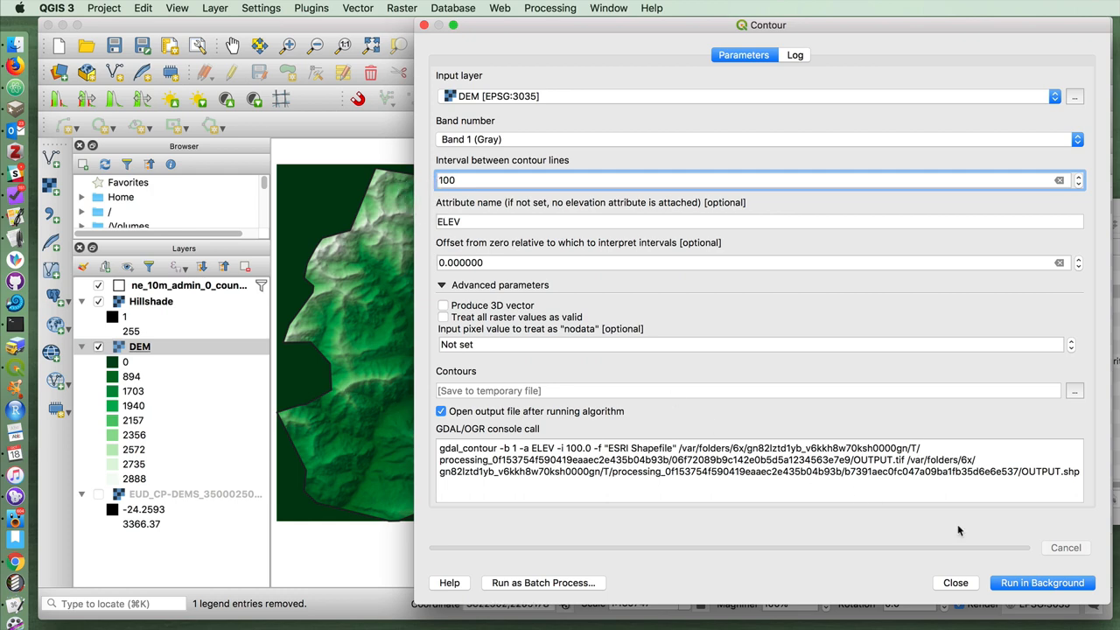
{"action": "left_click", "coordinate": [1042, 582]}
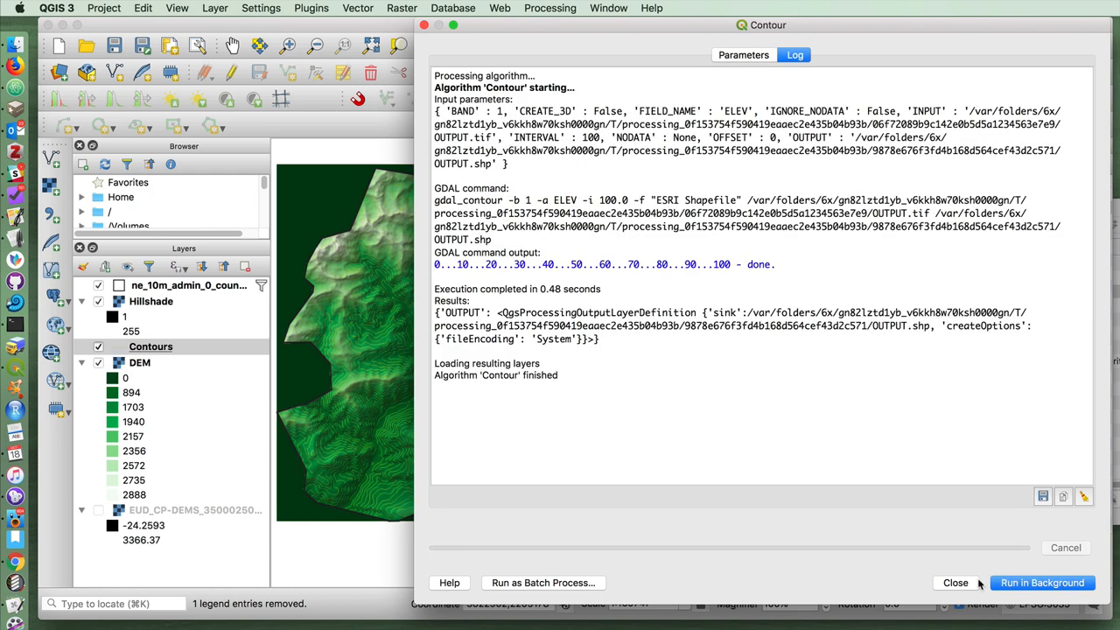
{"action": "left_click", "coordinate": [955, 582]}
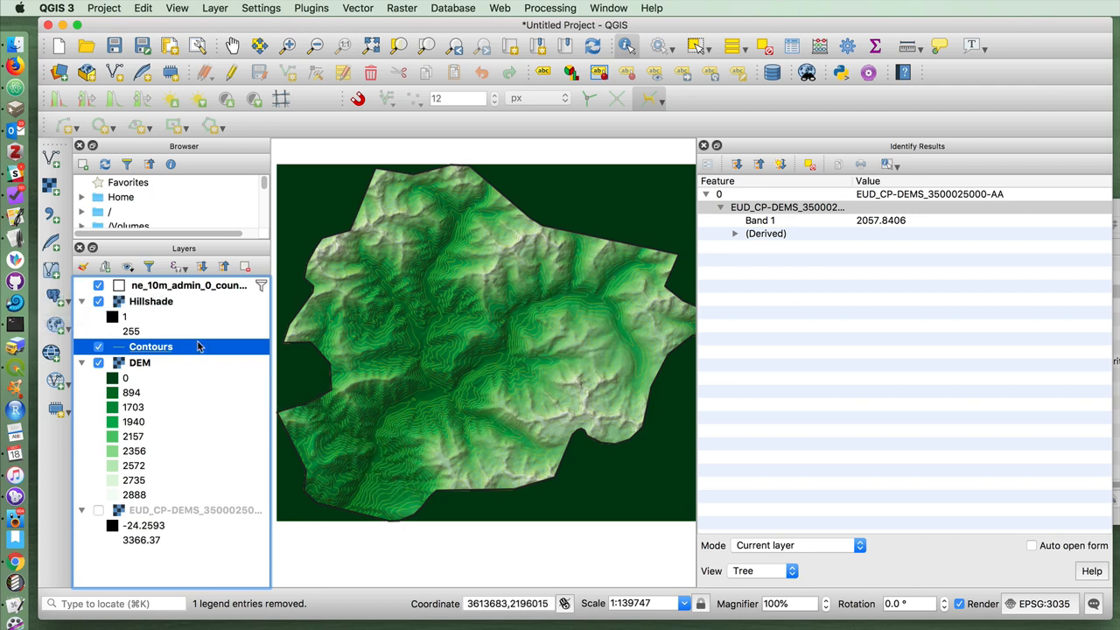
Colour the Contours layer's lines dark grey, then select the DEM layer
{"action": "right_click", "coordinate": [150, 346]}
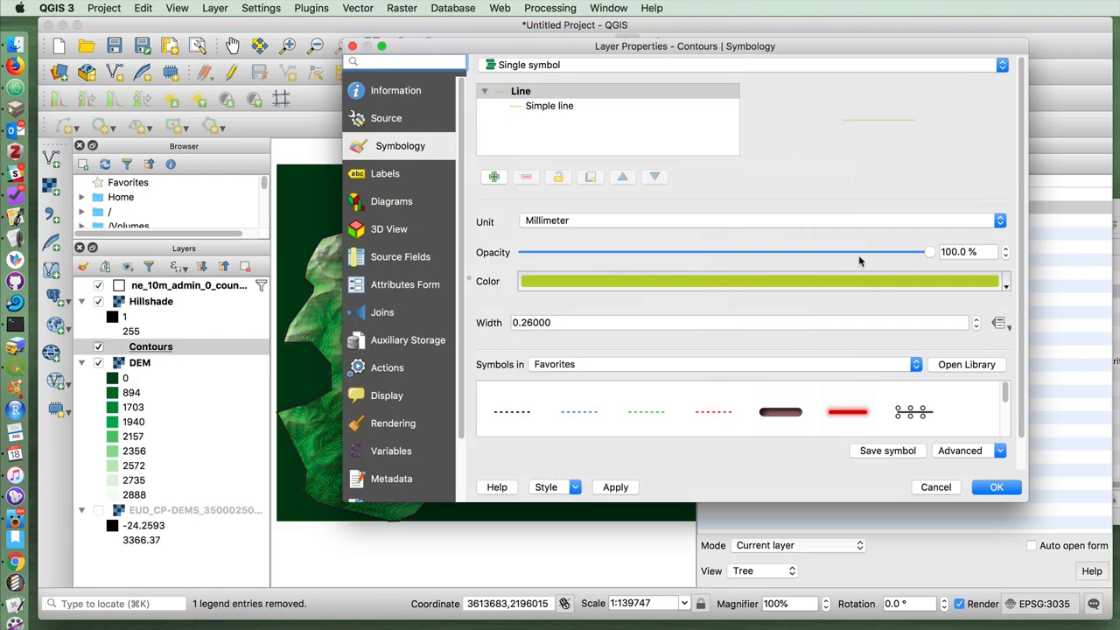
{"action": "left_click", "coordinate": [762, 281]}
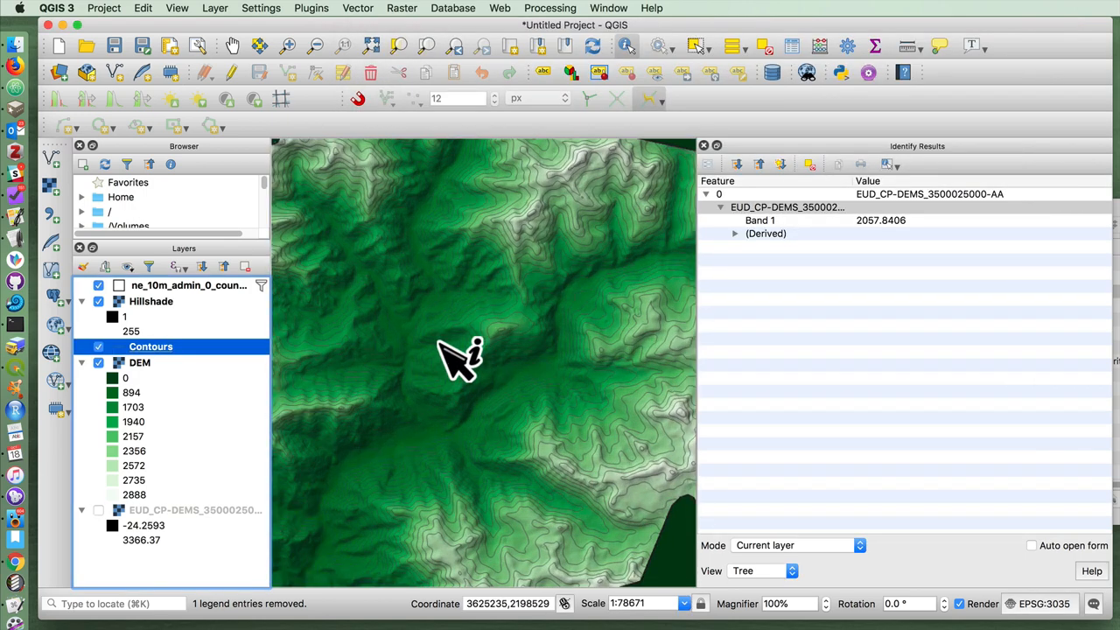
{"action": "scroll", "scroll_direction": "down", "scroll_amount": 3}
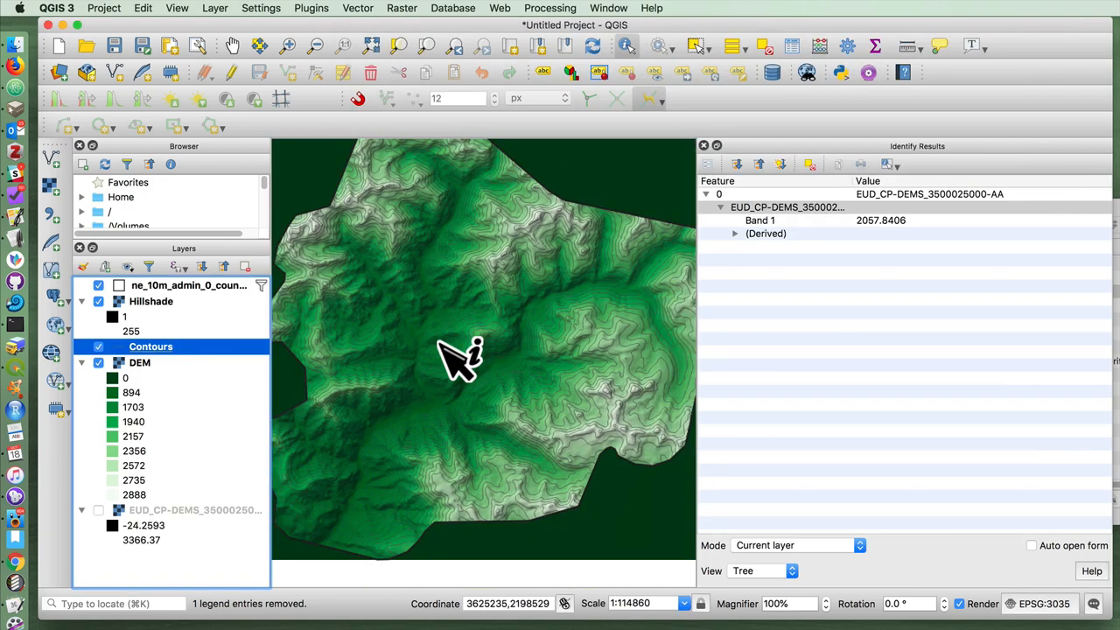
{"action": "left_click", "coordinate": [139, 362]}
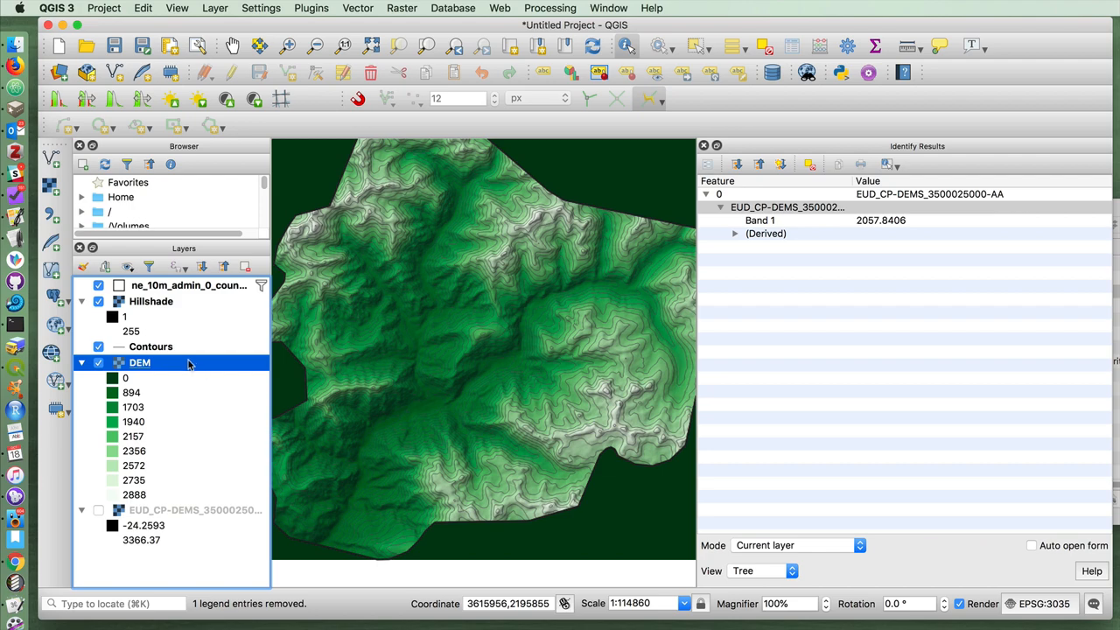
Drag the DEM layer's global opacity down to about 43%
{"action": "right_click", "coordinate": [139, 362]}
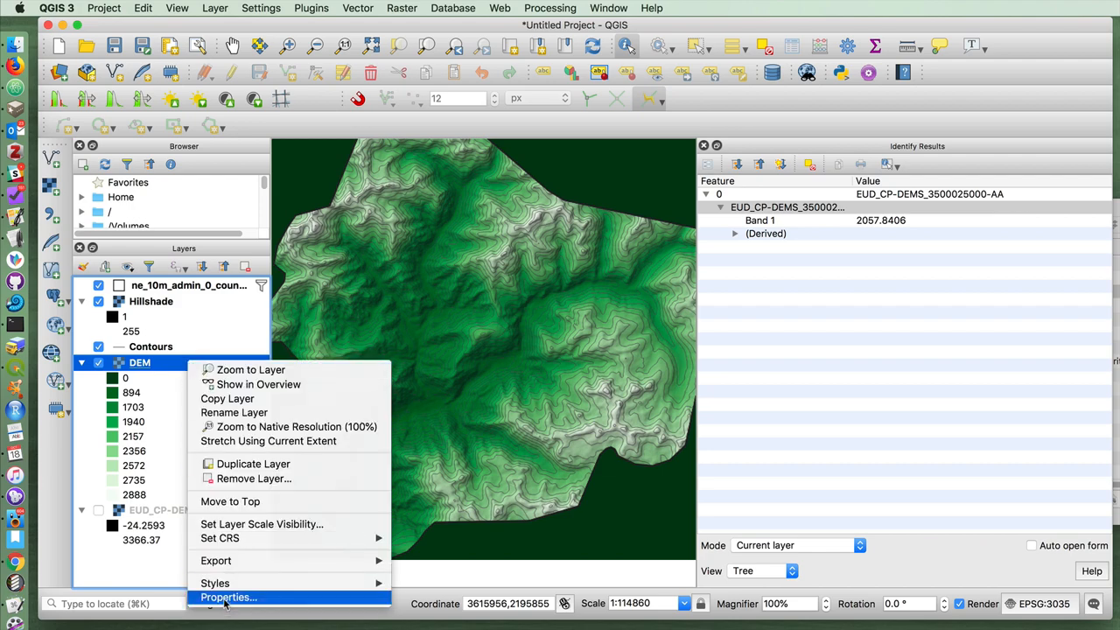
{"action": "left_click", "coordinate": [228, 597]}
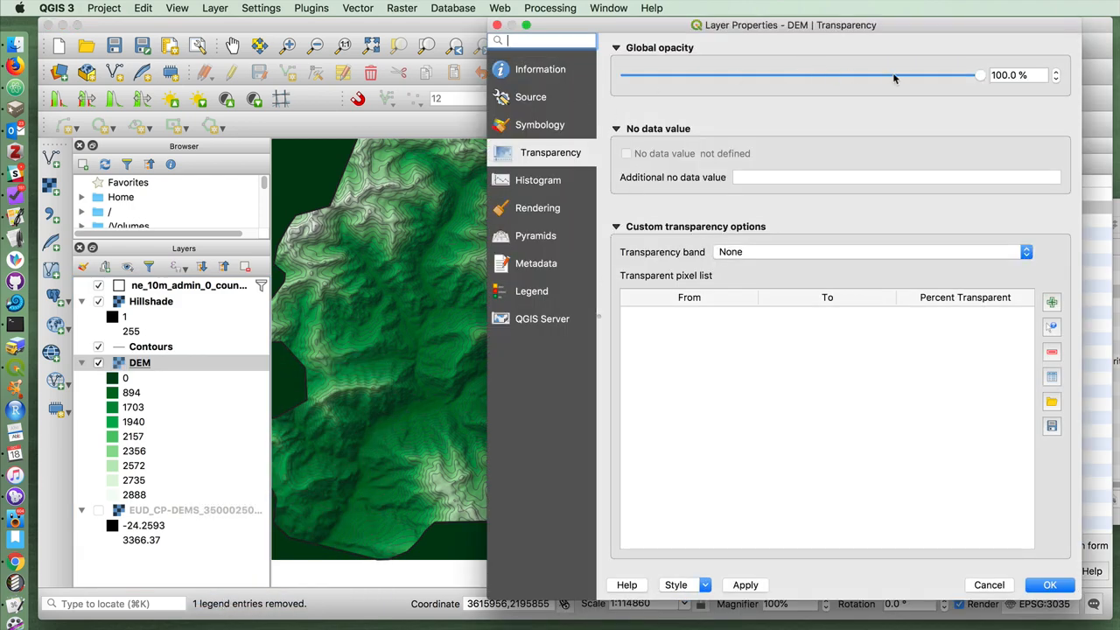
{"action": "left_click_drag", "start_coordinate": [979, 74], "coordinate": [852, 74]}
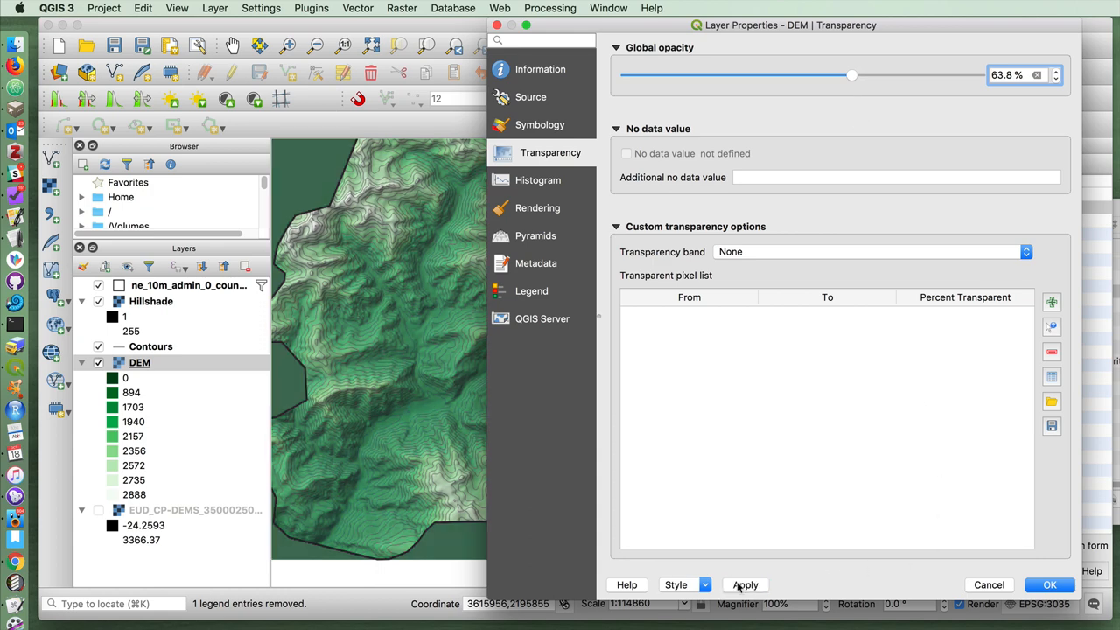
{"action": "left_click_drag", "start_coordinate": [853, 75], "coordinate": [778, 75]}
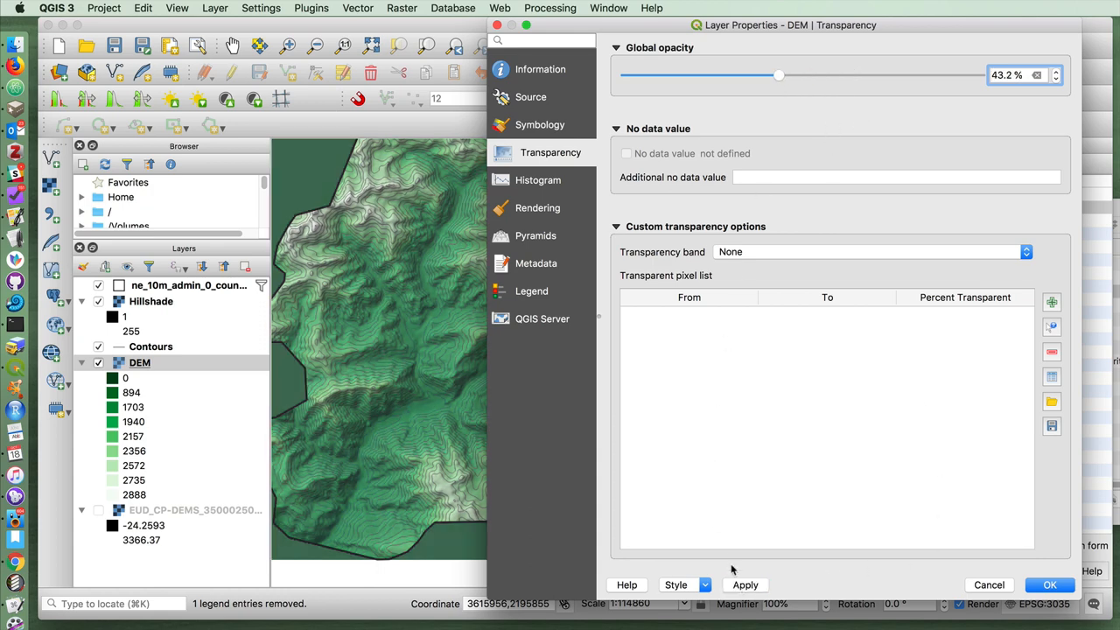
{"action": "left_click_drag", "start_coordinate": [779, 76], "coordinate": [709, 75]}
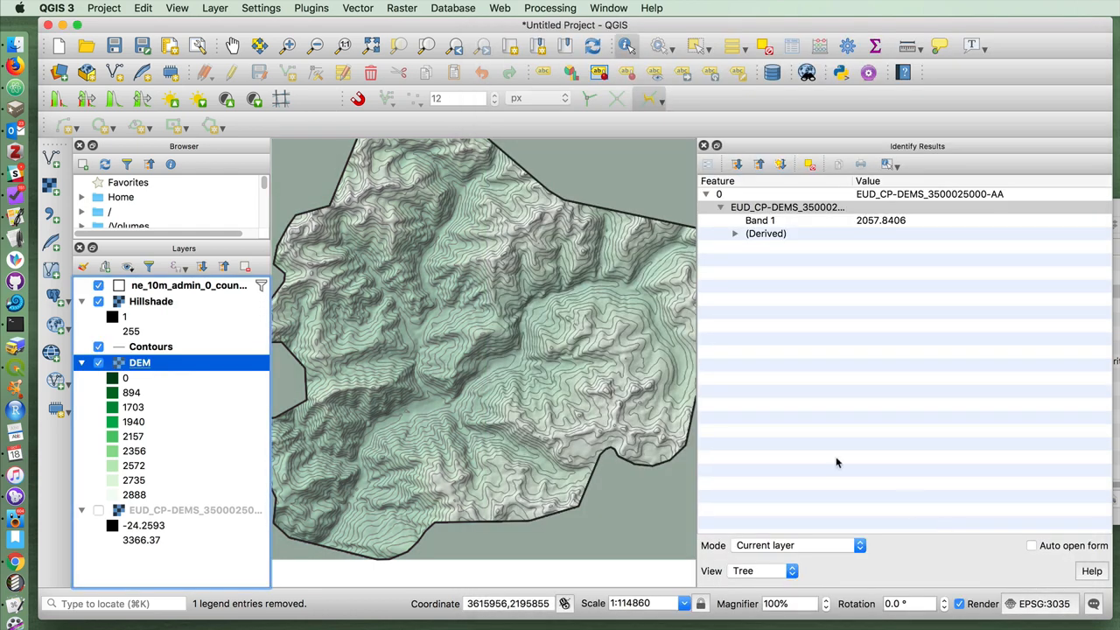
{"action": "mouse_move", "coordinate": [652, 289]}
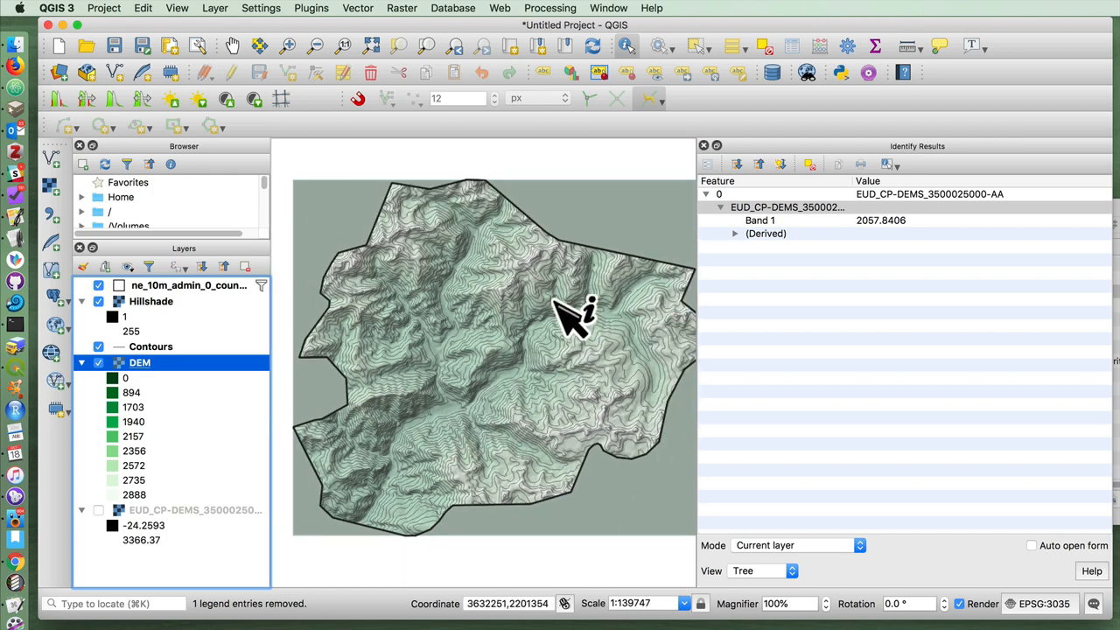
{"action": "mouse_move", "coordinate": [538, 315]}
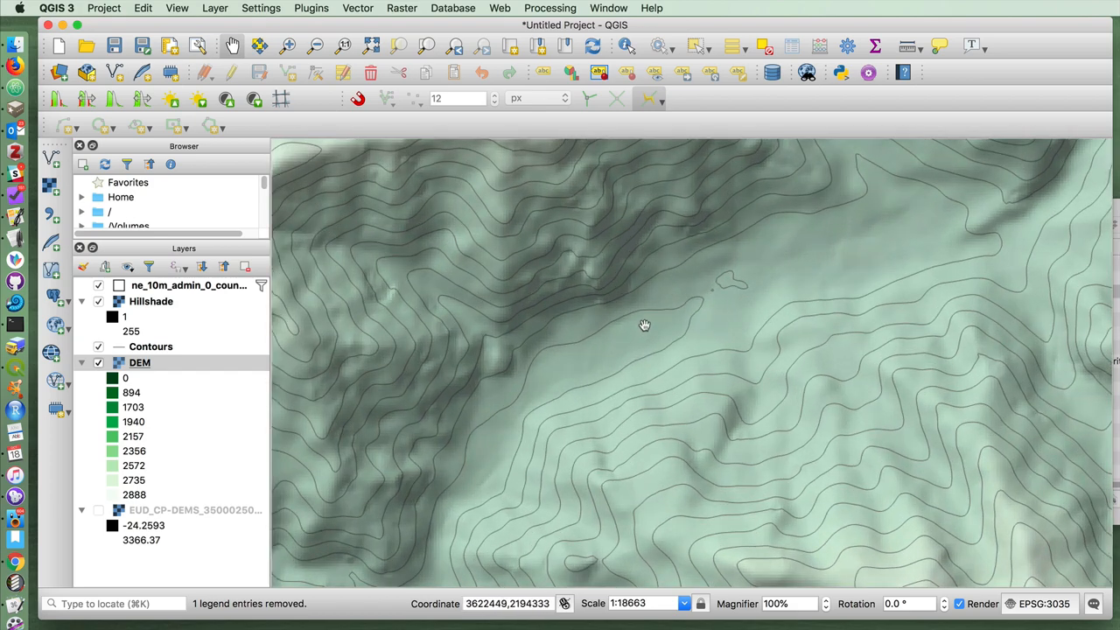
Pan across the ridge and select the Contours layer
{"action": "left_click_drag", "start_coordinate": [645, 326], "coordinate": [344, 332]}
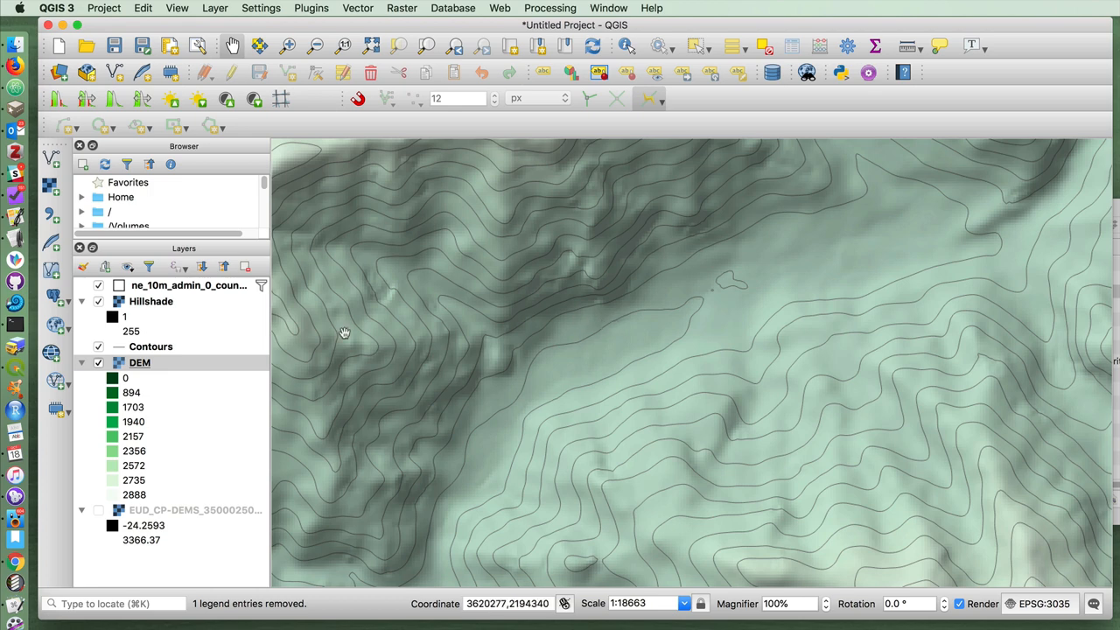
{"action": "left_click", "coordinate": [151, 346]}
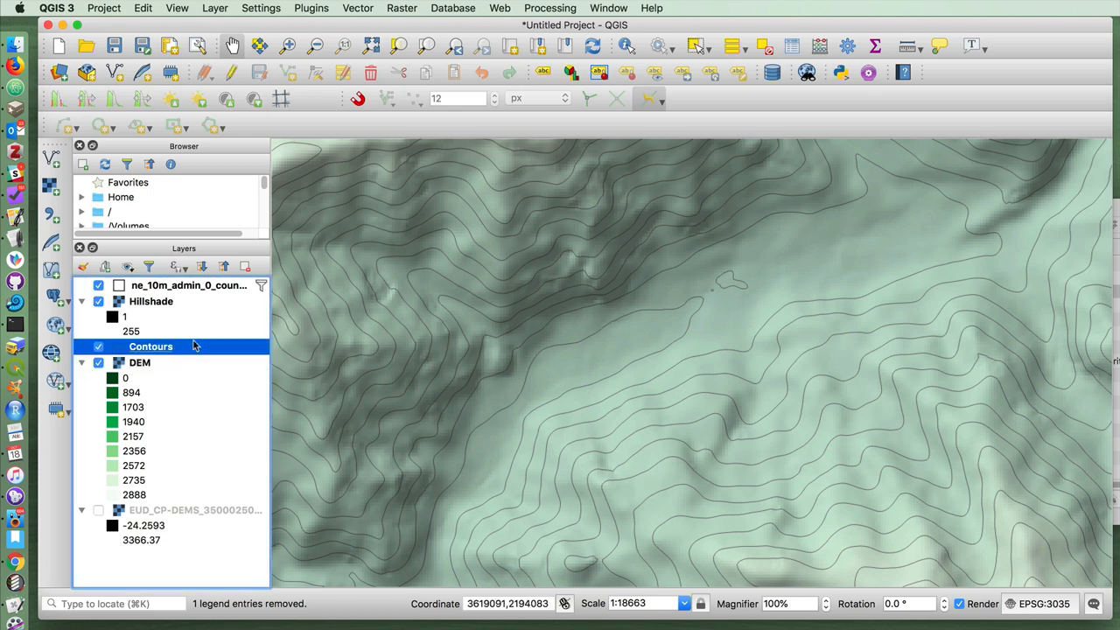
Turn on single labels for Contours using ELEV, with an enlarged text buffer
{"action": "right_click", "coordinate": [151, 347]}
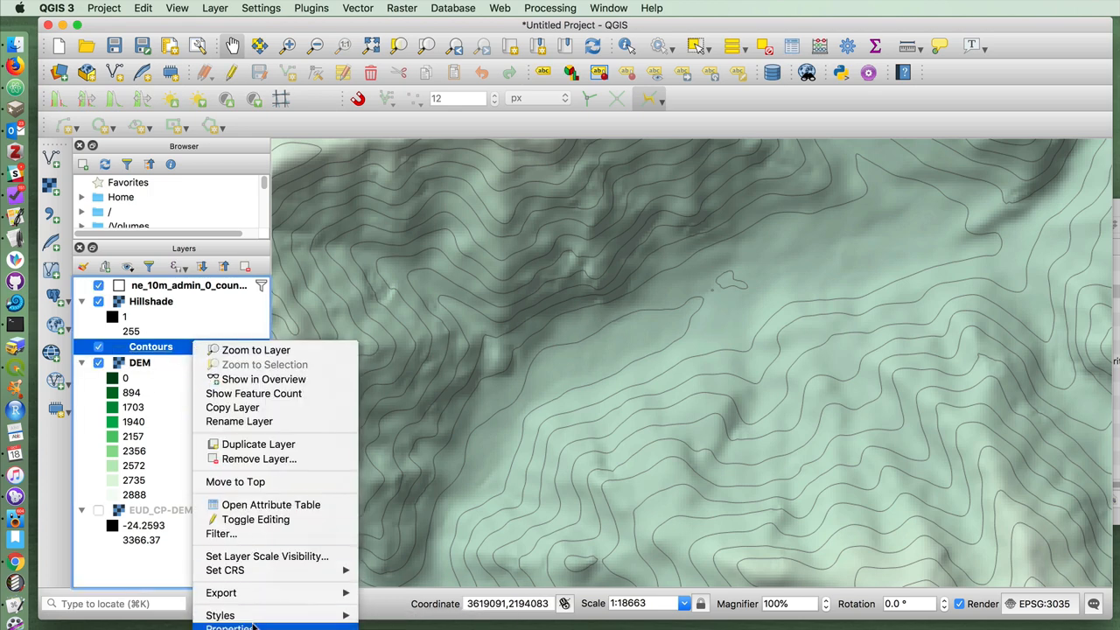
{"action": "left_click", "coordinate": [230, 626]}
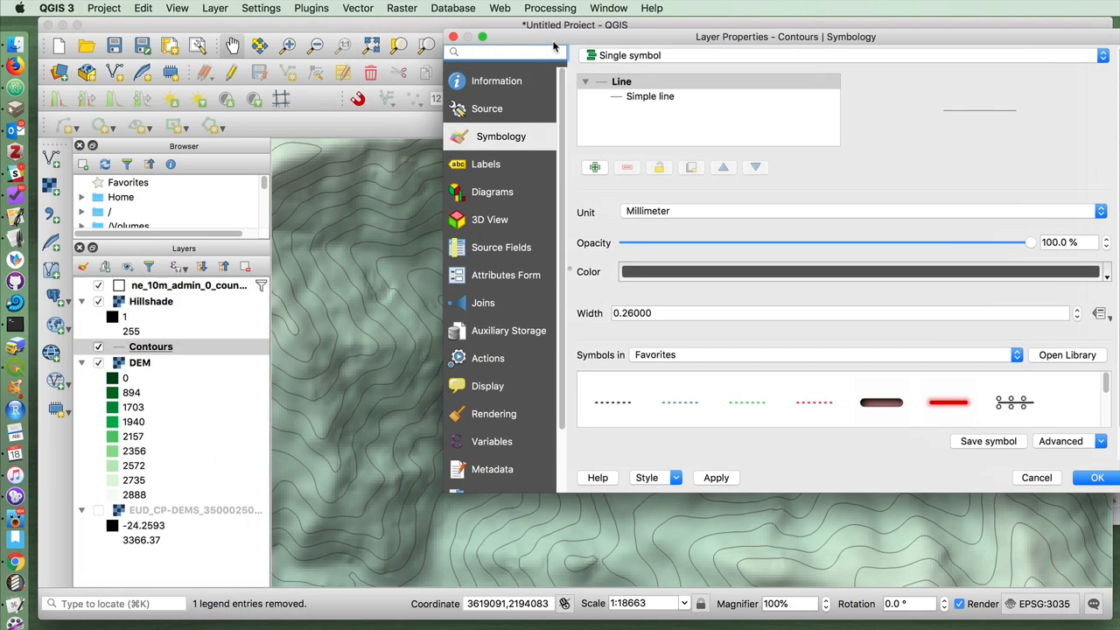
{"action": "left_click", "coordinate": [491, 163]}
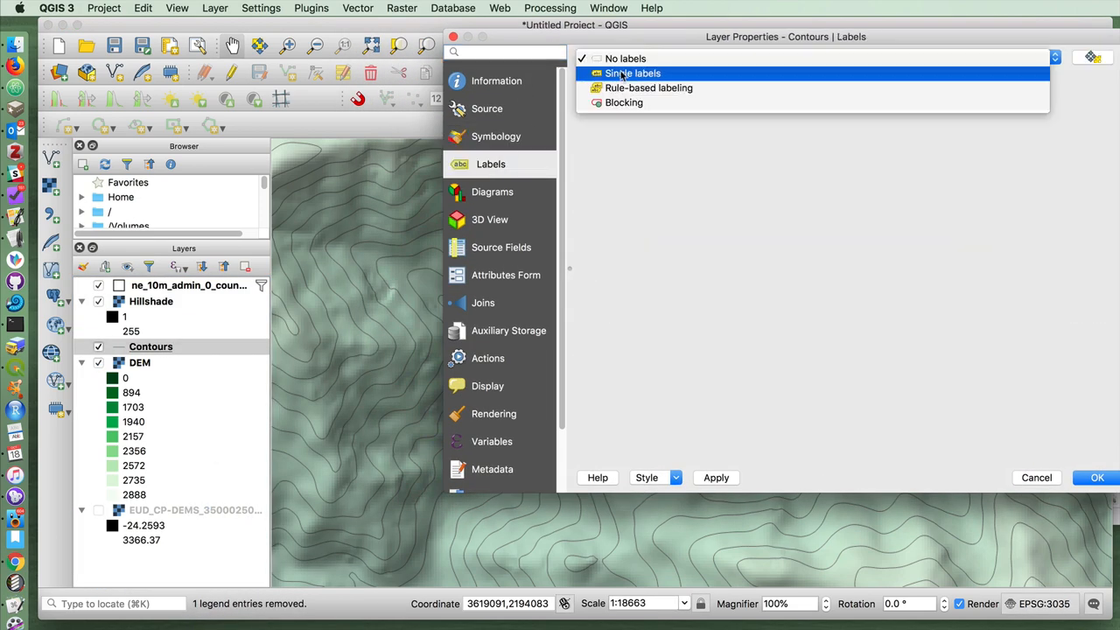
{"action": "left_click", "coordinate": [632, 72]}
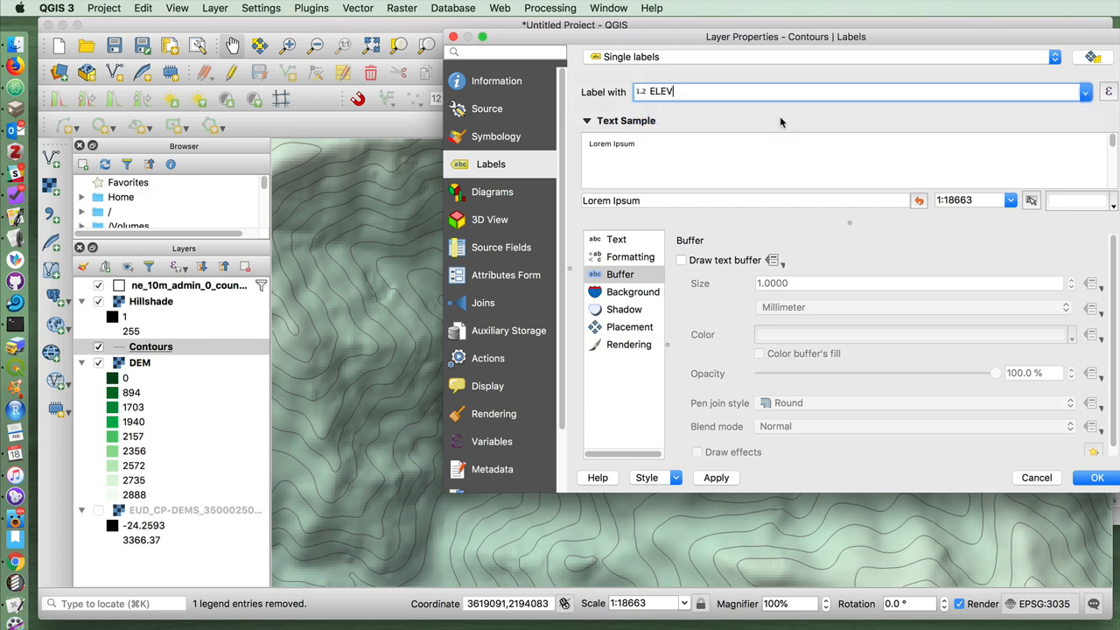
{"action": "mouse_move", "coordinate": [532, 189]}
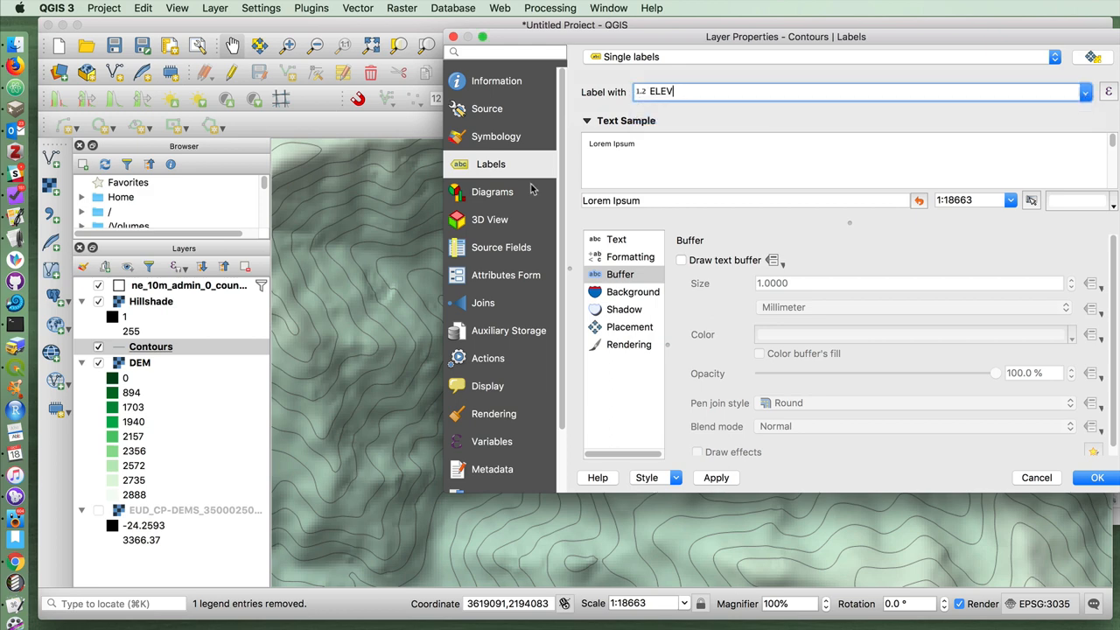
{"action": "left_click", "coordinate": [682, 260]}
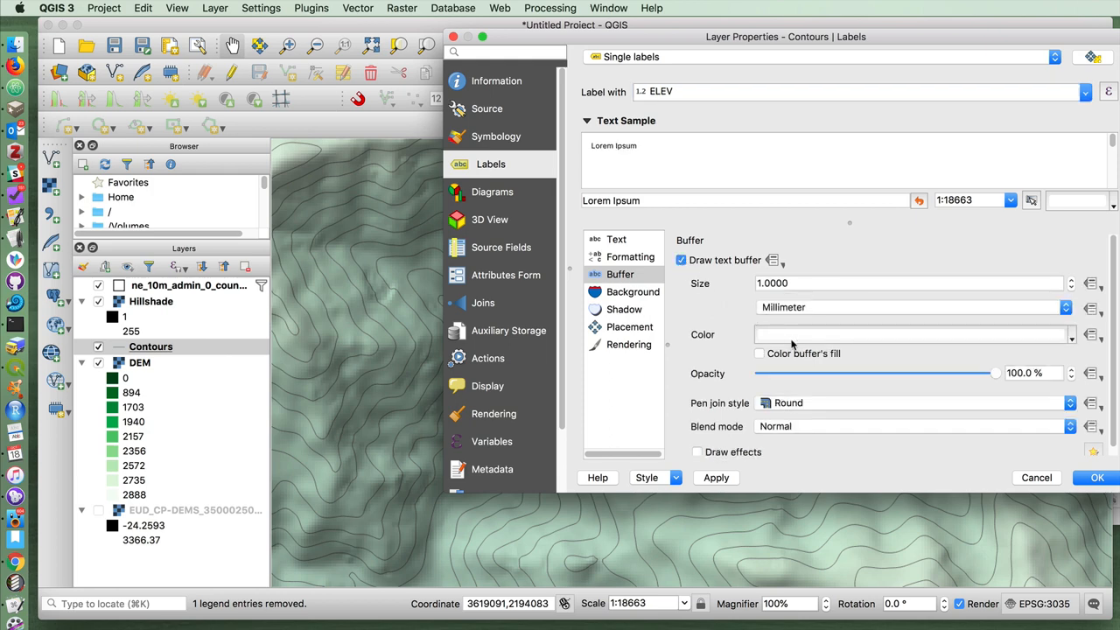
{"action": "left_click", "coordinate": [910, 283]}
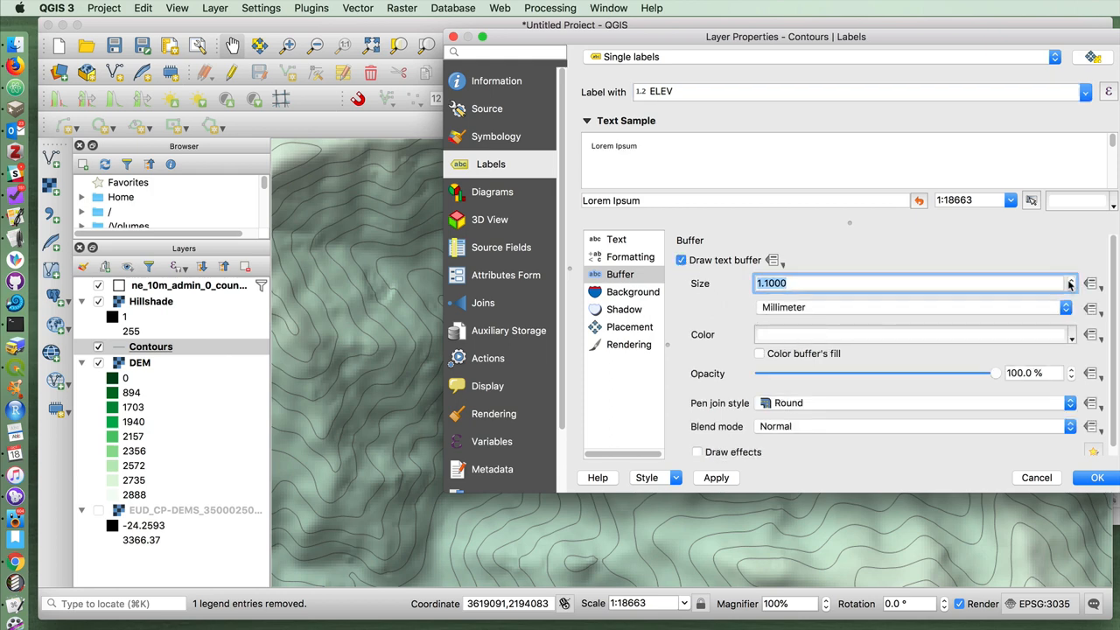
{"action": "left_click", "coordinate": [1070, 279]}
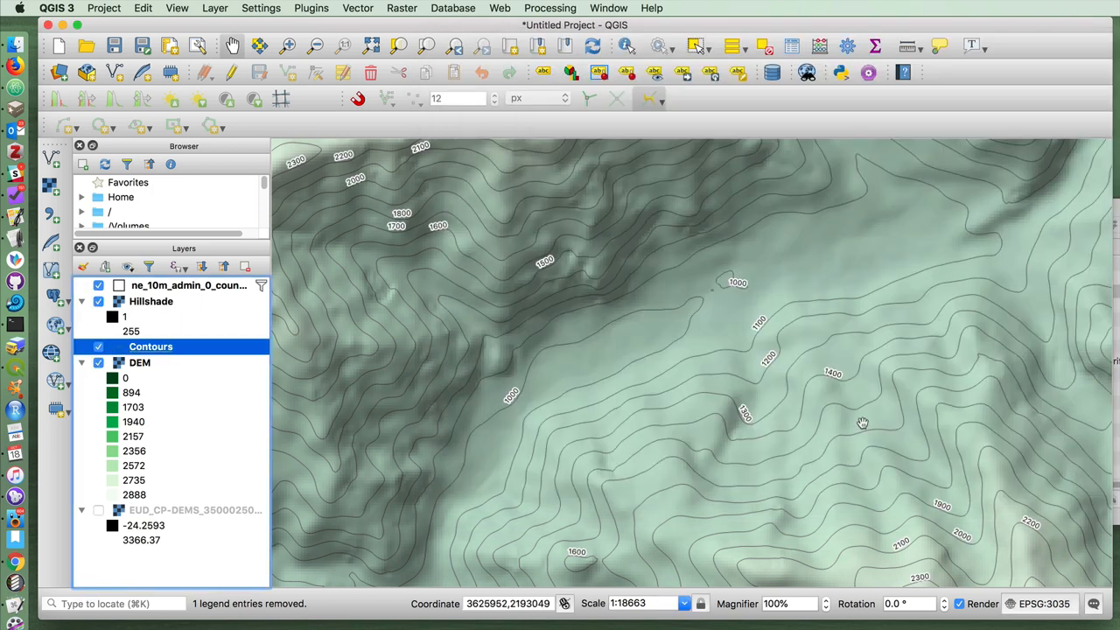
{"action": "mouse_move", "coordinate": [696, 380]}
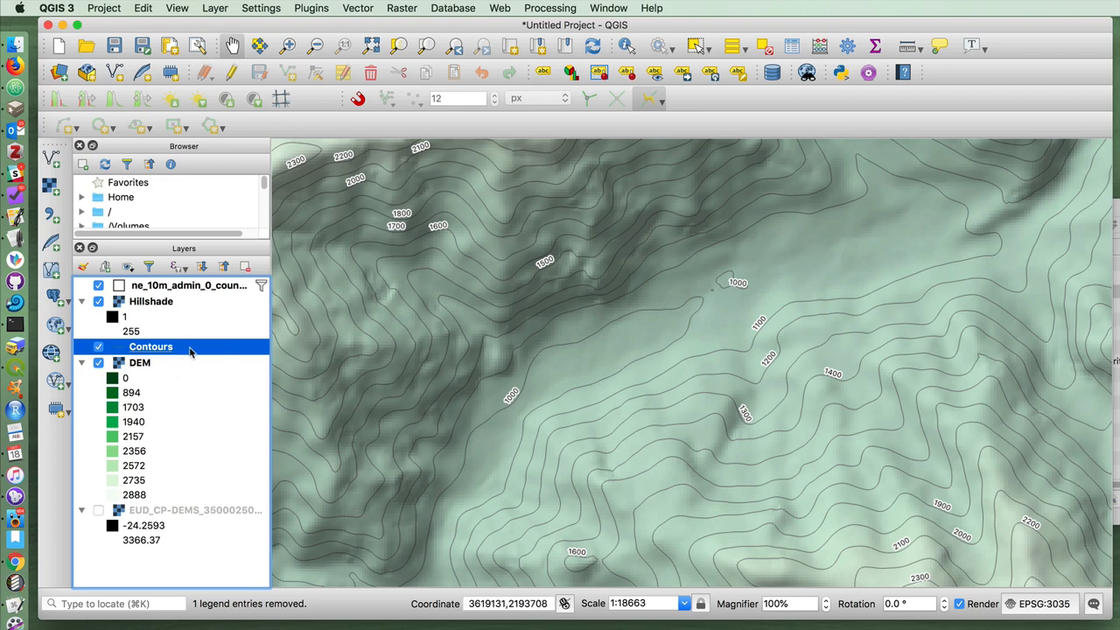
{"action": "right_click", "coordinate": [150, 347]}
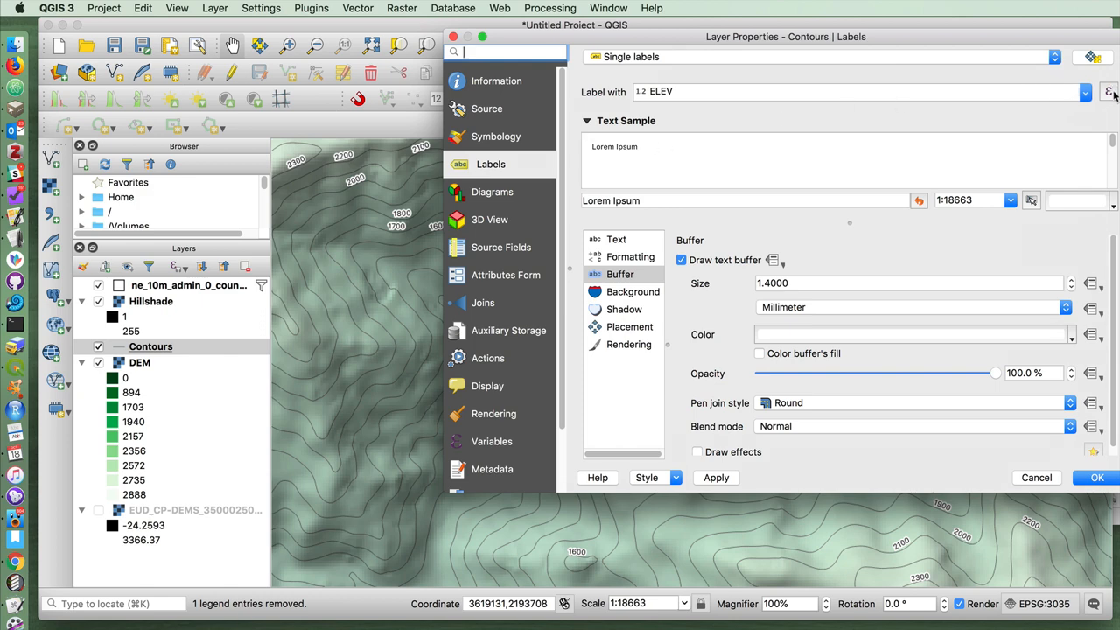
Set the contour label expression to ELEV || 'm'
{"action": "left_click", "coordinate": [1111, 91]}
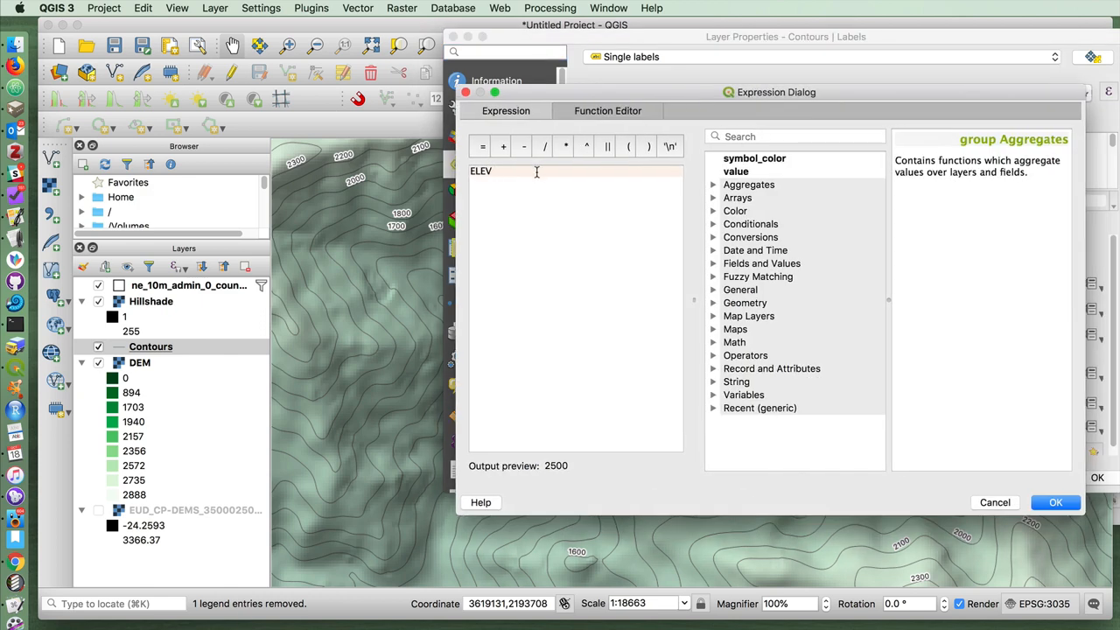
{"action": "type", "text": "|L"}
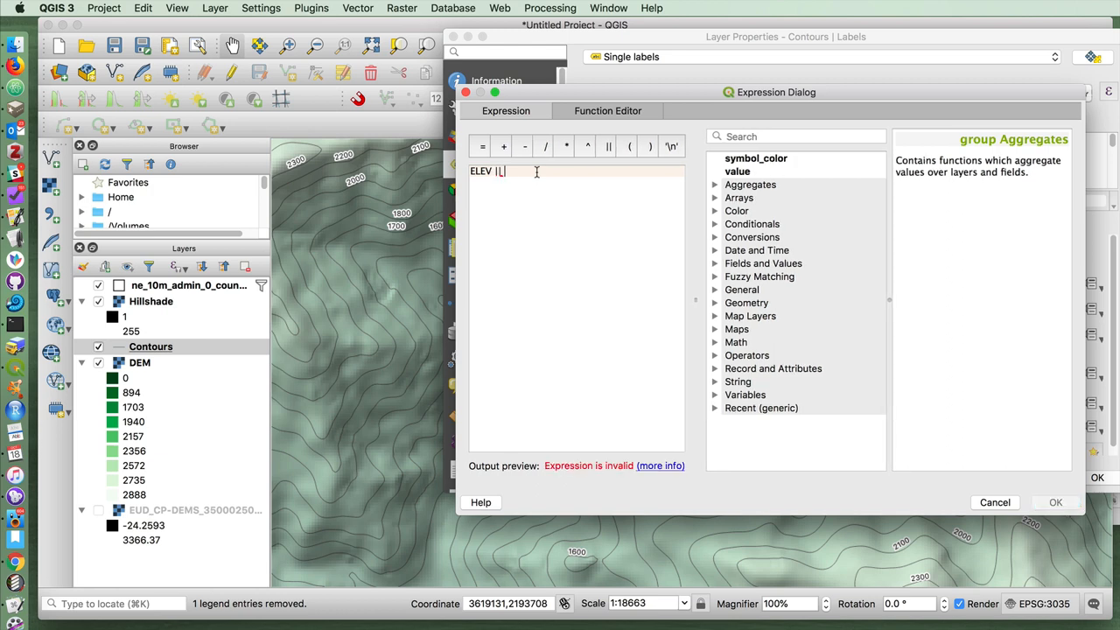
{"action": "type", "text": "'m'"}
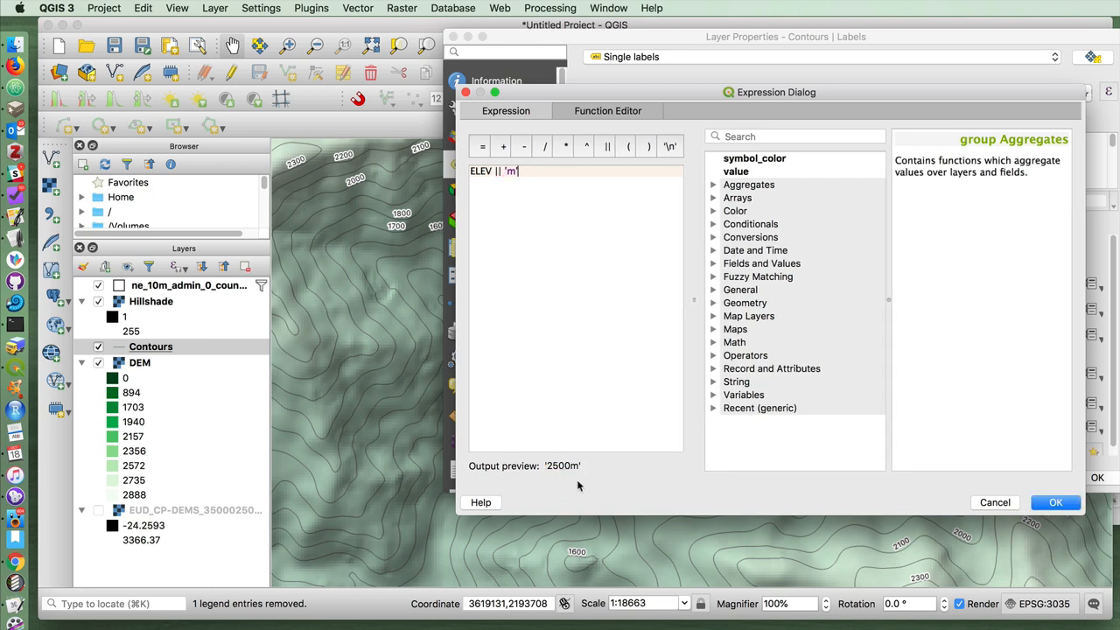
{"action": "left_click_drag", "start_coordinate": [785, 92], "coordinate": [718, 86]}
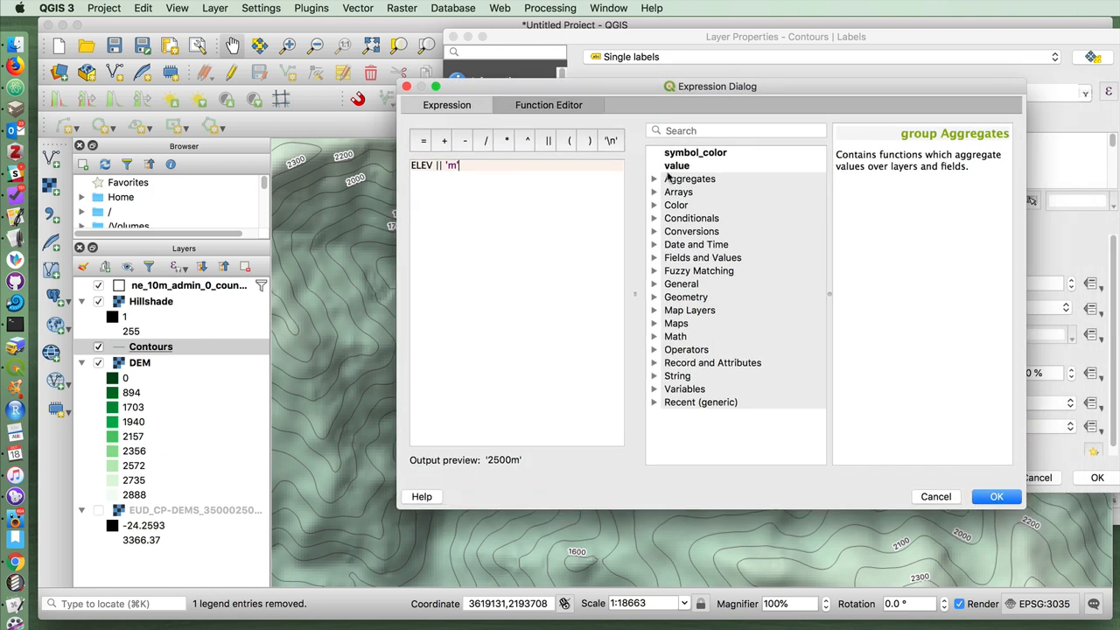
{"action": "left_click", "coordinate": [996, 497]}
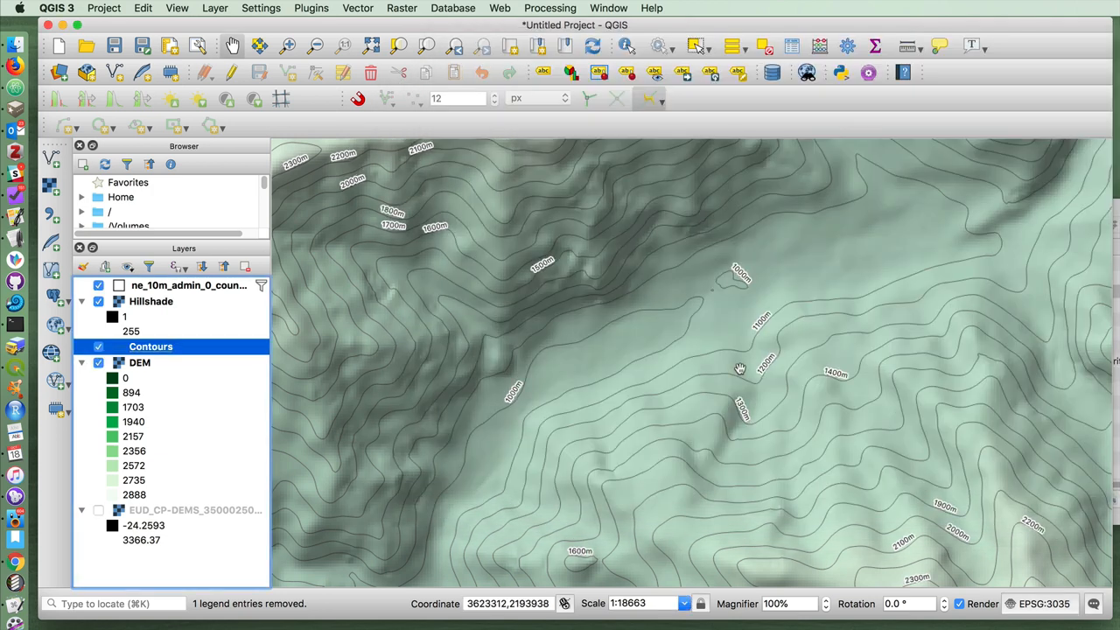
{"action": "mouse_move", "coordinate": [737, 360]}
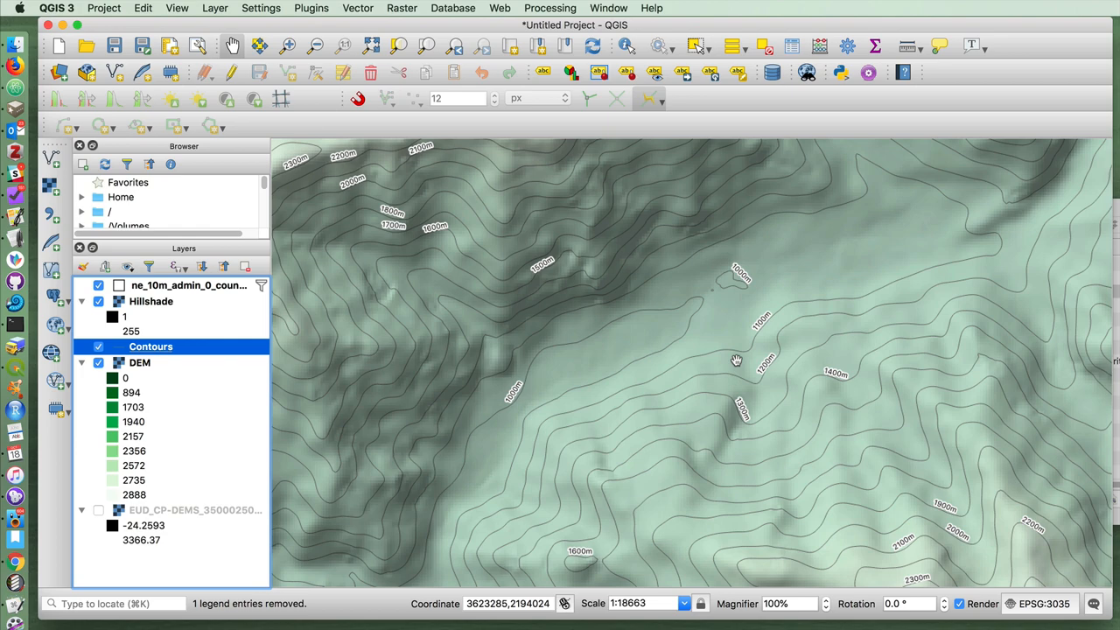
{"action": "mouse_move", "coordinate": [843, 293]}
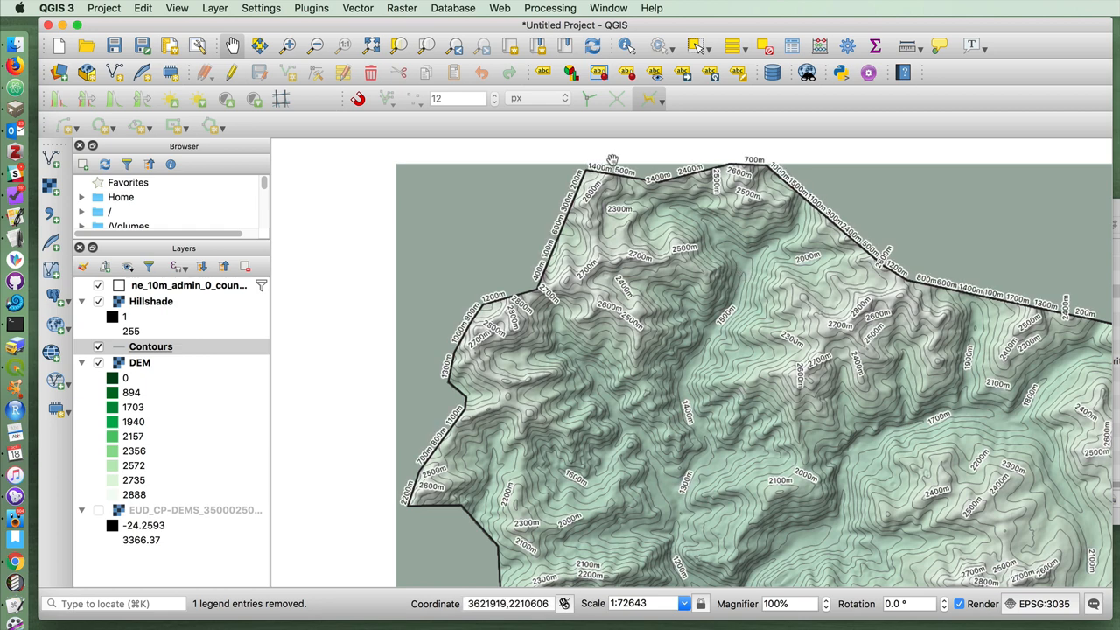
Pan the map to view all of Andorra with its metre-labelled contours
{"action": "left_click_drag", "start_coordinate": [613, 162], "coordinate": [421, 490]}
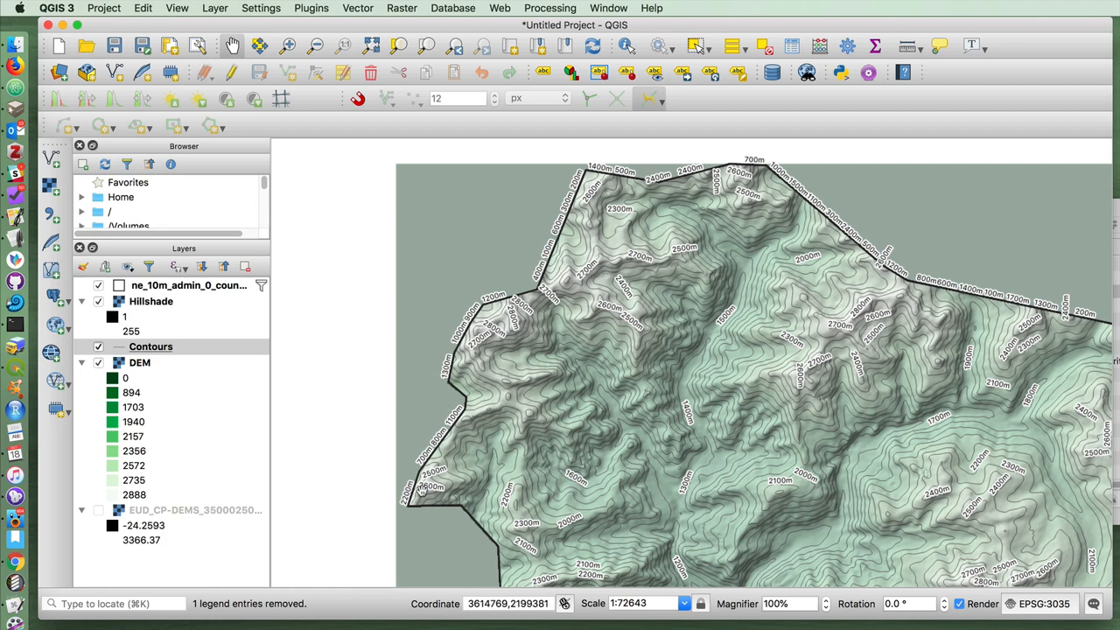
{"action": "mouse_move", "coordinate": [813, 467]}
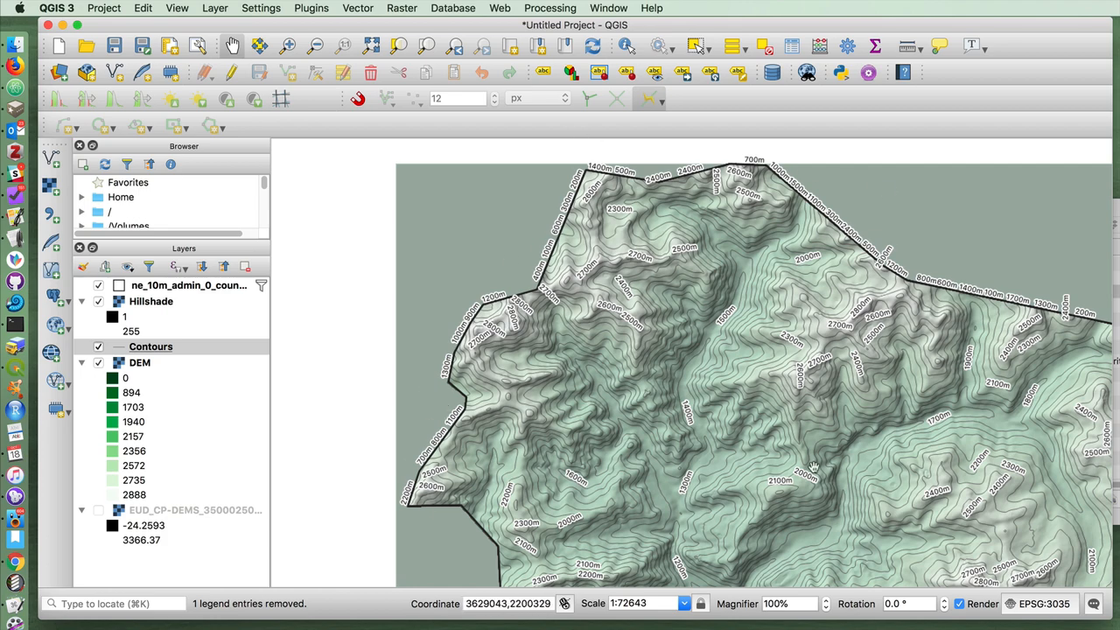